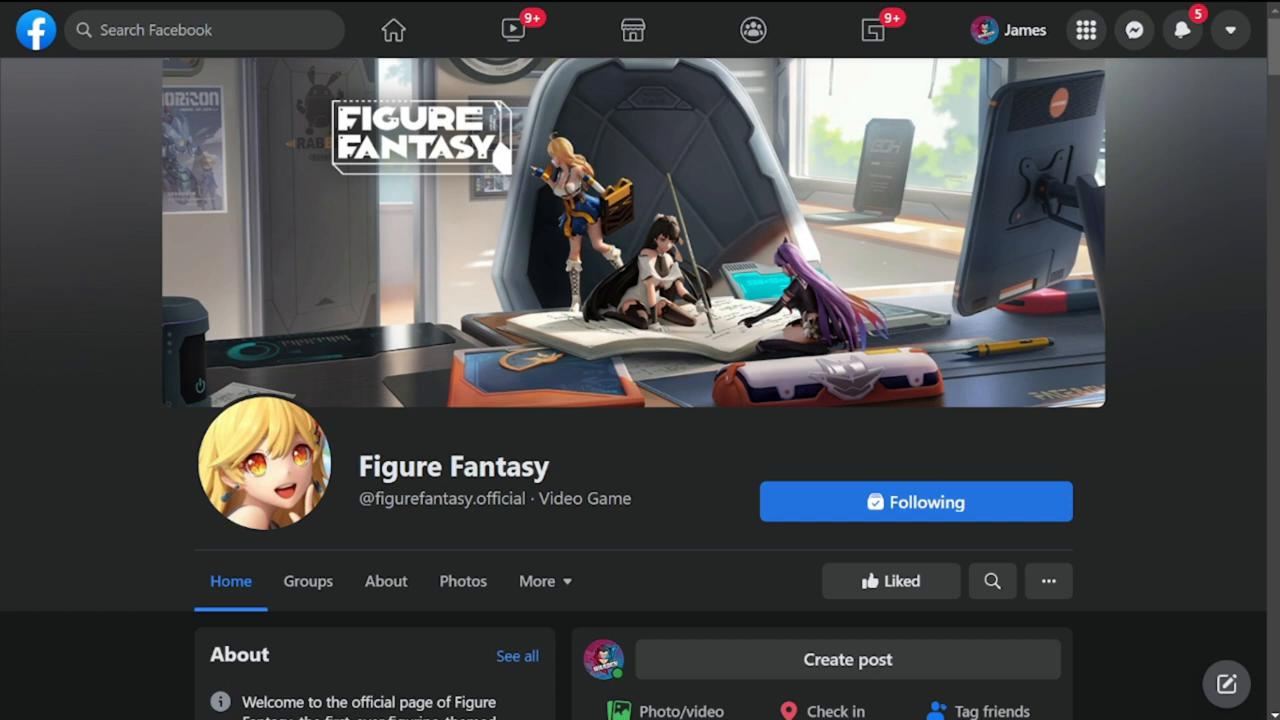
# - Highlight the Update Announcement title and the Hymn to Time and Wind event lines
pyautogui.scroll(-3)
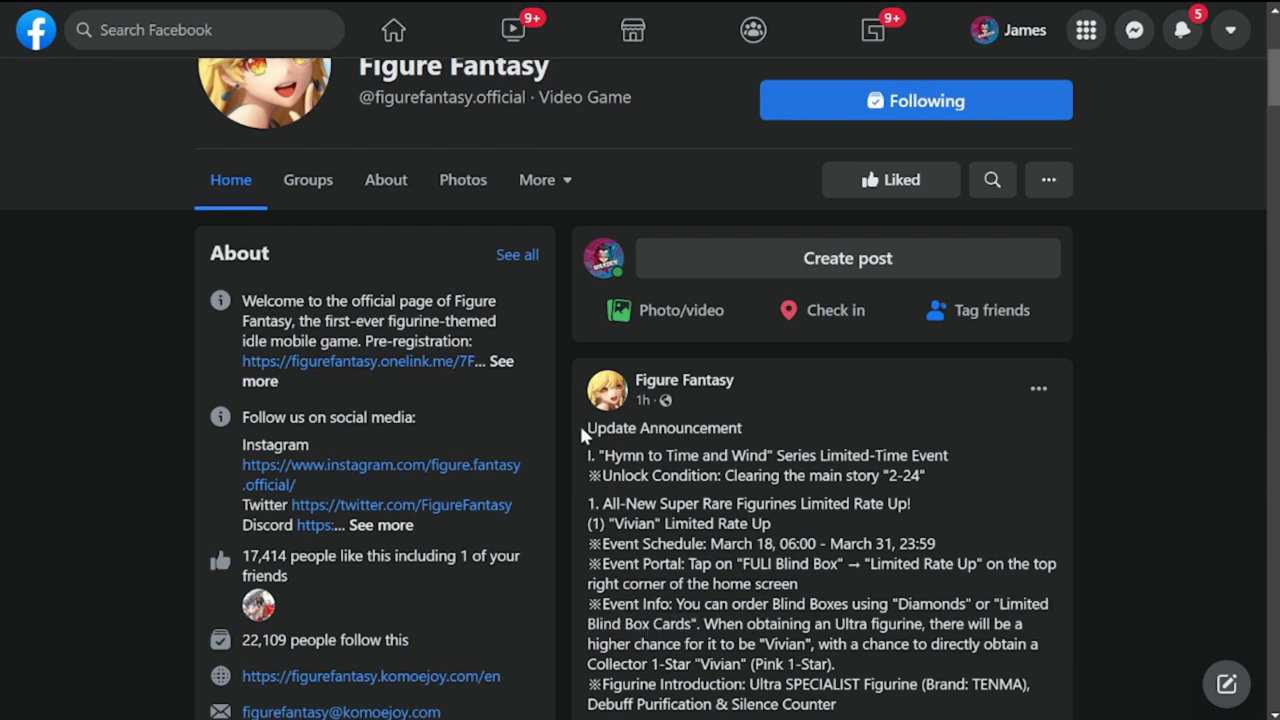
pyautogui.moveTo(585, 428); pyautogui.dragTo(948, 475)
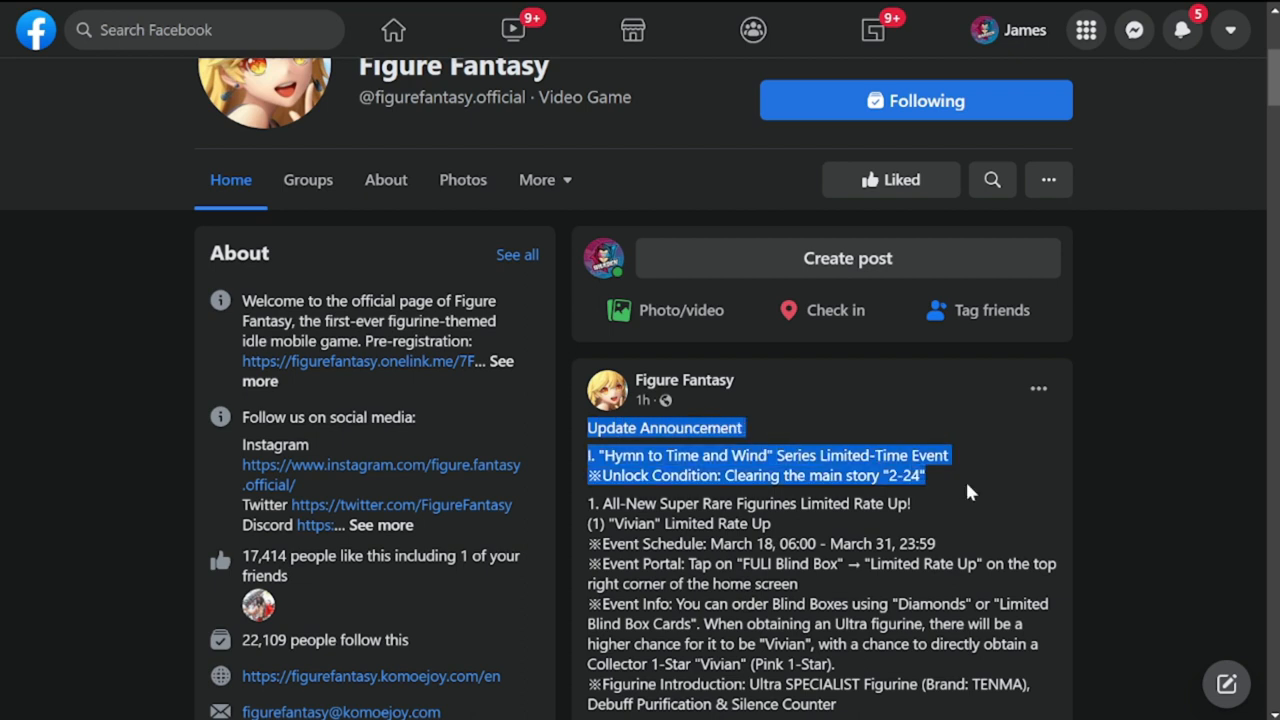
pyautogui.scroll(-3)
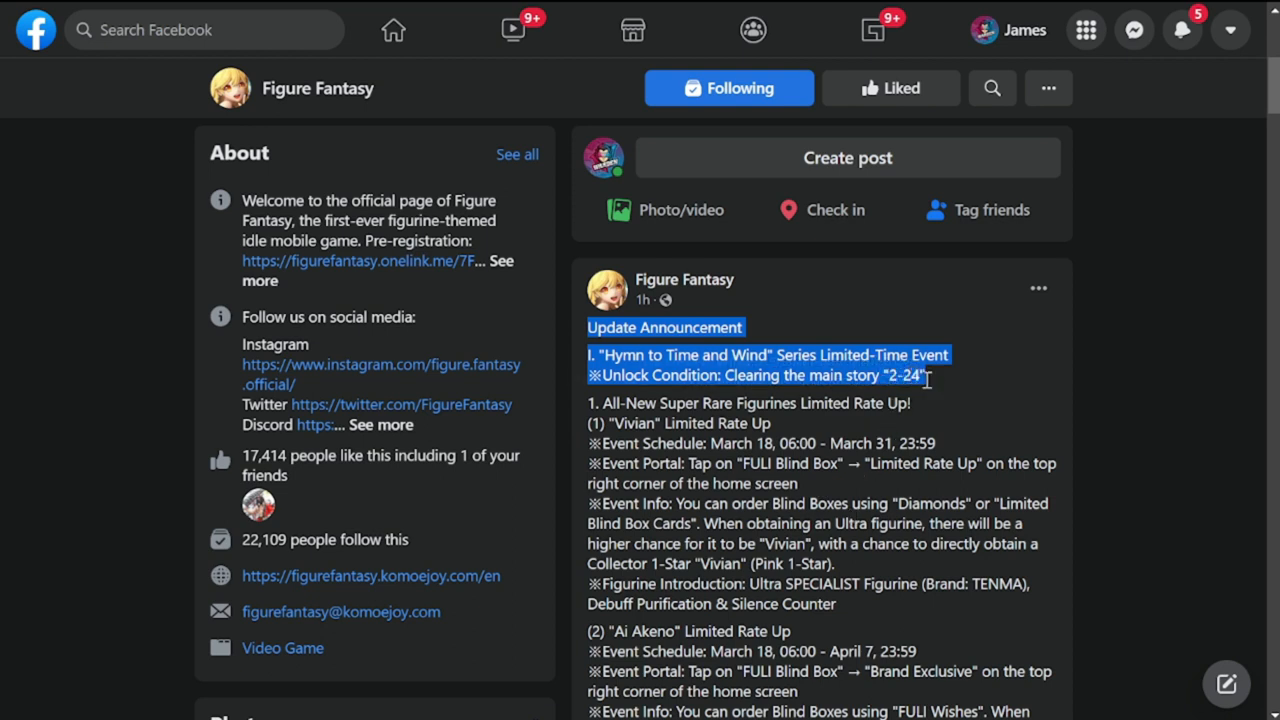
# - Highlight the 'Diamonds or Limited Blind Box Cards' currency phrase in Vivian's event info
pyautogui.scroll(-3)
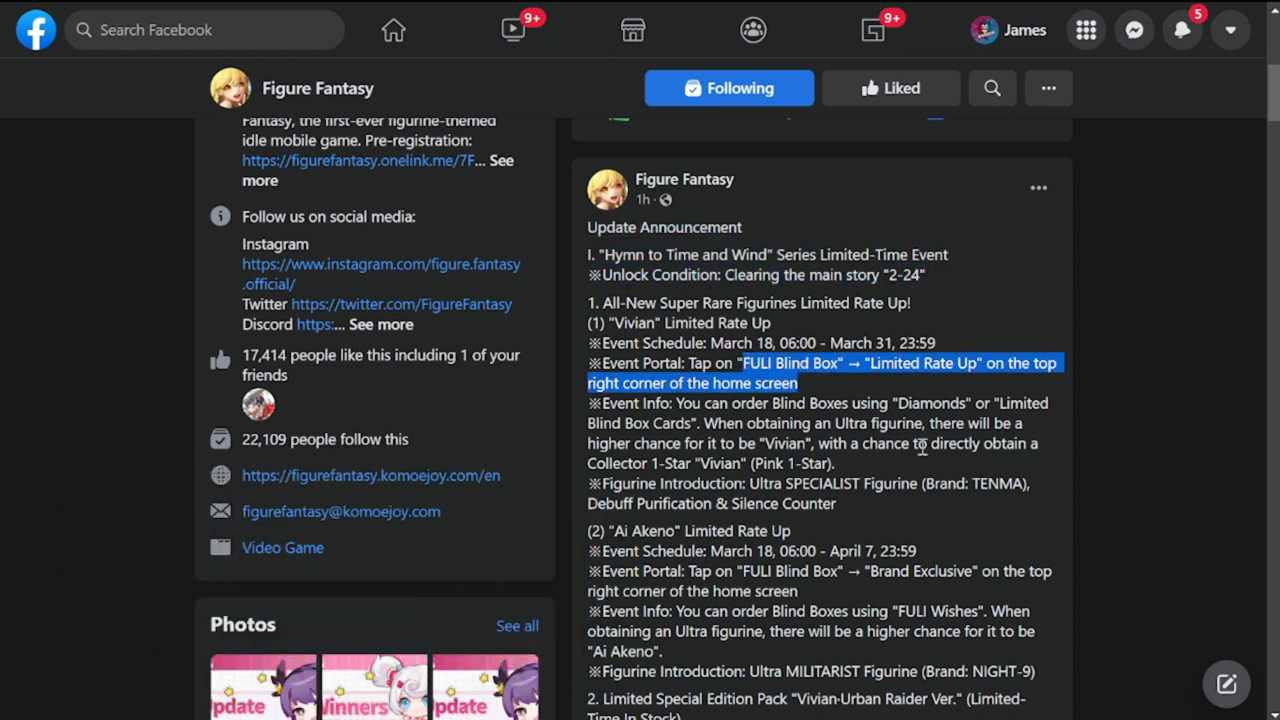
pyautogui.moveTo(855, 410)
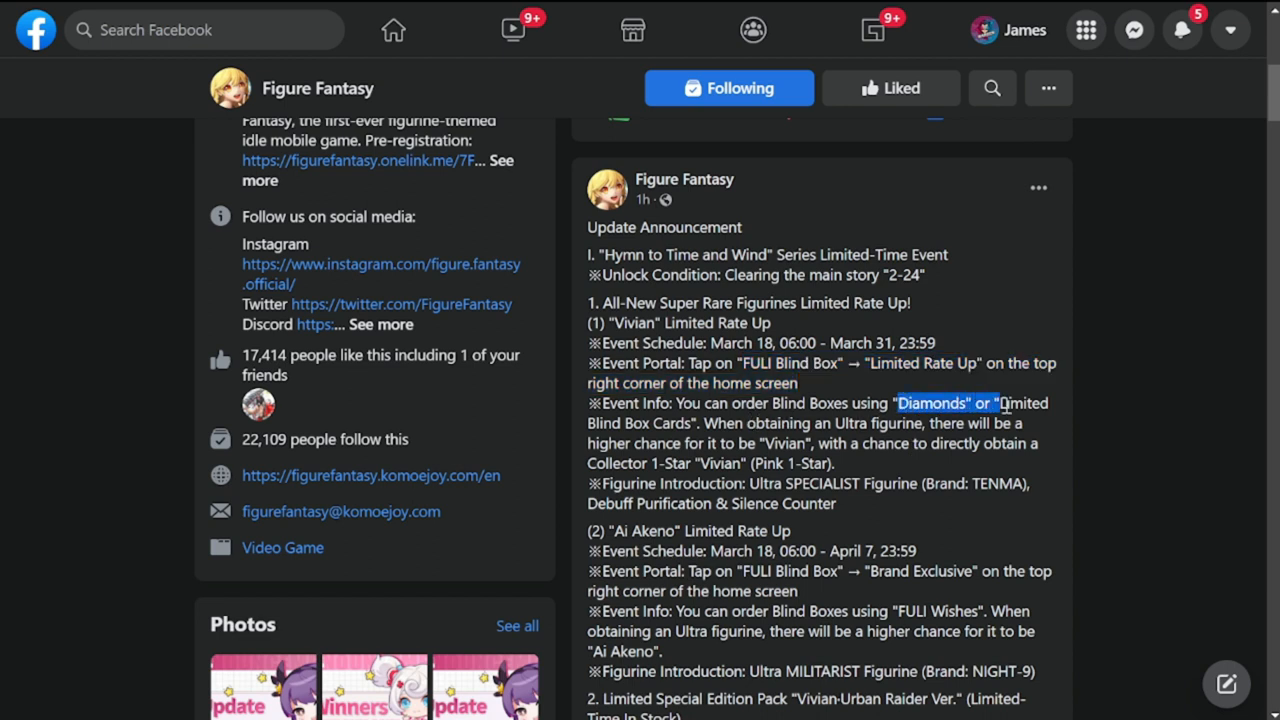
pyautogui.moveTo(1000, 403); pyautogui.dragTo(700, 423)
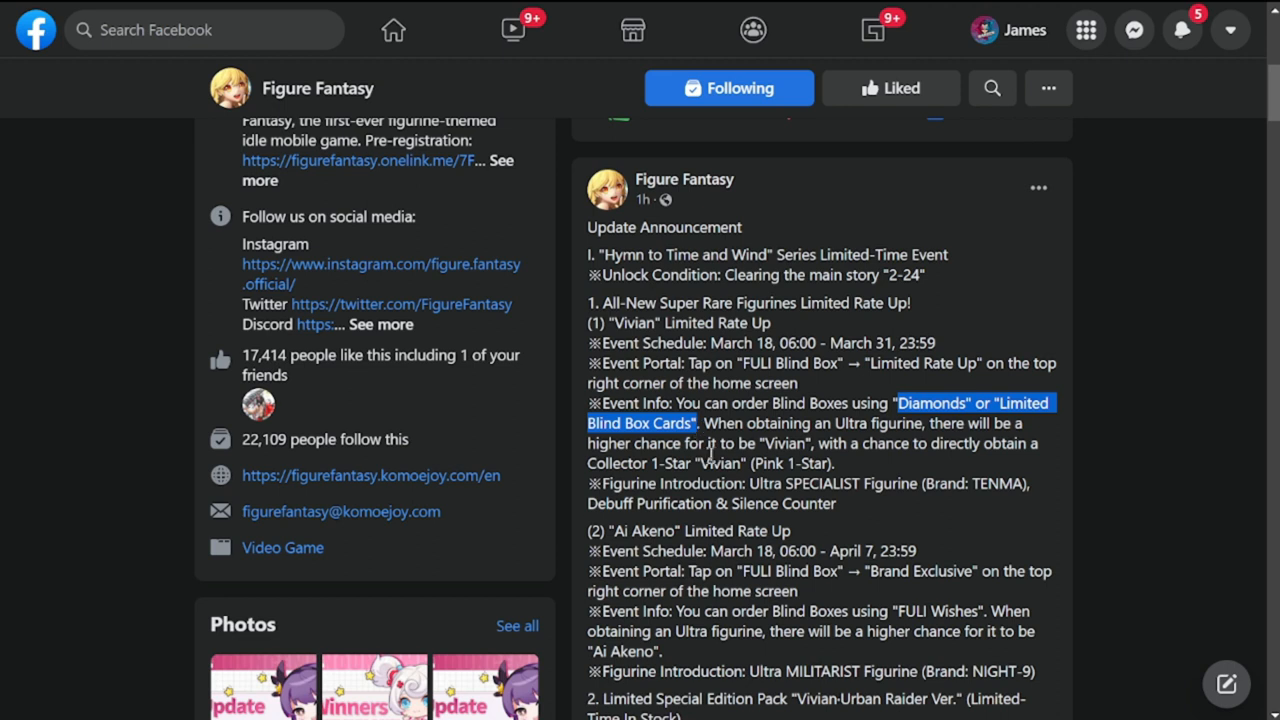
pyautogui.moveTo(745, 443)
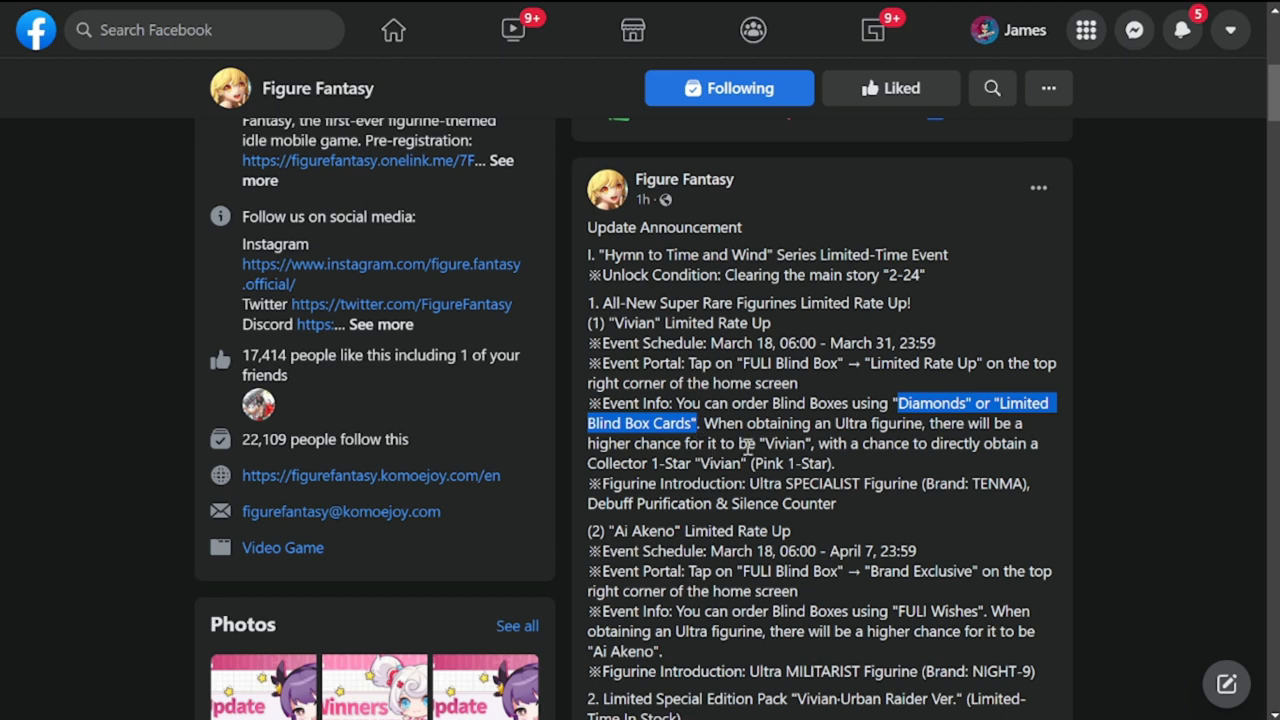
pyautogui.moveTo(855, 507)
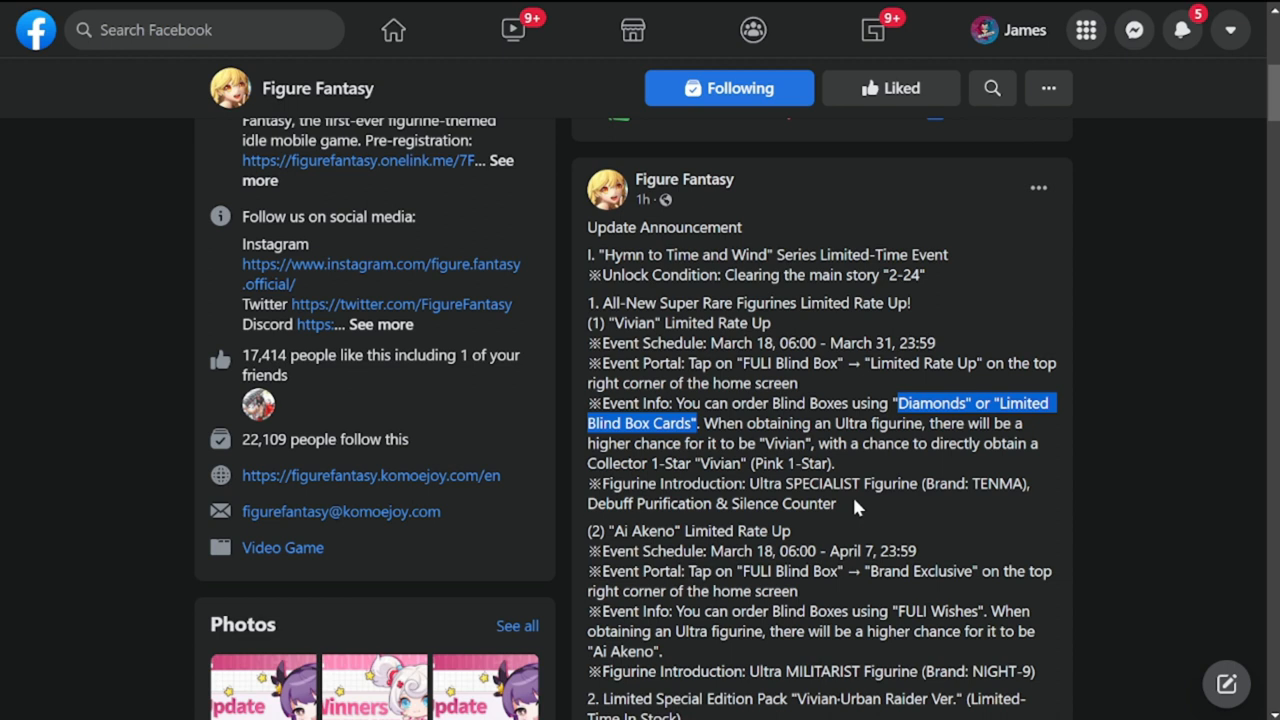
pyautogui.moveTo(870, 480)
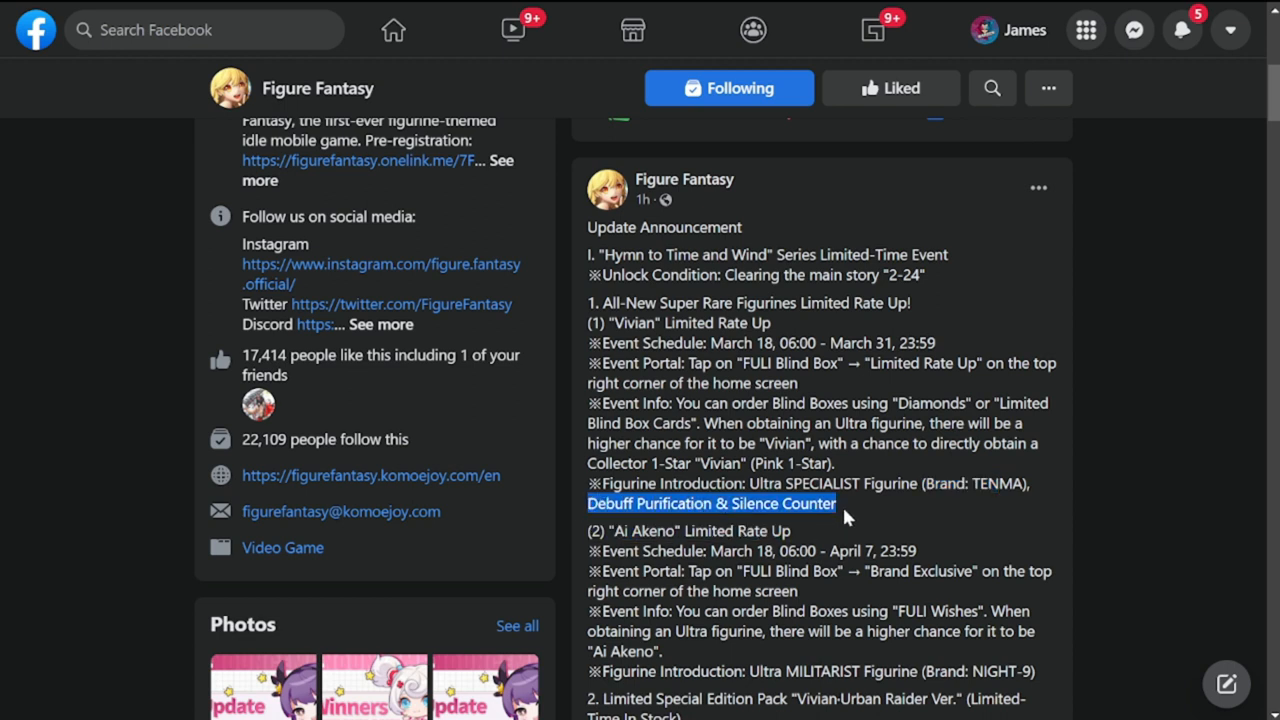
# - Select 'FULI Wishes' in Ai Akeno's rate-up section and read further down the post
pyautogui.scroll(-3)
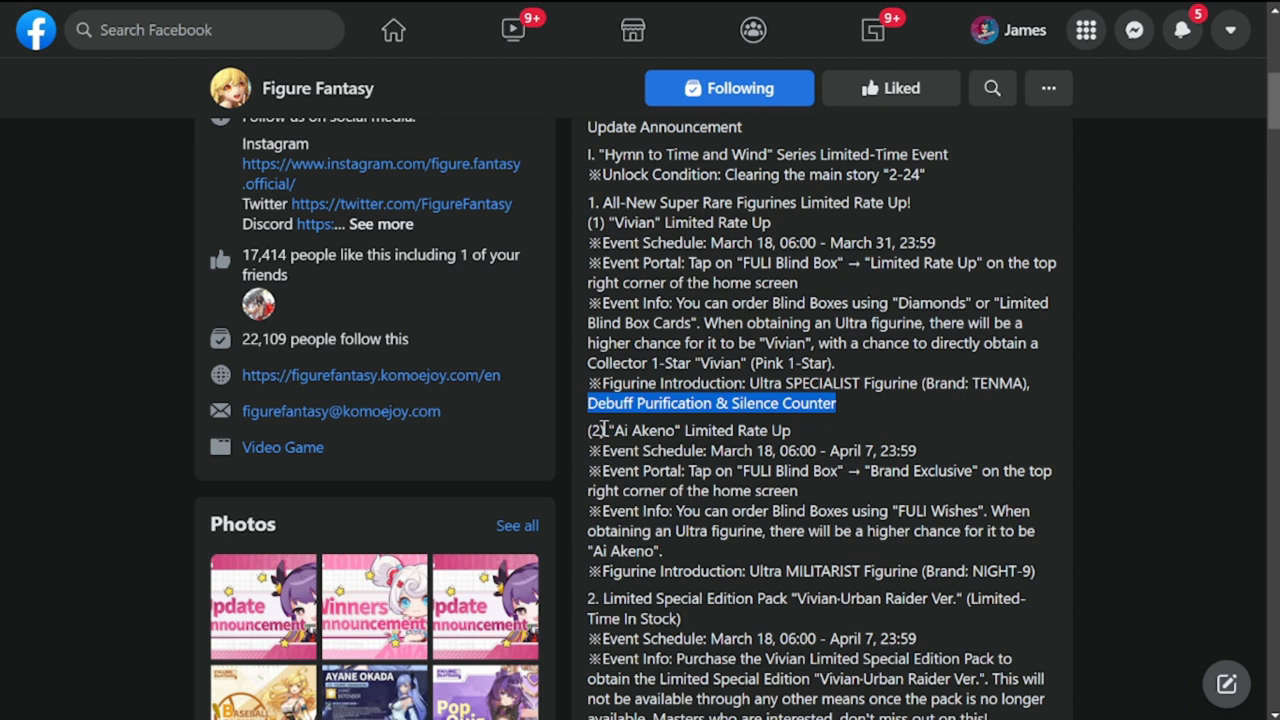
pyautogui.moveTo(869, 553)
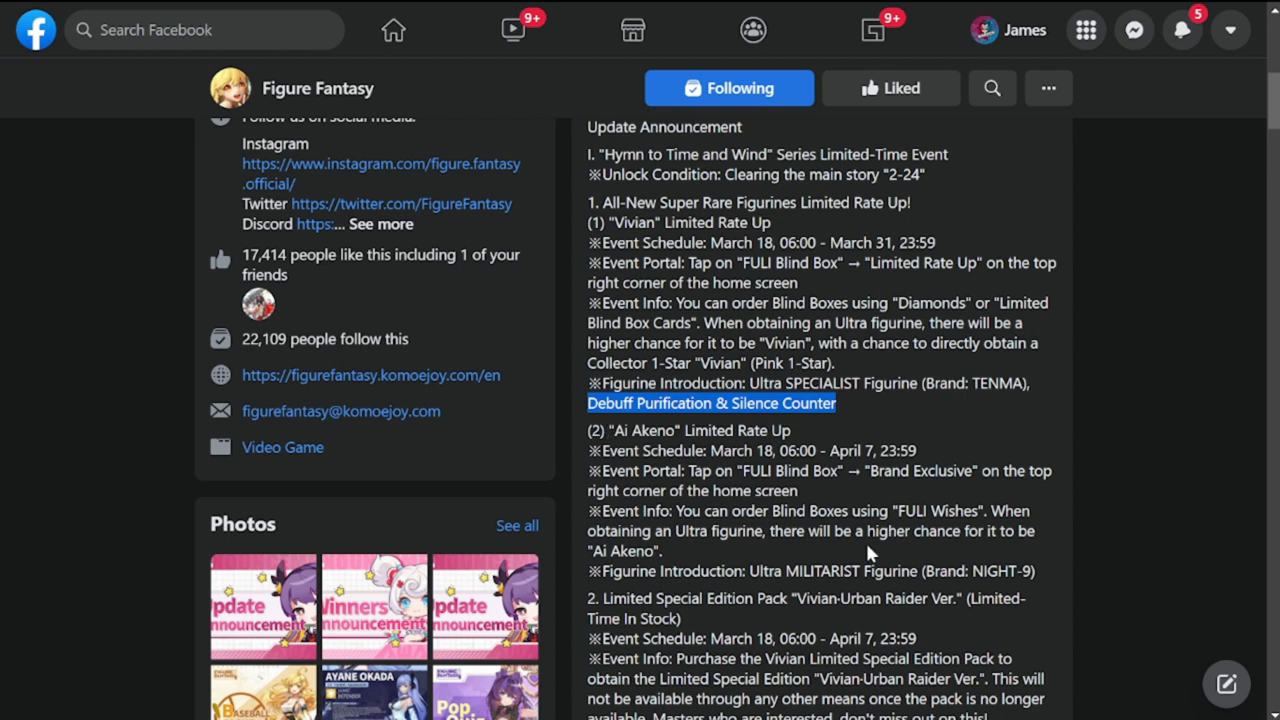
pyautogui.doubleClick(938, 511)
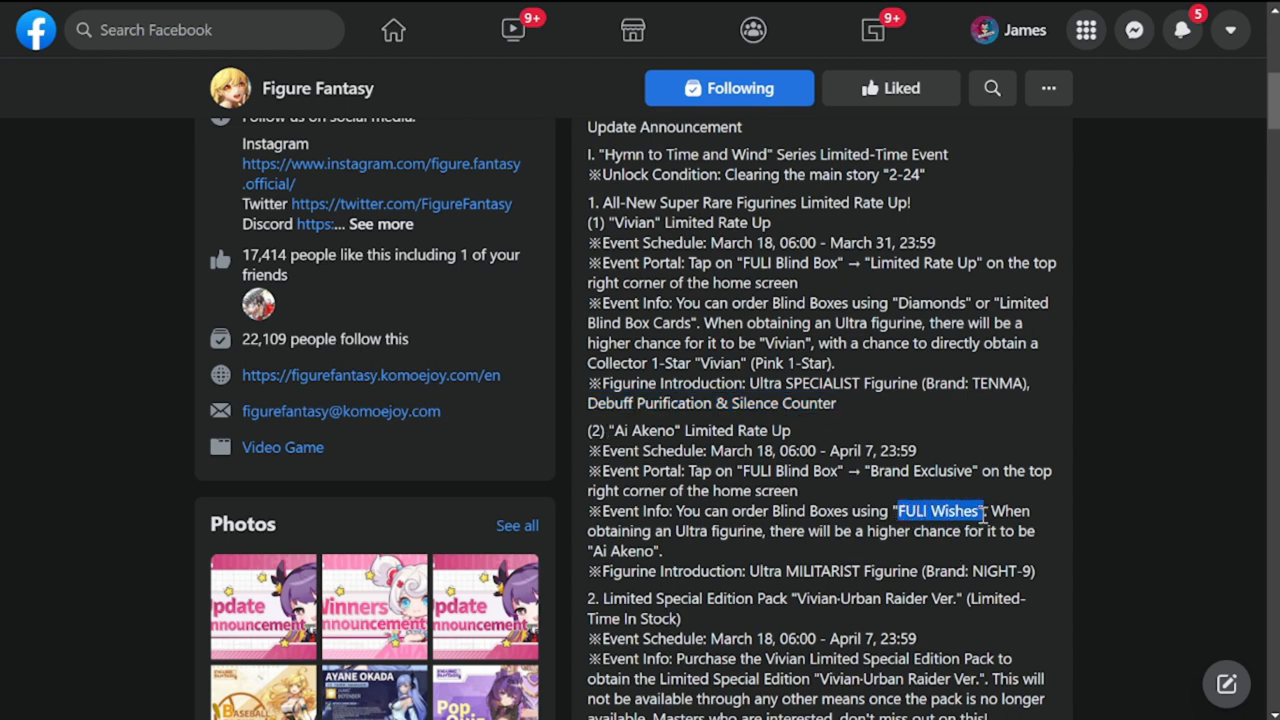
pyautogui.moveTo(952, 536)
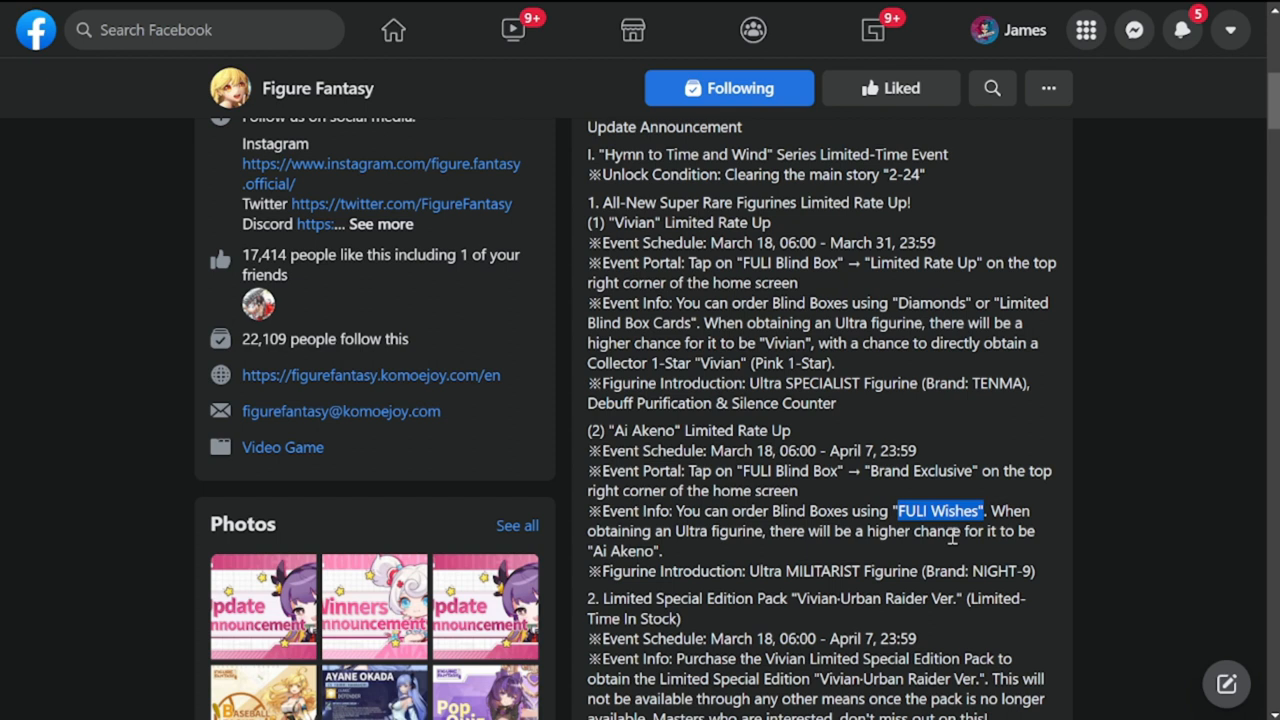
pyautogui.moveTo(778, 513)
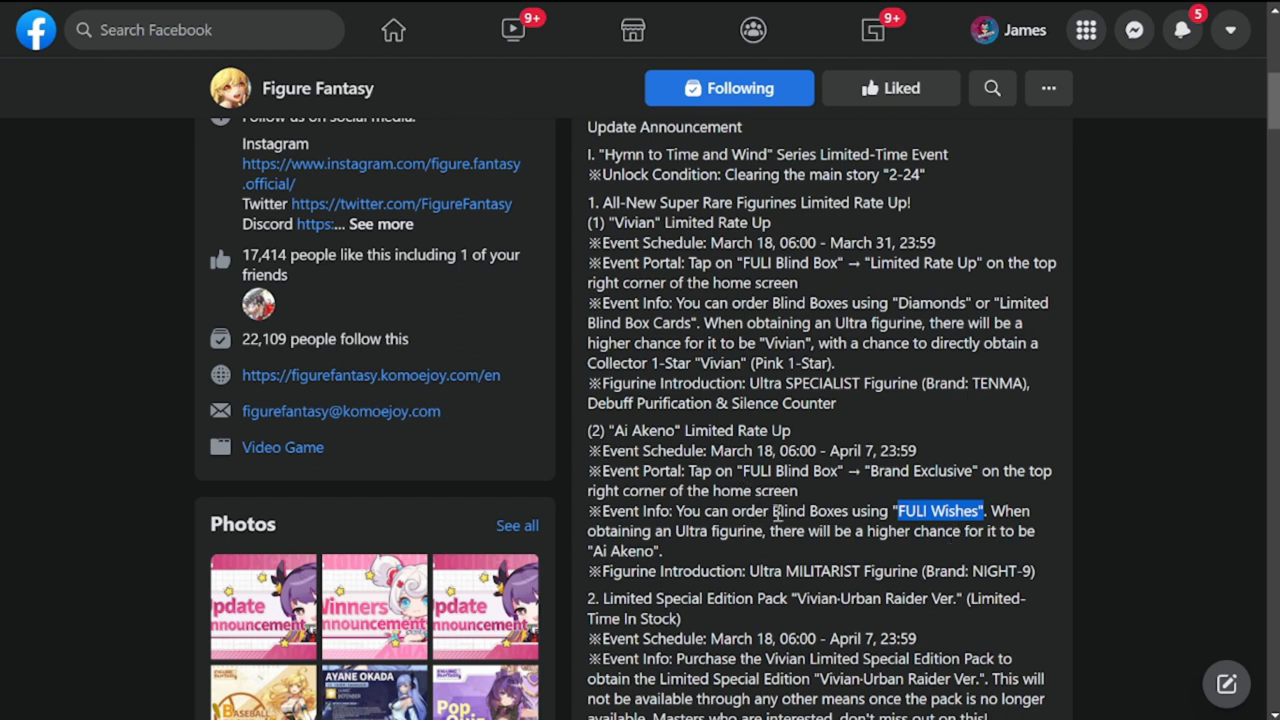
pyautogui.moveTo(1000, 535)
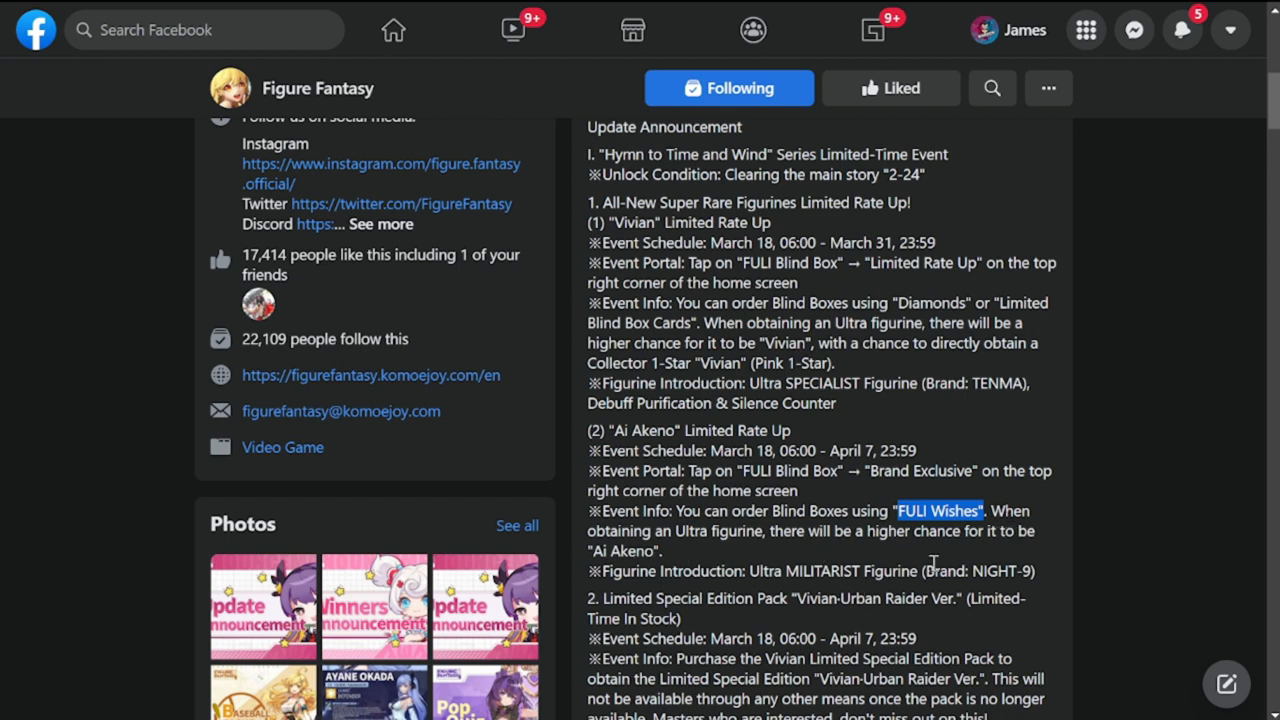
pyautogui.moveTo(824, 580)
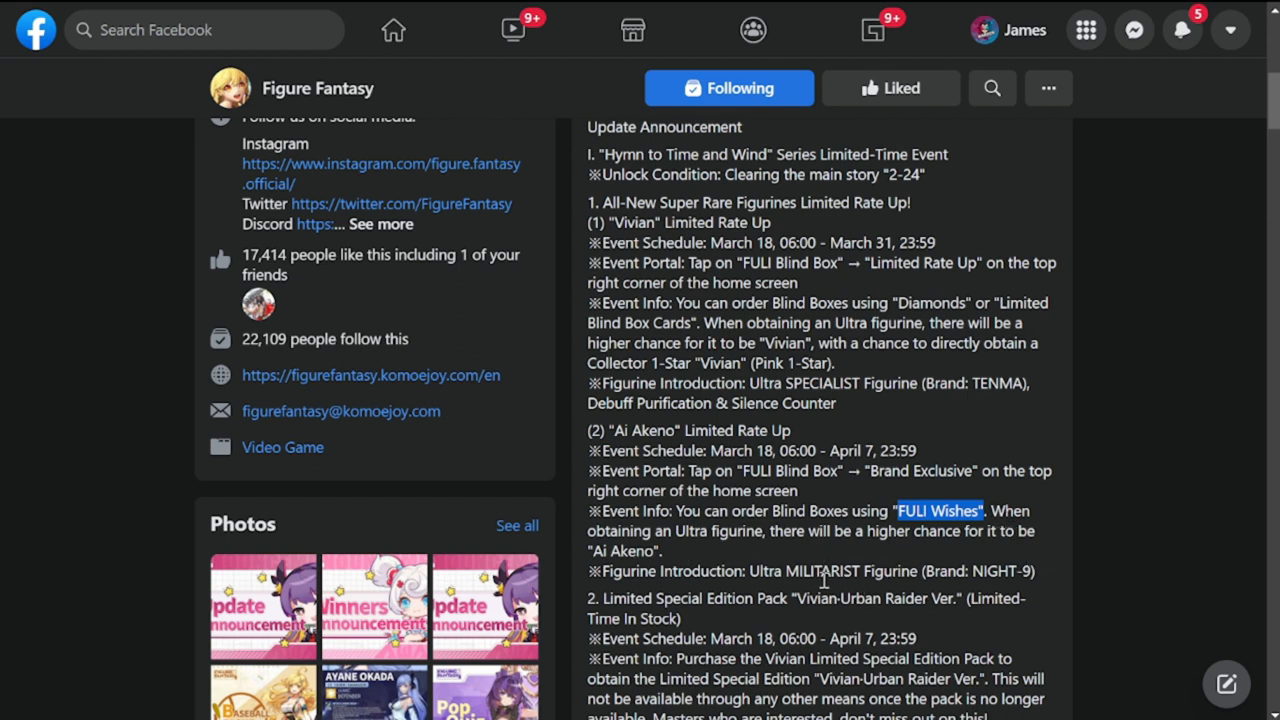
pyautogui.moveTo(847, 558)
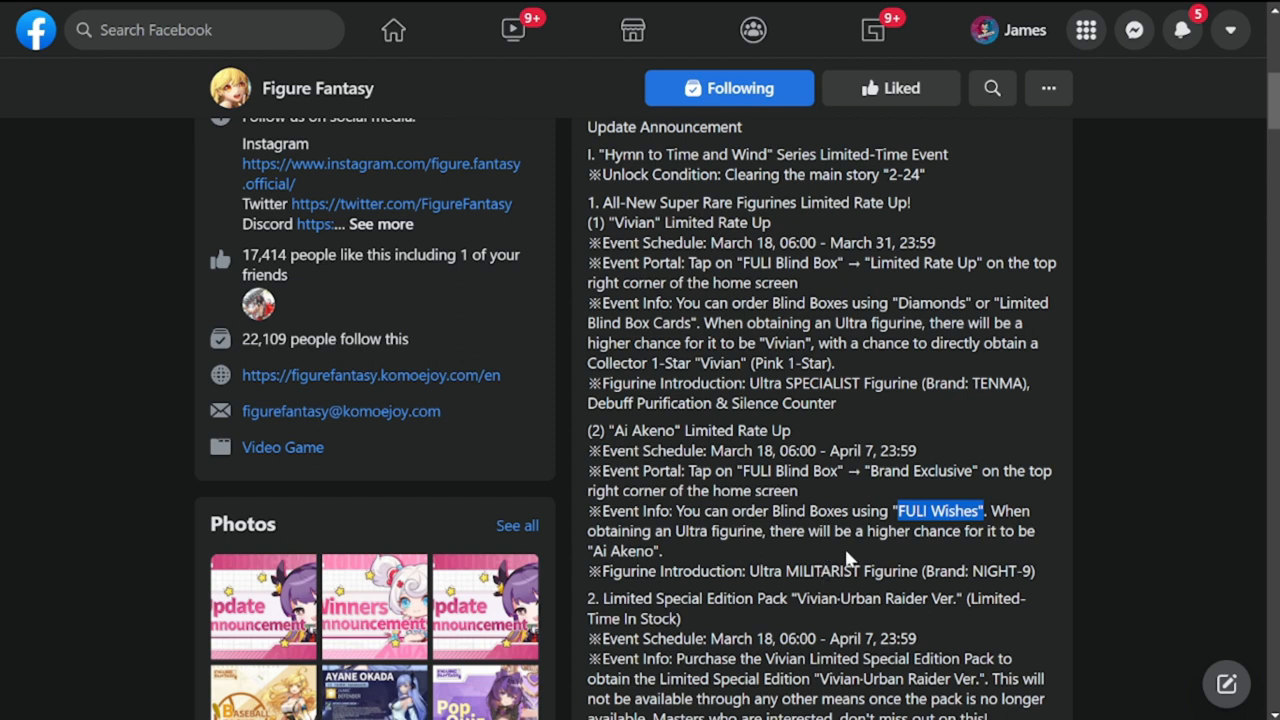
pyautogui.scroll(-3)
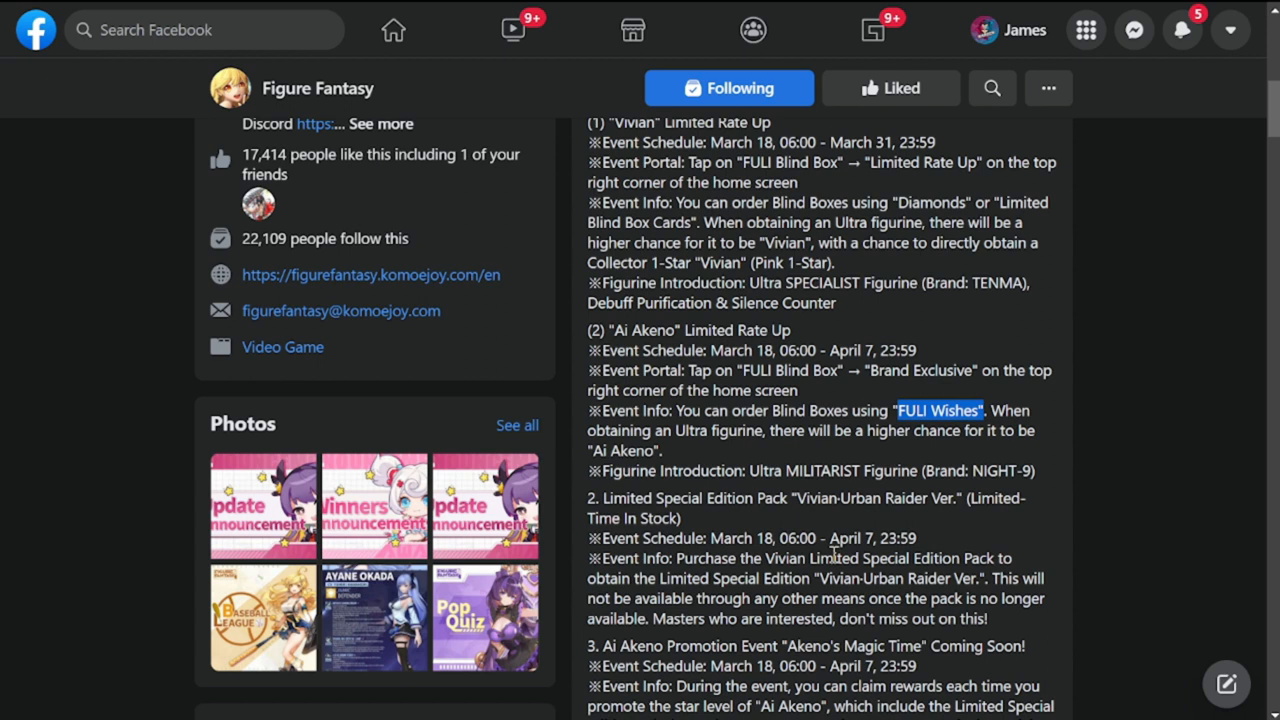
pyautogui.moveTo(808, 590)
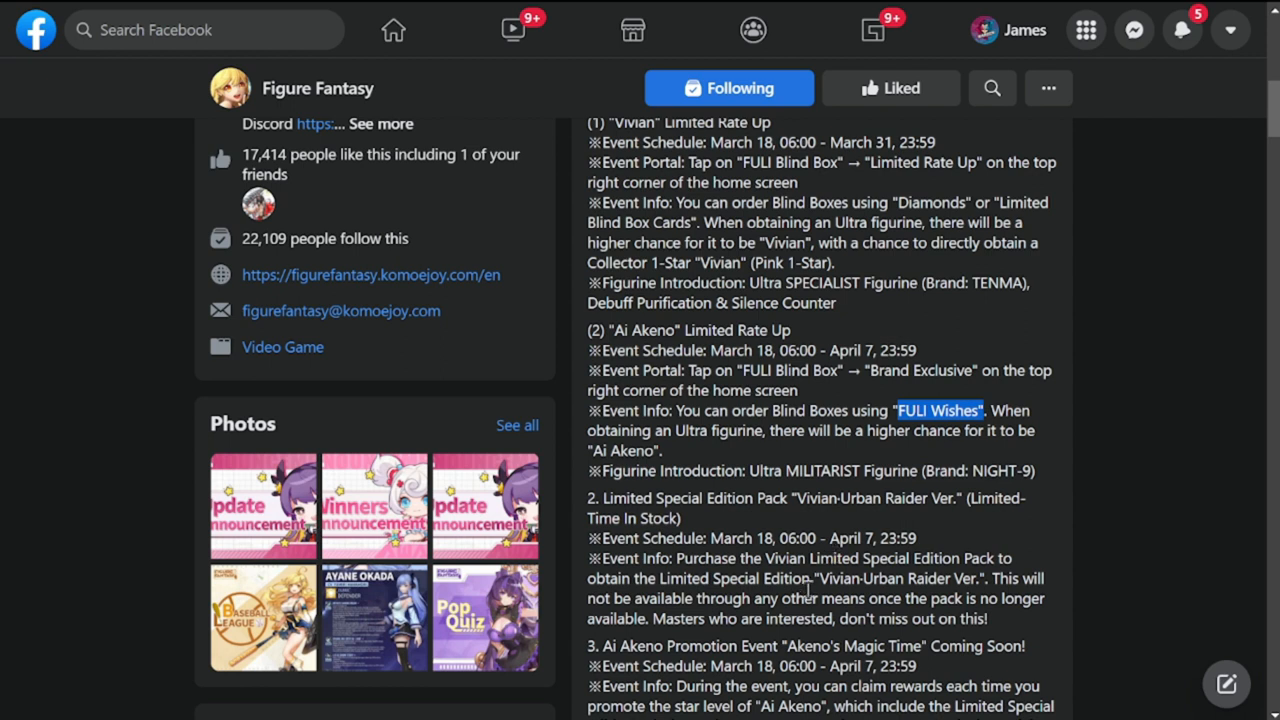
# - Read items 2–4: Limited Special Edition Pack, Ai Akeno promotion and exclusive edition details
pyautogui.scroll(-3)
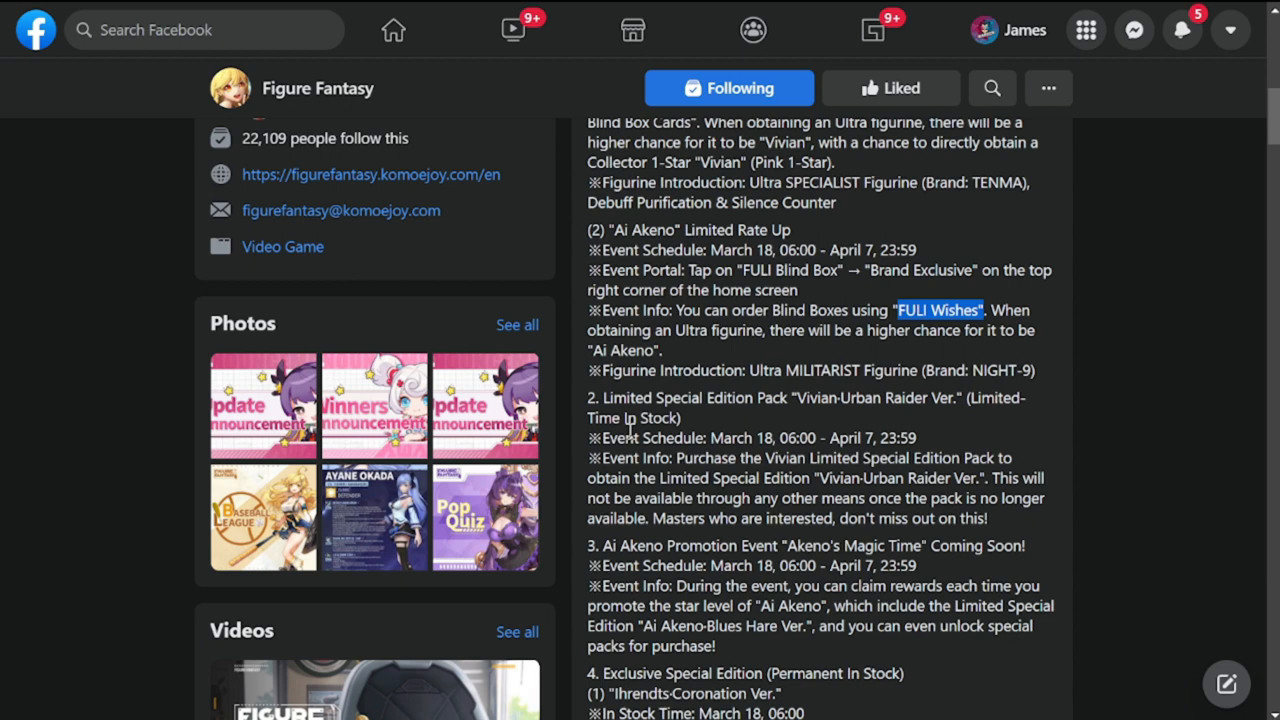
pyautogui.moveTo(881, 422)
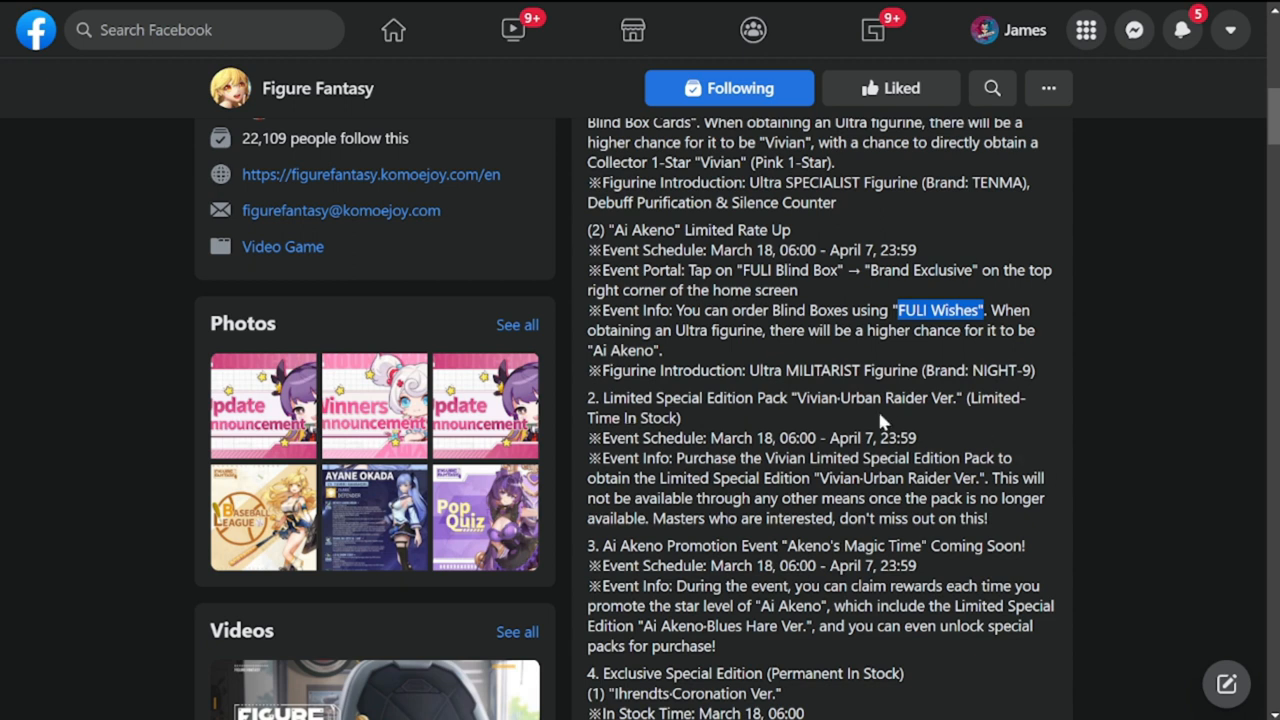
pyautogui.moveTo(710, 442)
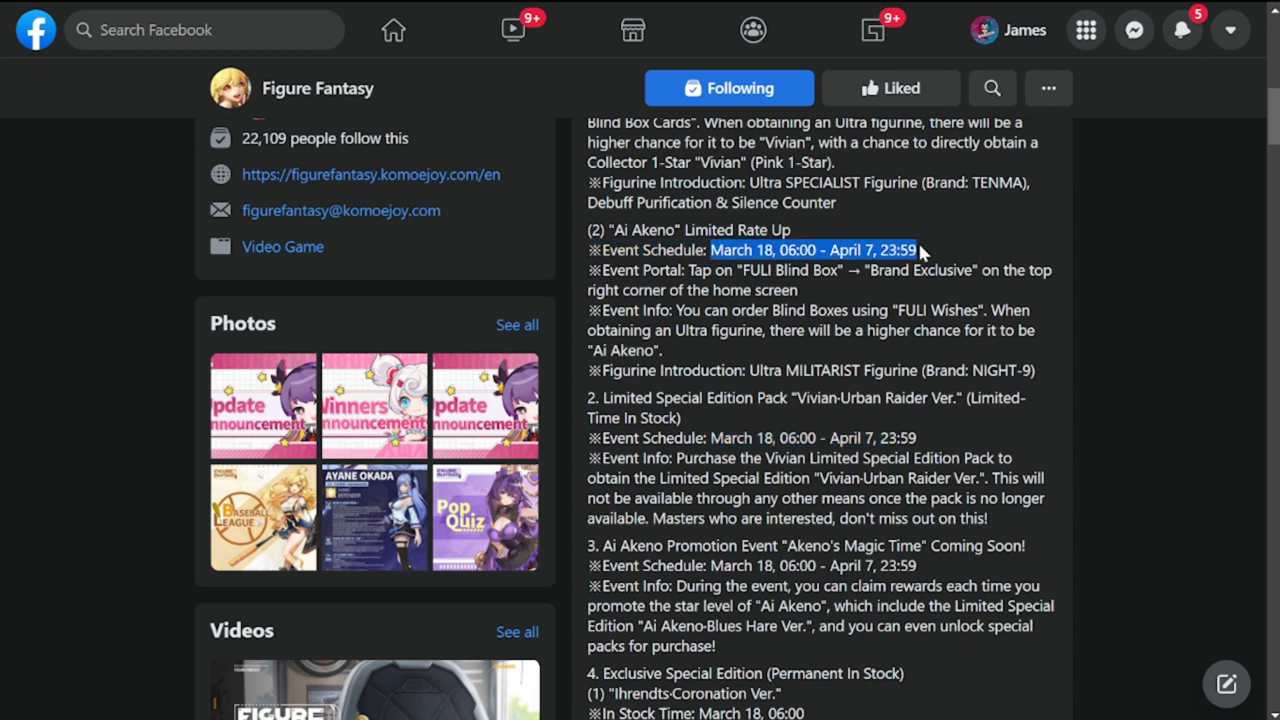
pyautogui.moveTo(955, 455)
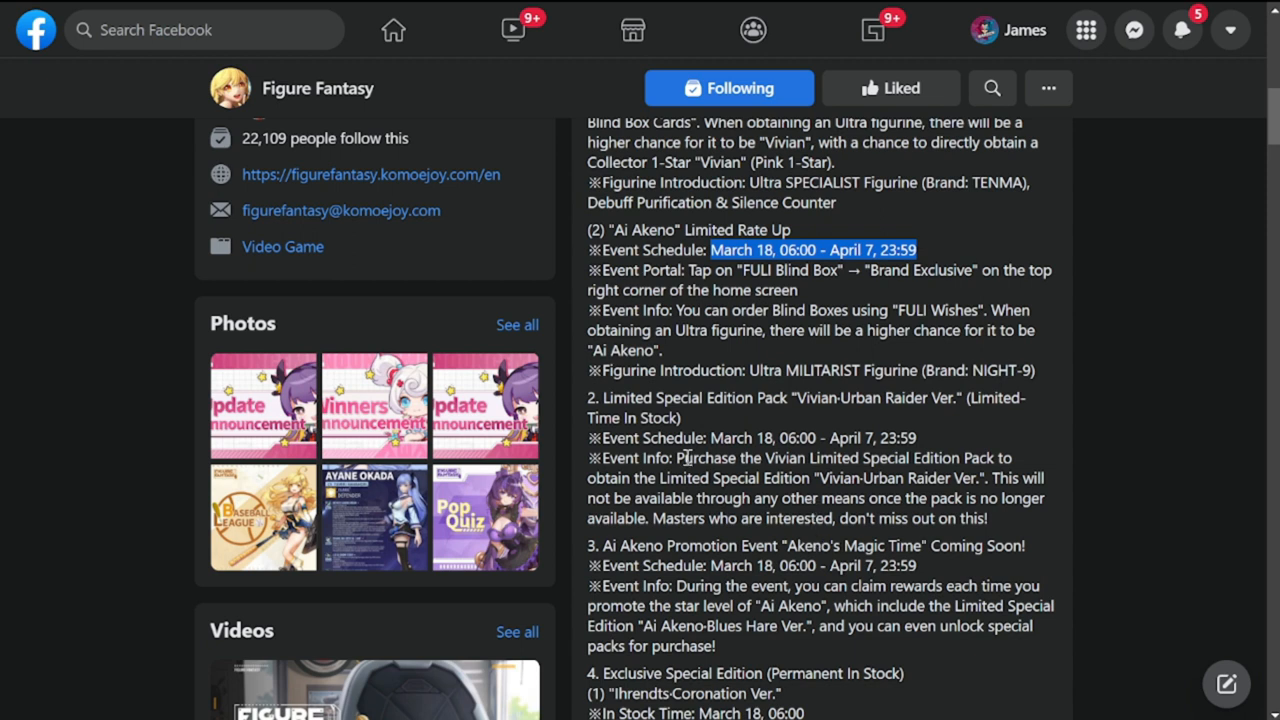
pyautogui.moveTo(862, 480)
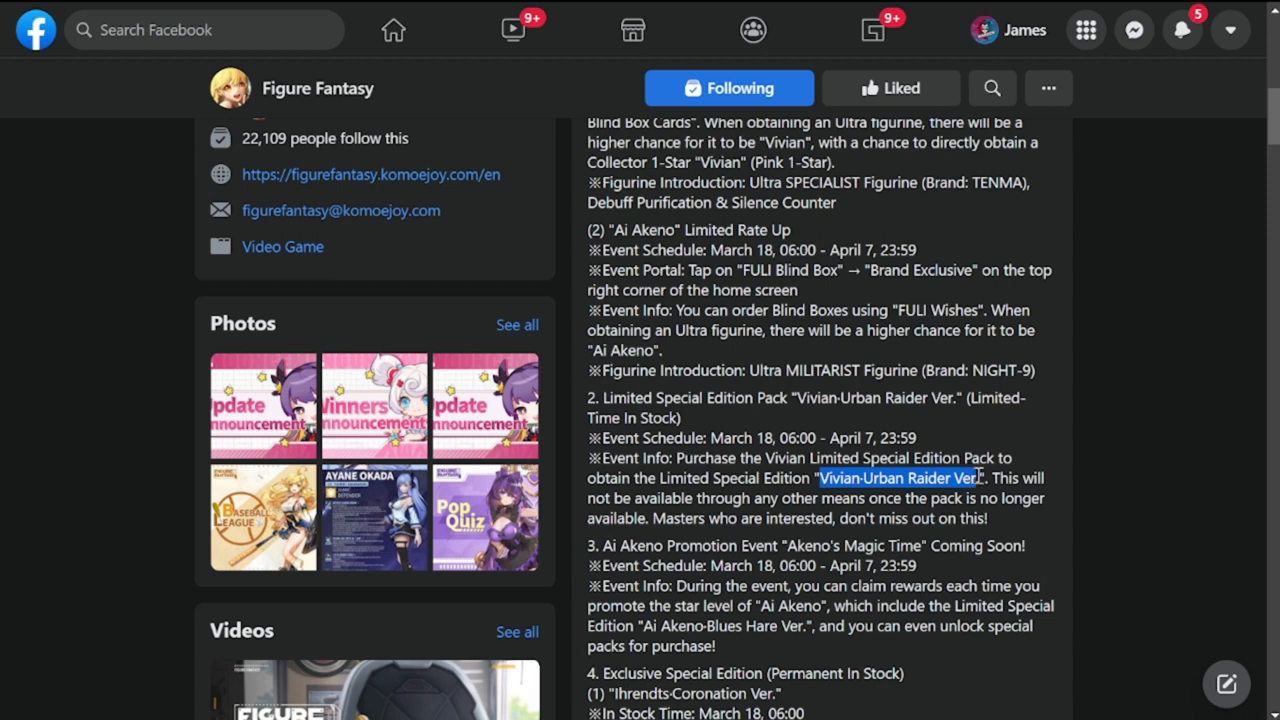
pyautogui.scroll(-3)
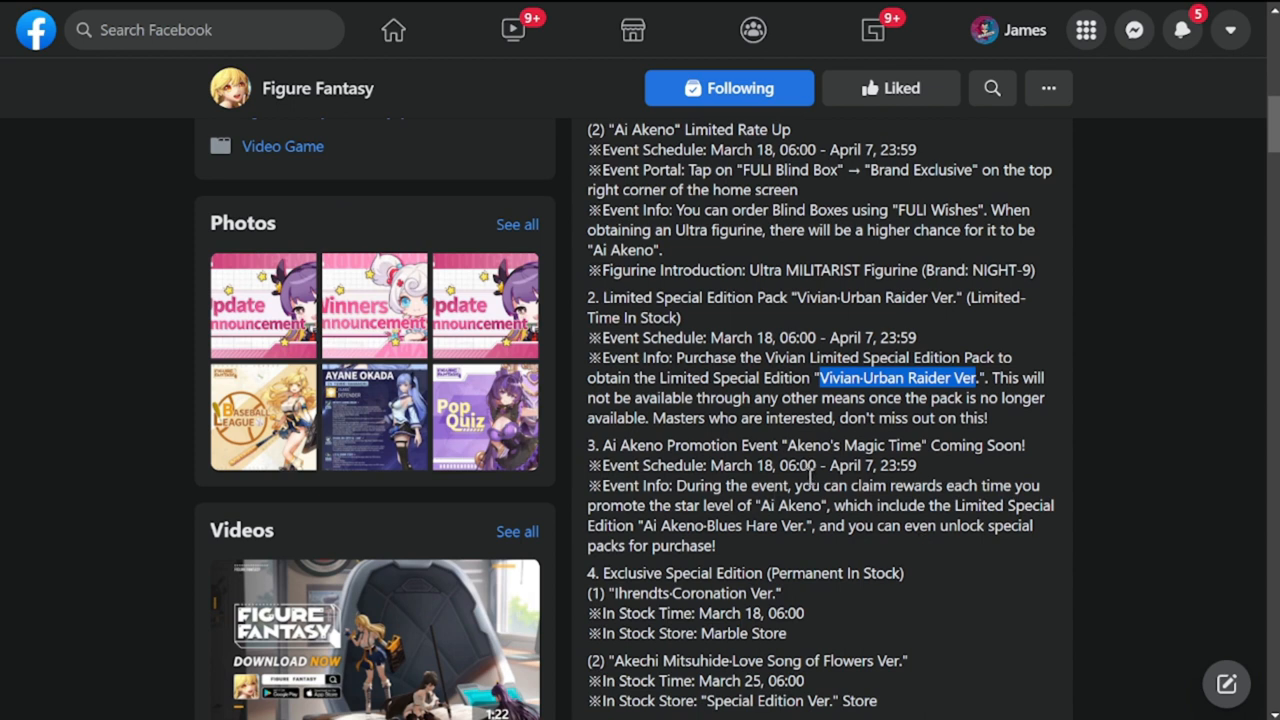
pyautogui.moveTo(740, 444)
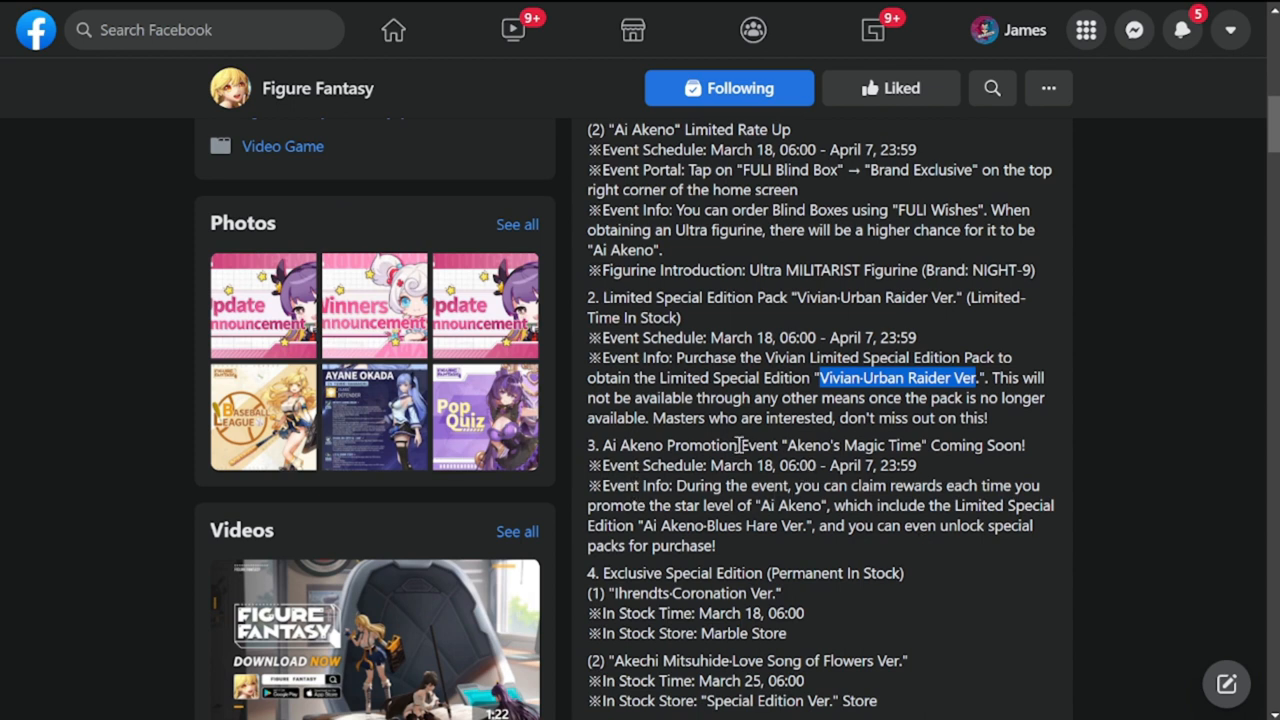
pyautogui.moveTo(780, 455)
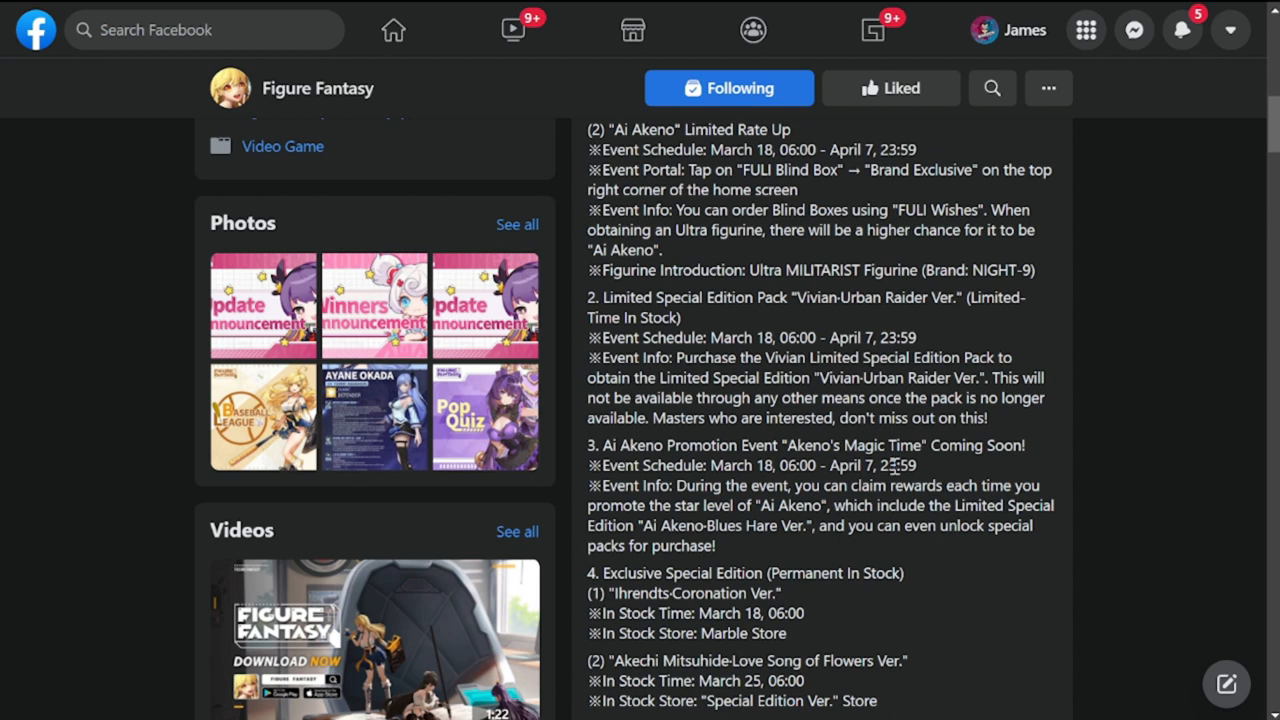
pyautogui.moveTo(950, 527)
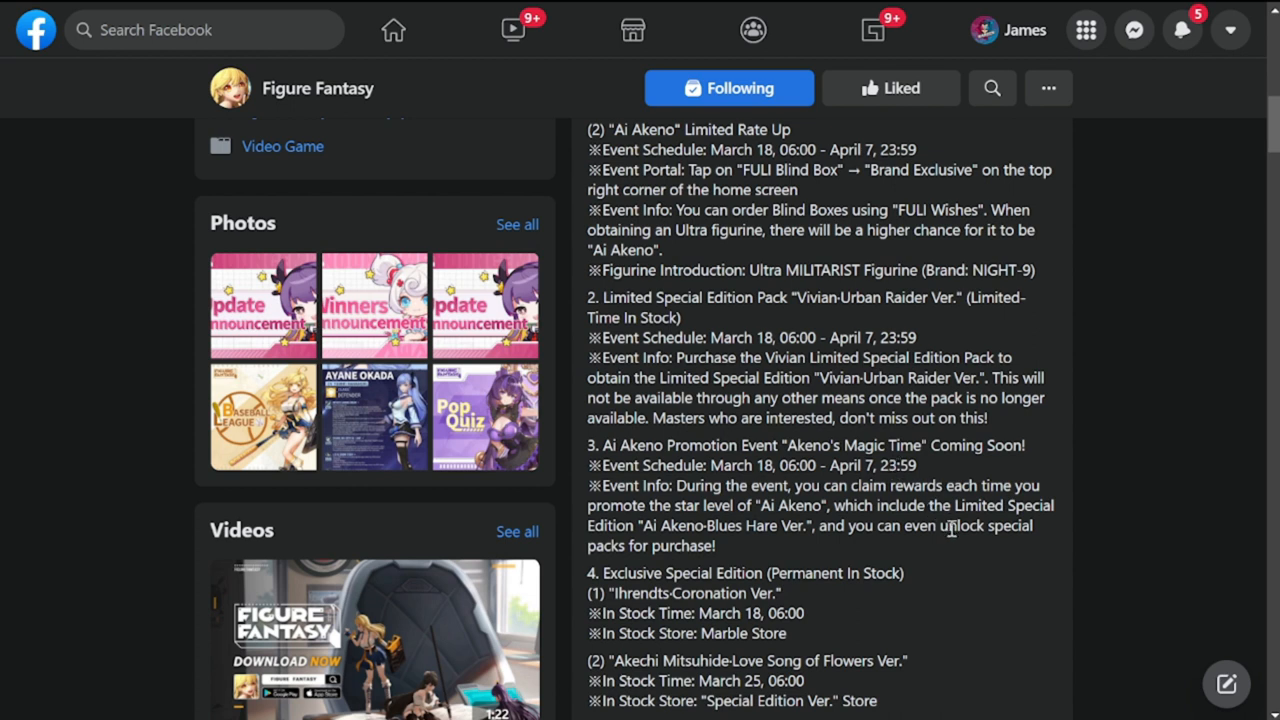
# - Highlight the 'In Stock Store: Marble Store' line for the Ihrendts-Coronation edition
pyautogui.scroll(-3)
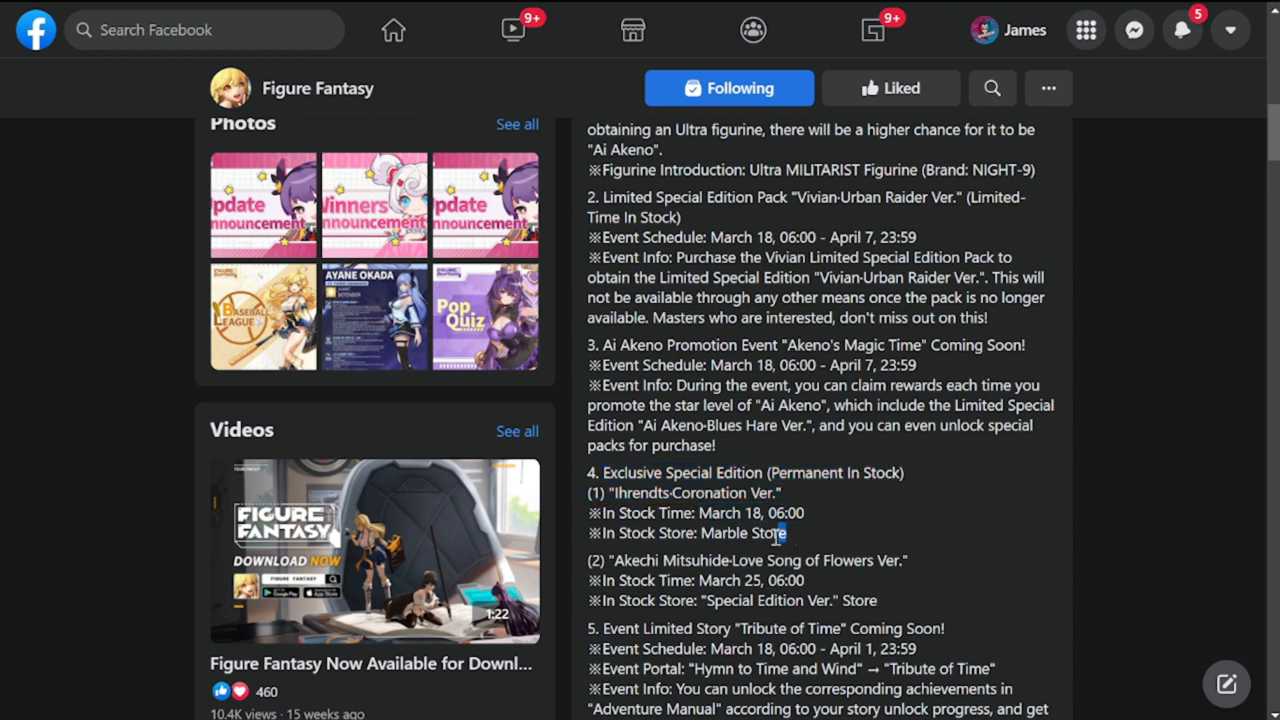
pyautogui.tripleClick(693, 533)
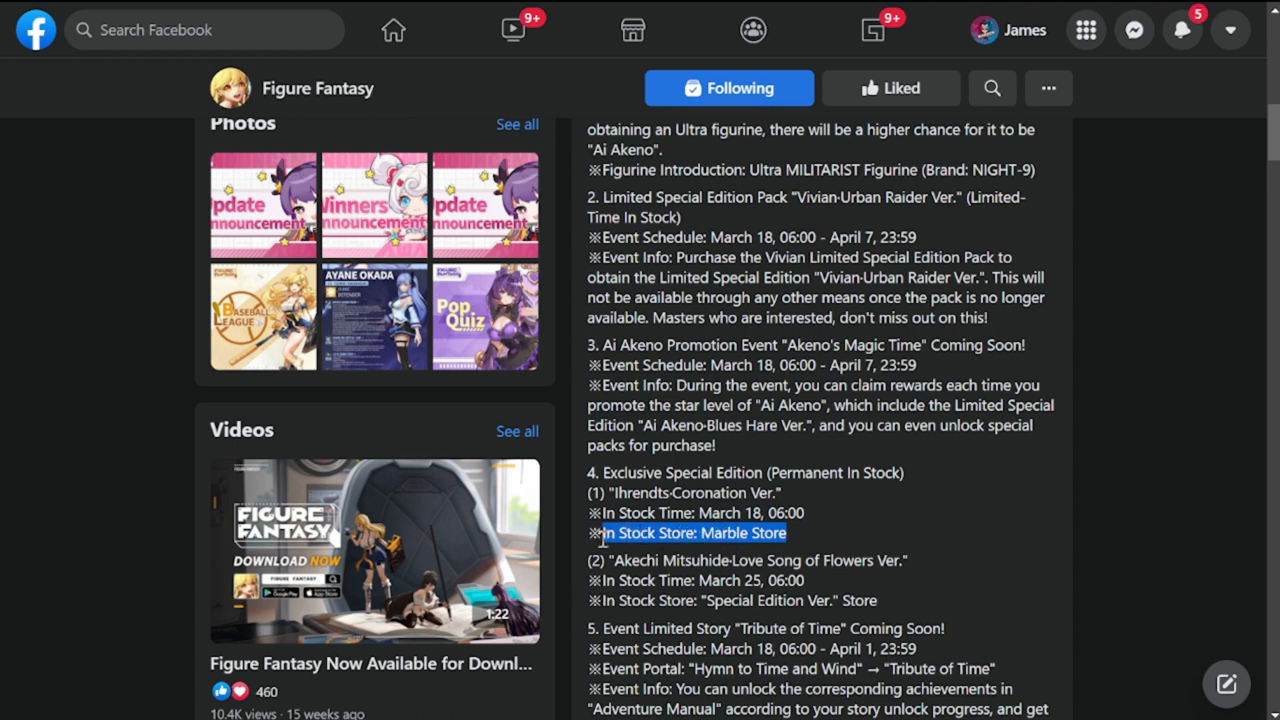
pyautogui.scroll(-3)
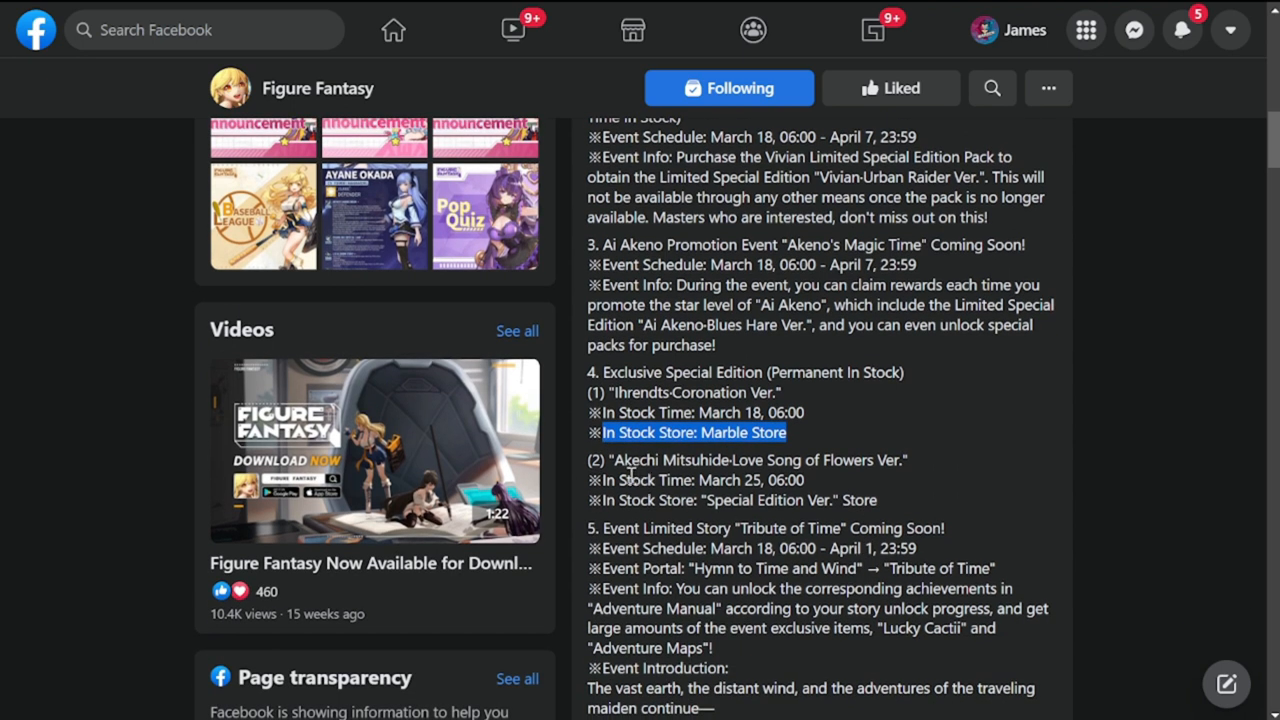
pyautogui.moveTo(787, 477)
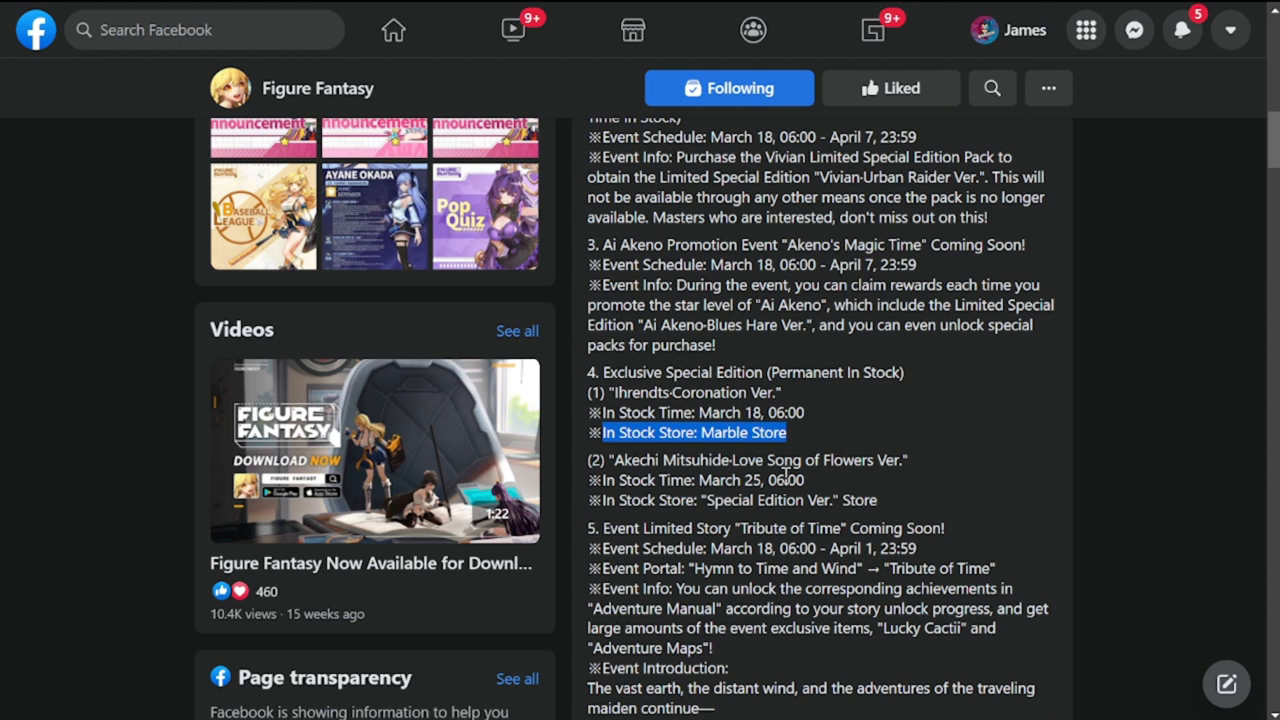
pyautogui.moveTo(785, 475)
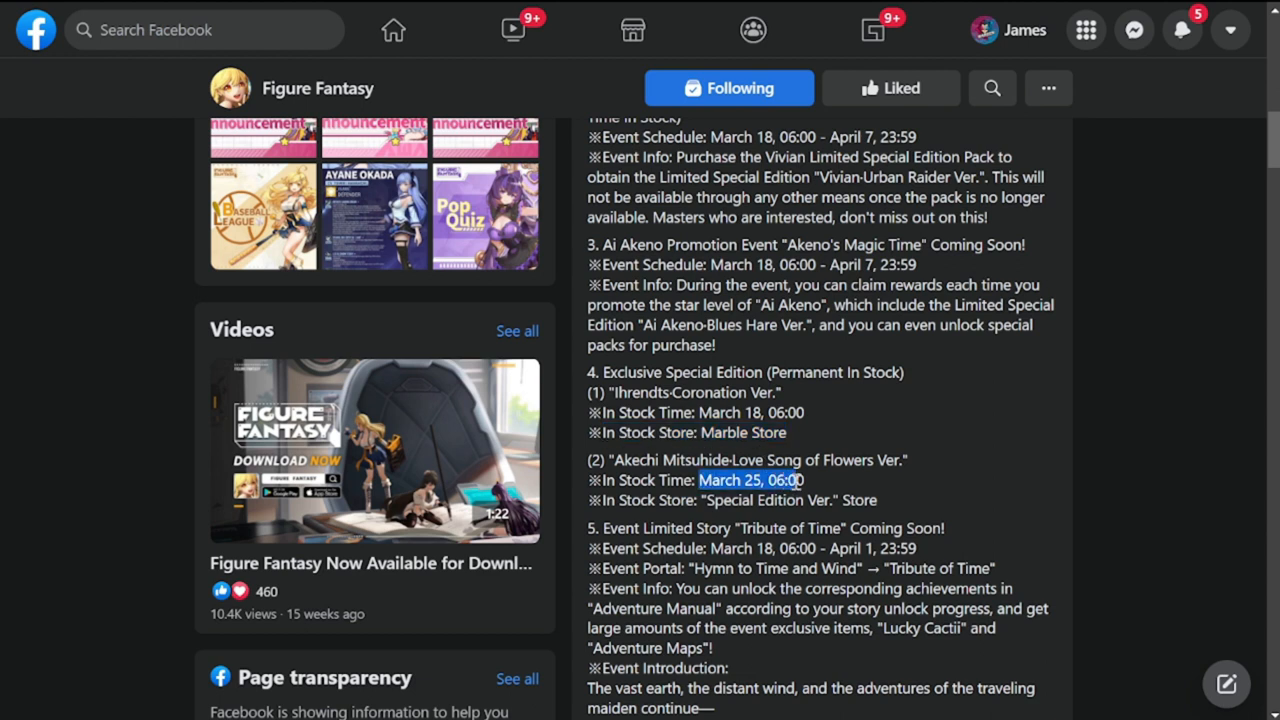
pyautogui.moveTo(897, 434)
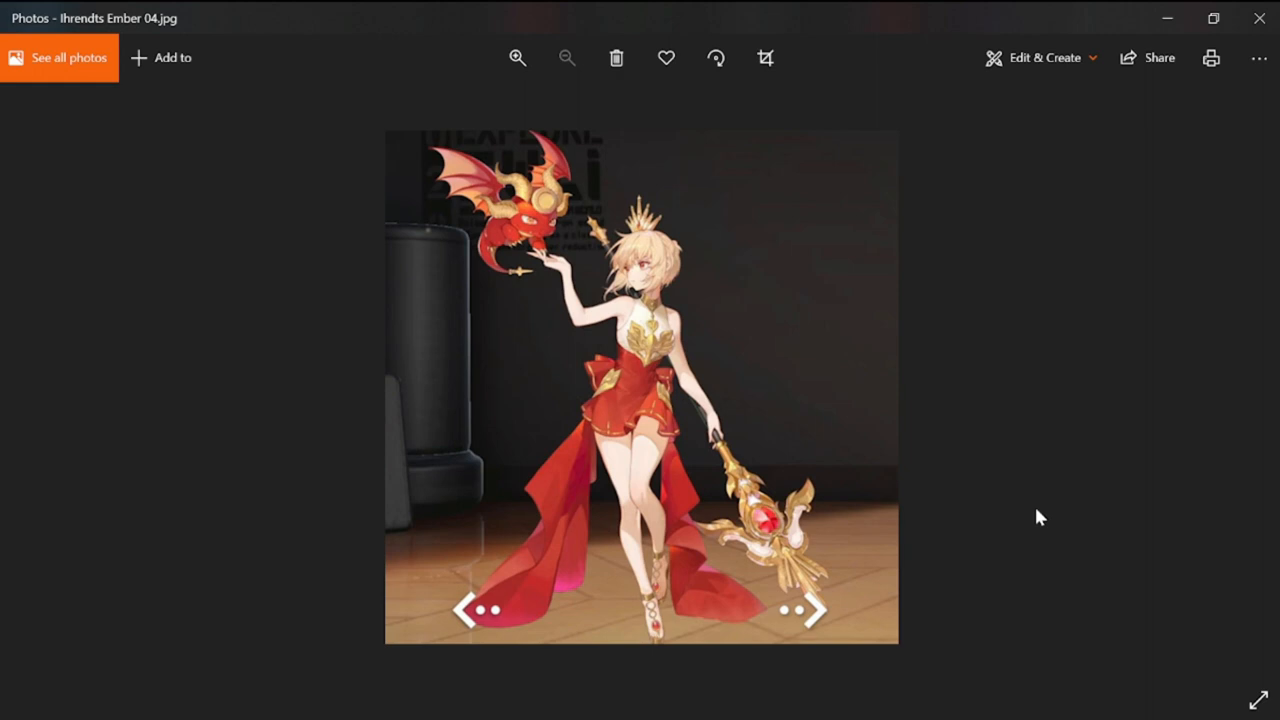
# - Advance the Photos viewer from Ihrendts Ember 04.jpg to Vivian 01.jpg
pyautogui.click(812, 610)
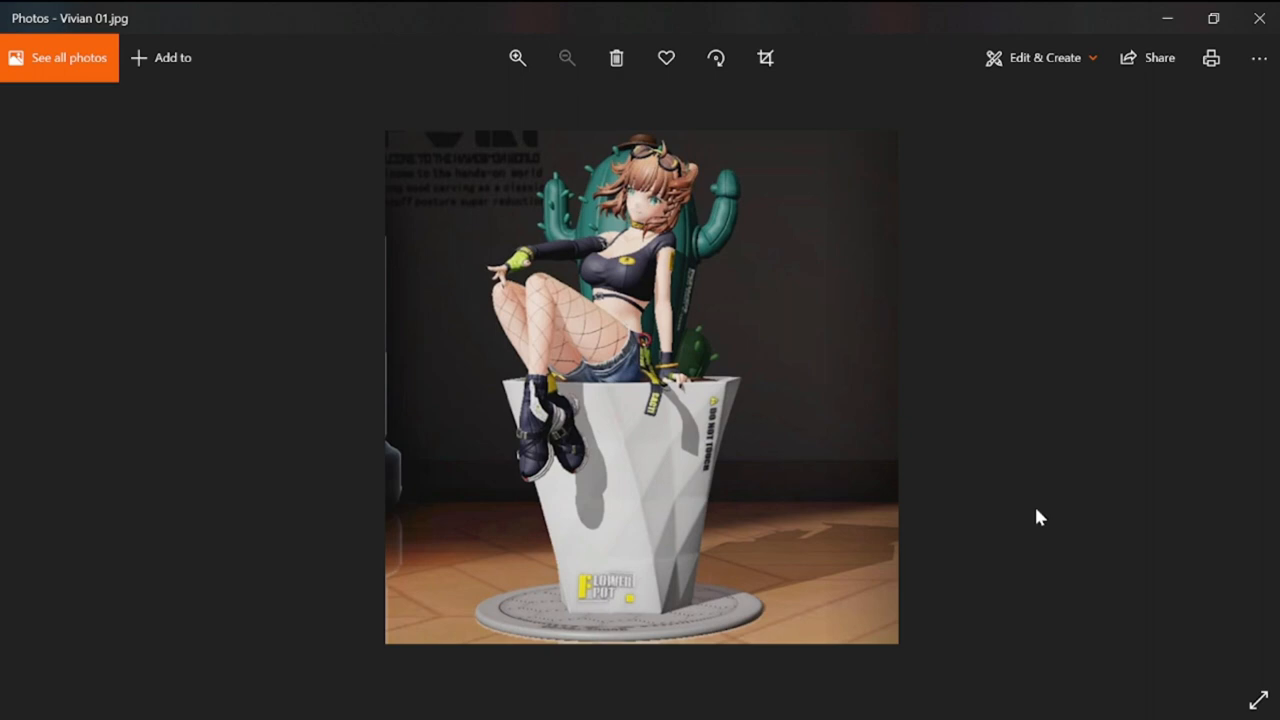
pyautogui.moveTo(1035, 500)
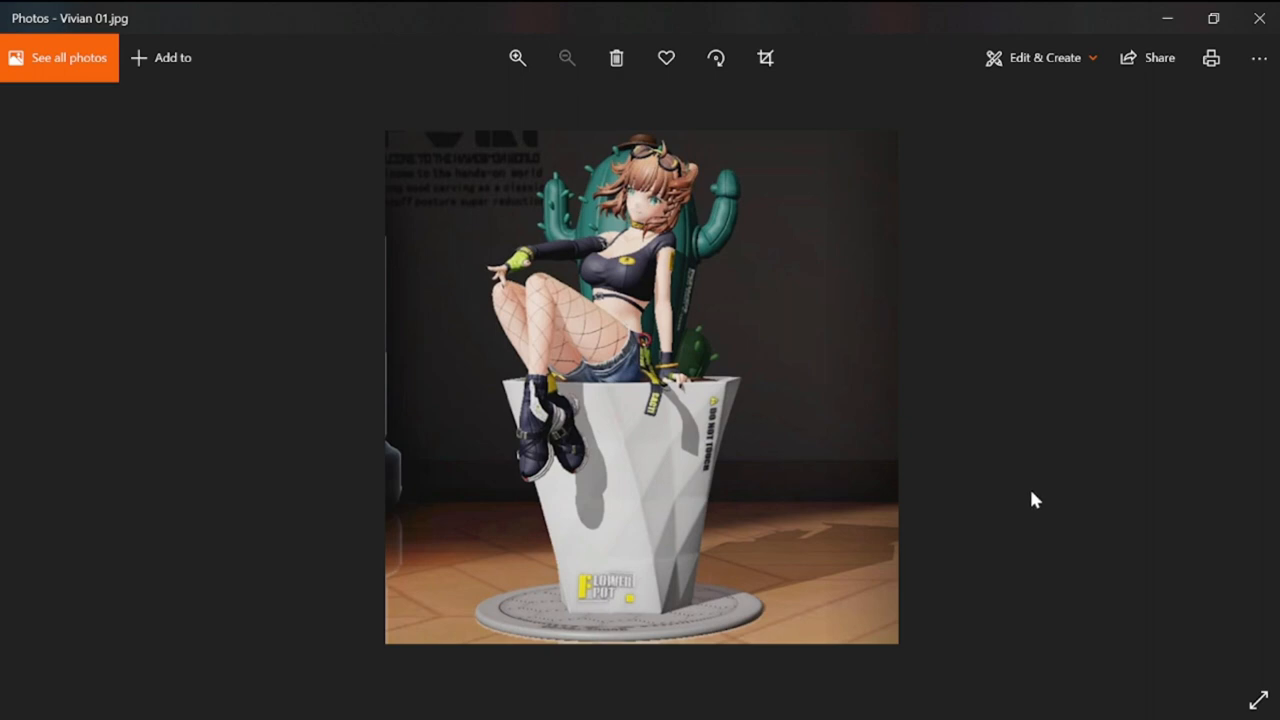
pyautogui.moveTo(1167, 18)
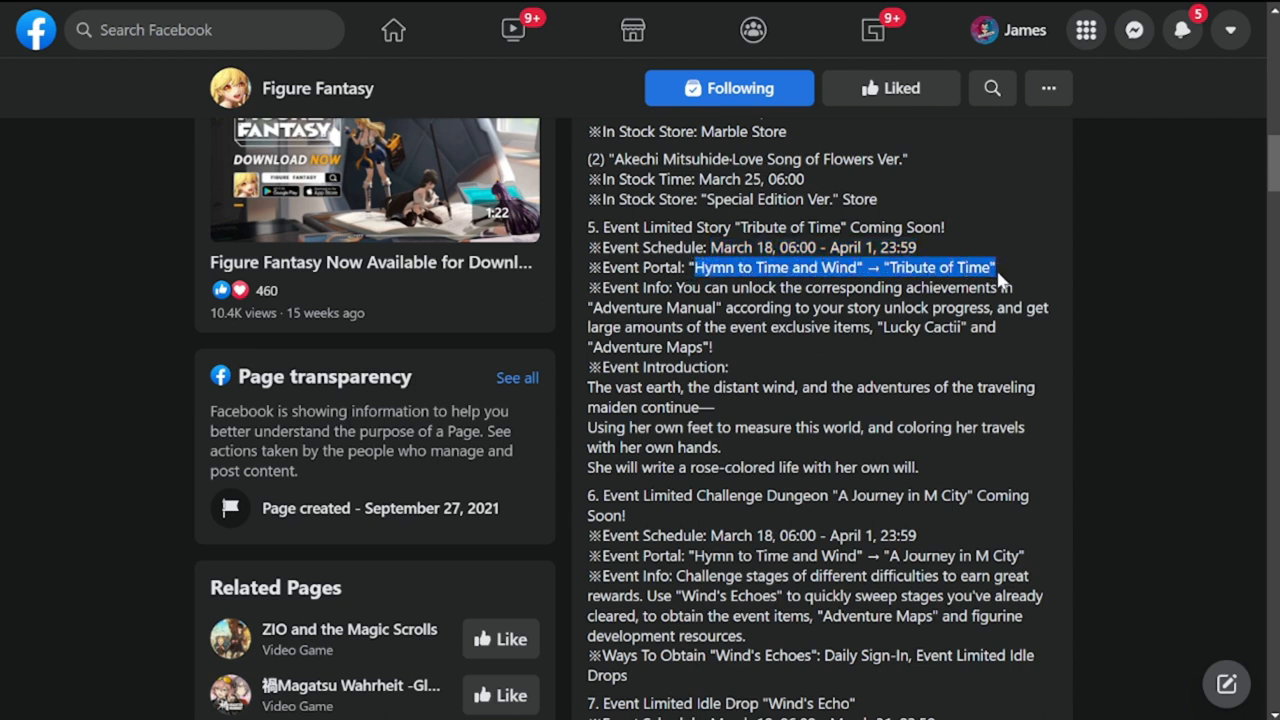
# - Highlight Tribute of Time's portal, event info and introduction lines, then read toward Wind's Echo
pyautogui.moveTo(997, 267); pyautogui.dragTo(1045, 330)
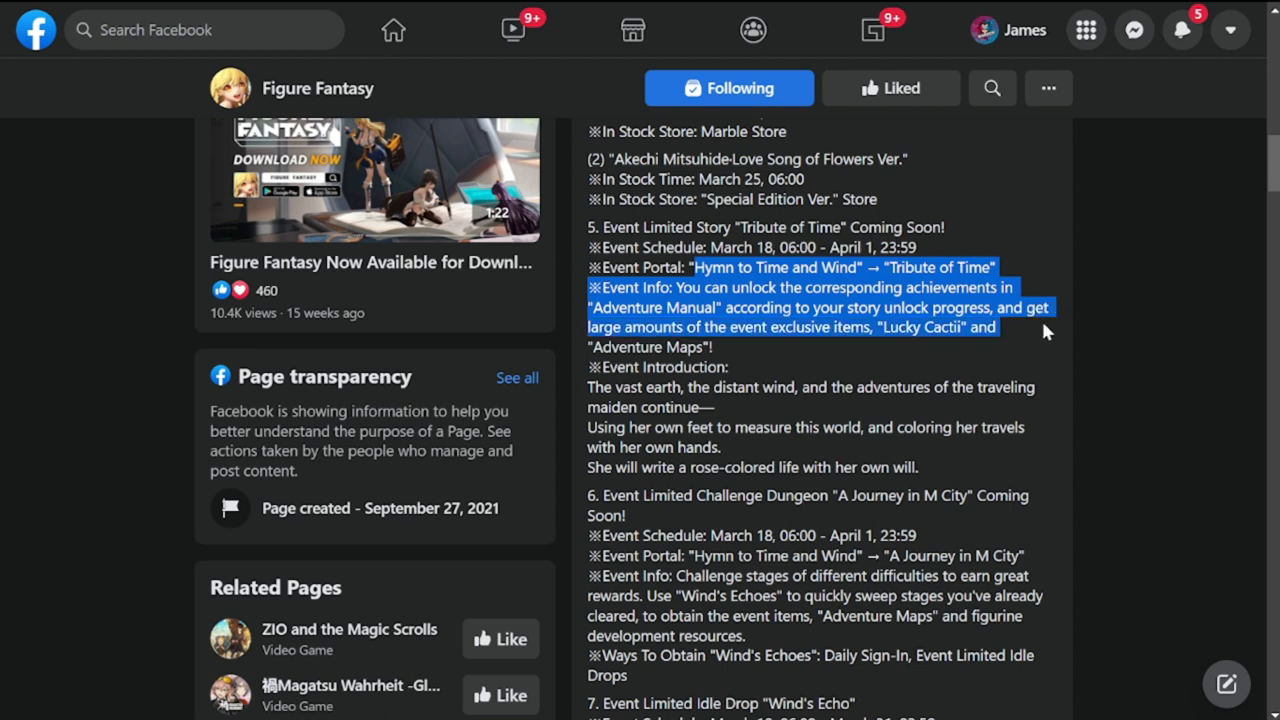
pyautogui.moveTo(1046, 335)
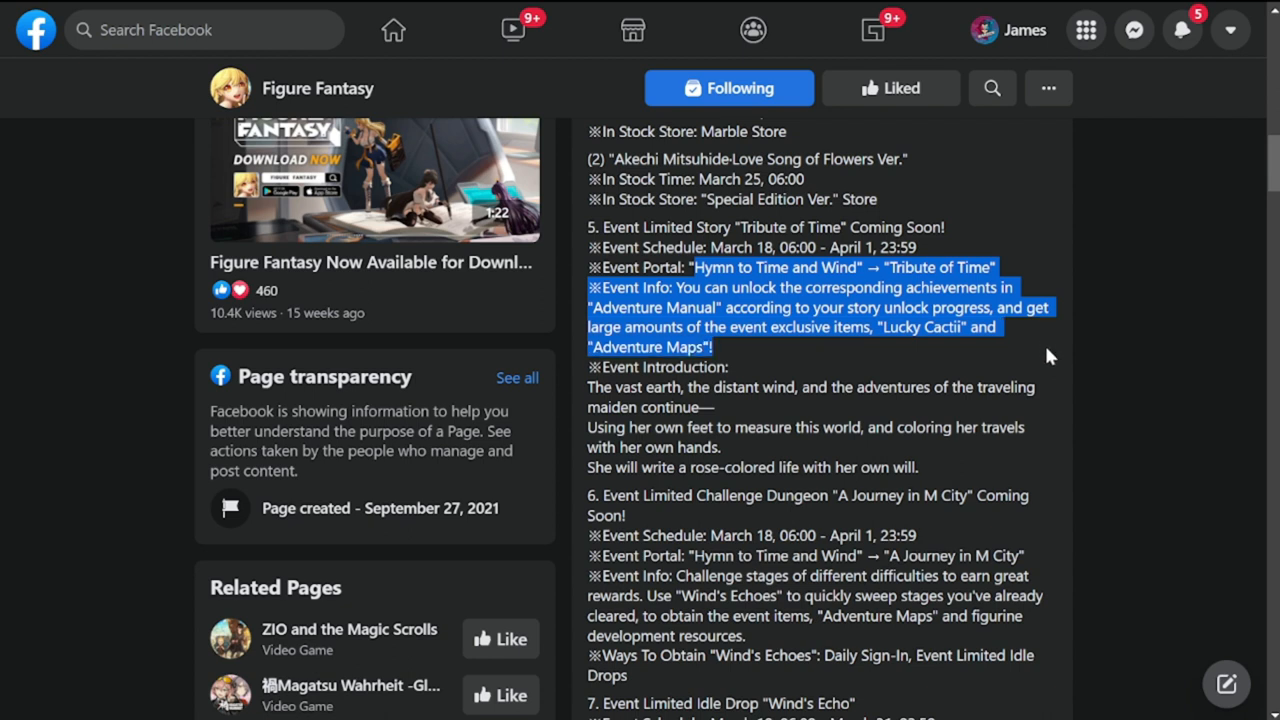
pyautogui.moveTo(1047, 356)
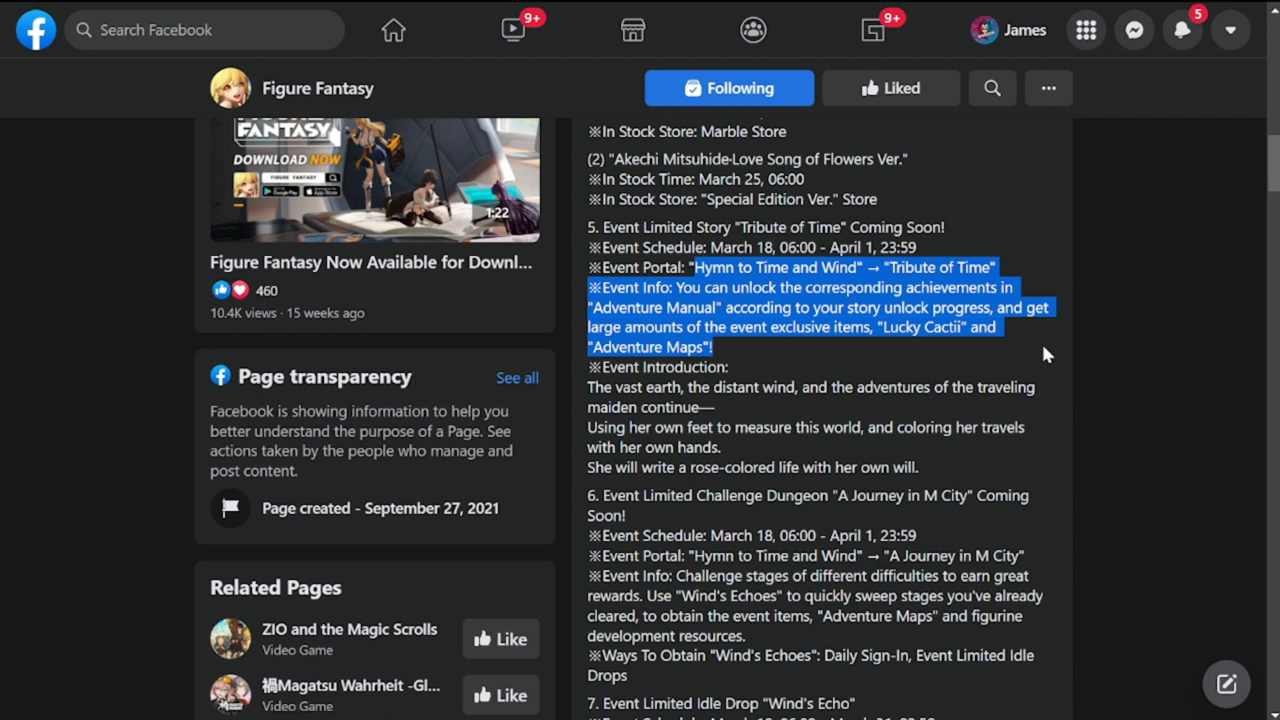
pyautogui.click(613, 399)
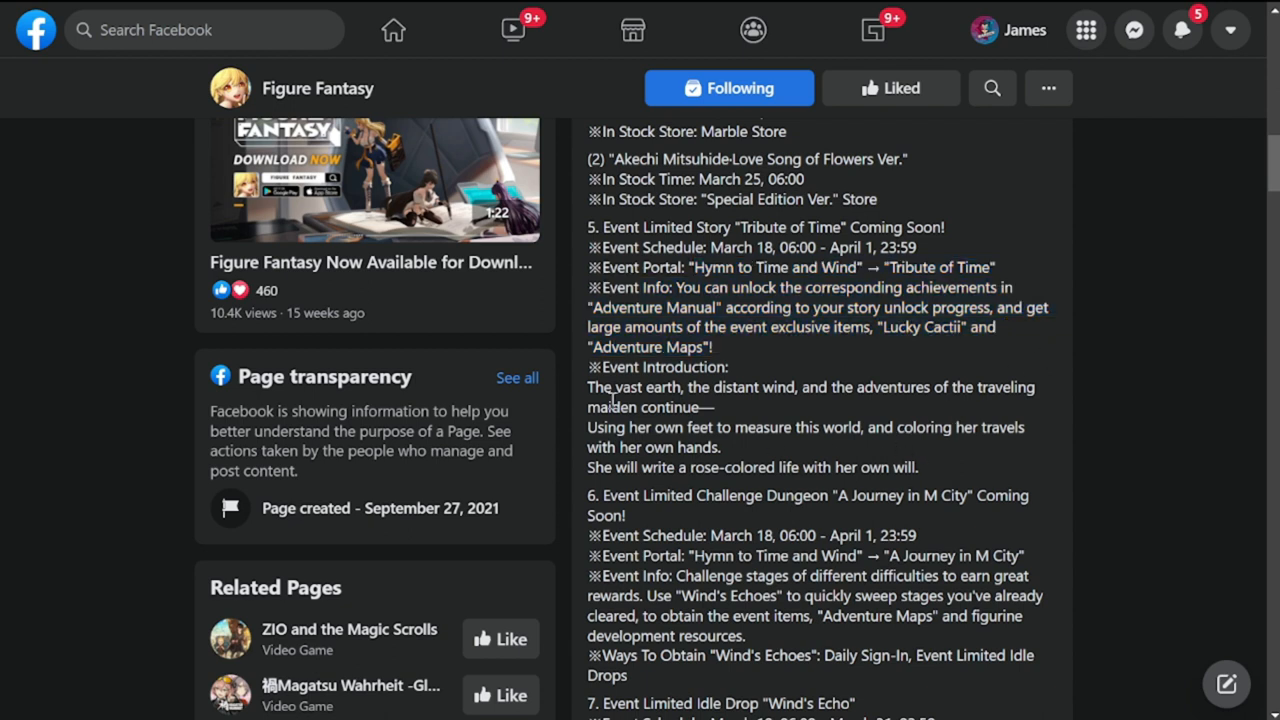
pyautogui.moveTo(589, 387); pyautogui.dragTo(955, 427)
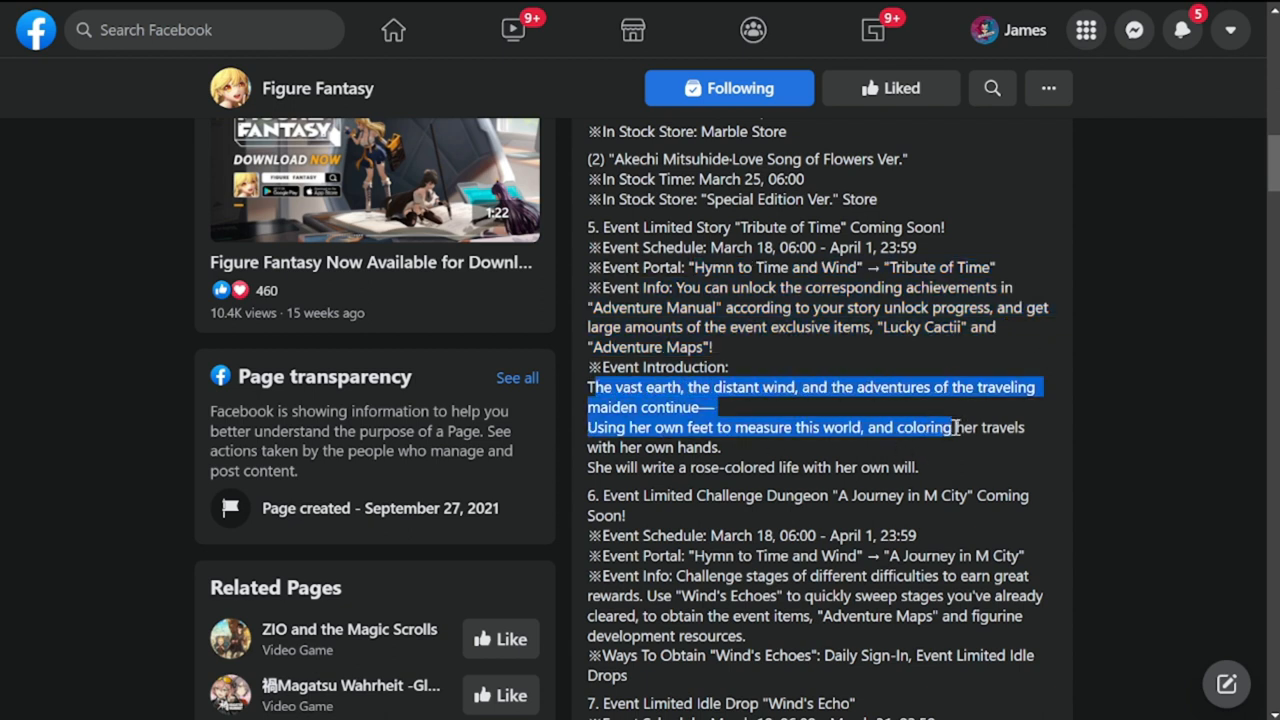
pyautogui.scroll(-3)
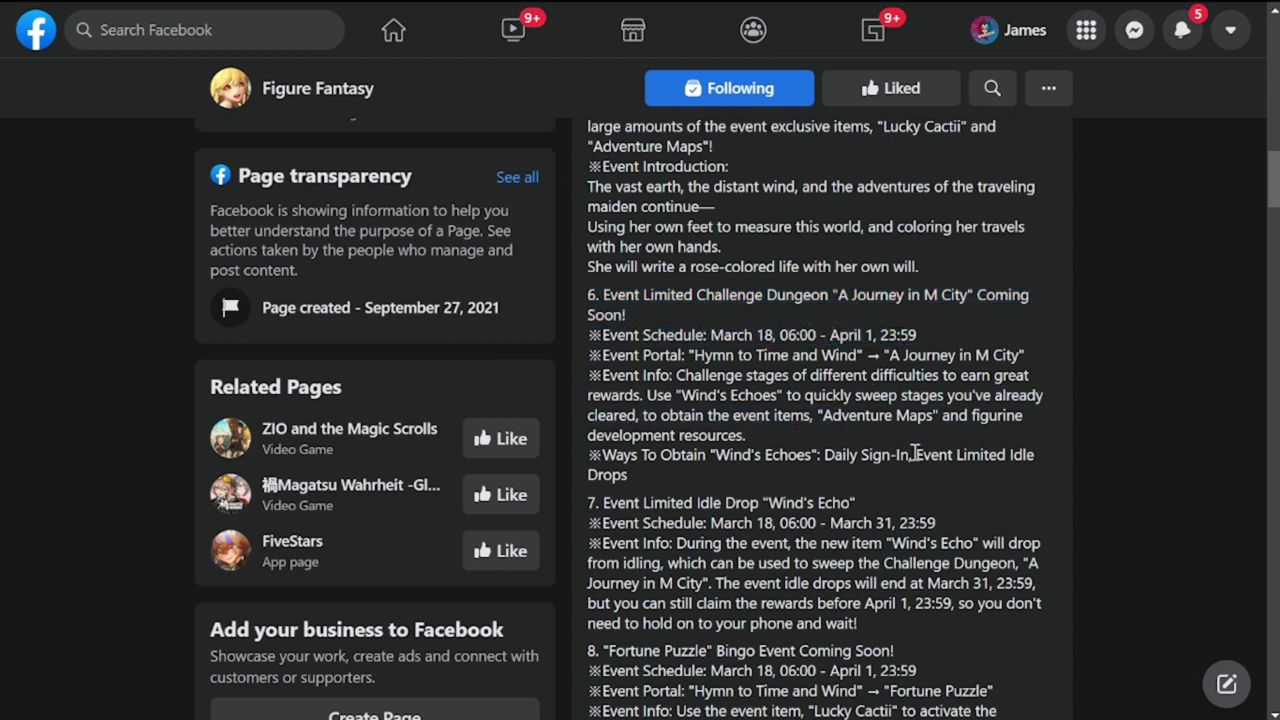
# - Highlight Wind's Echo schedule dates and its event info from 'During the event' to 'phone and wait!'
pyautogui.scroll(-3)
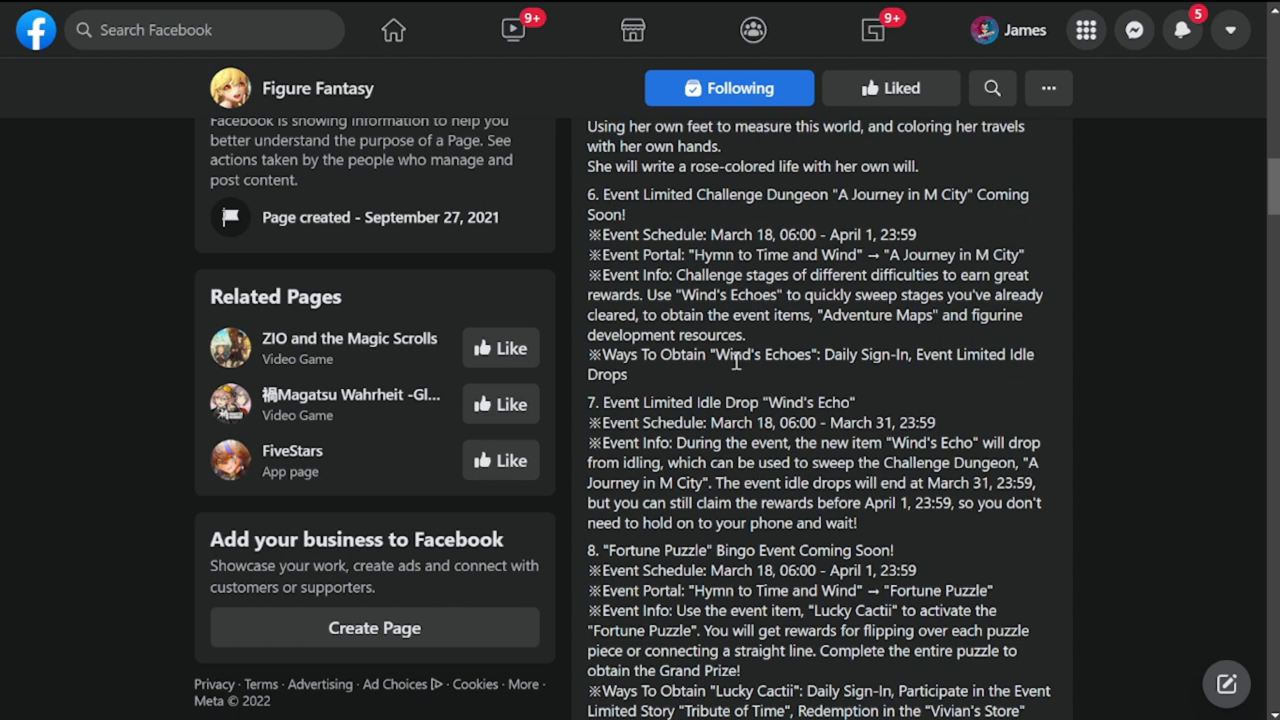
pyautogui.moveTo(985, 383)
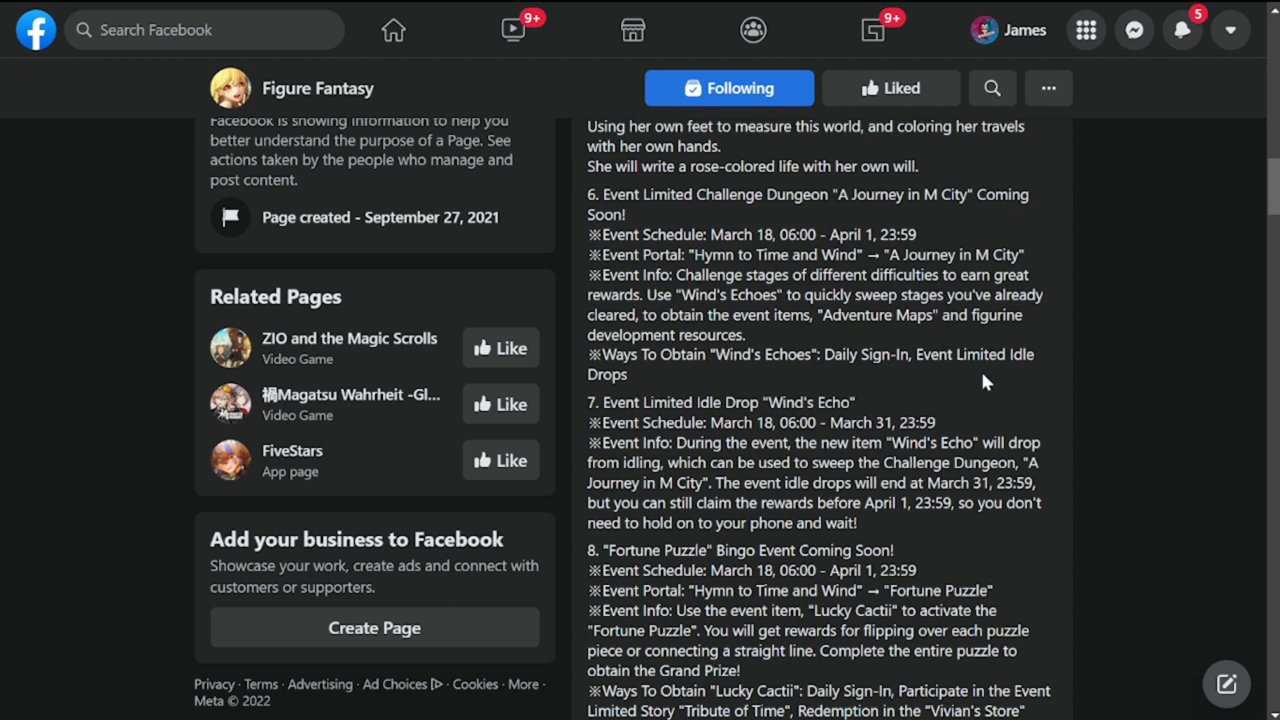
pyautogui.scroll(-3)
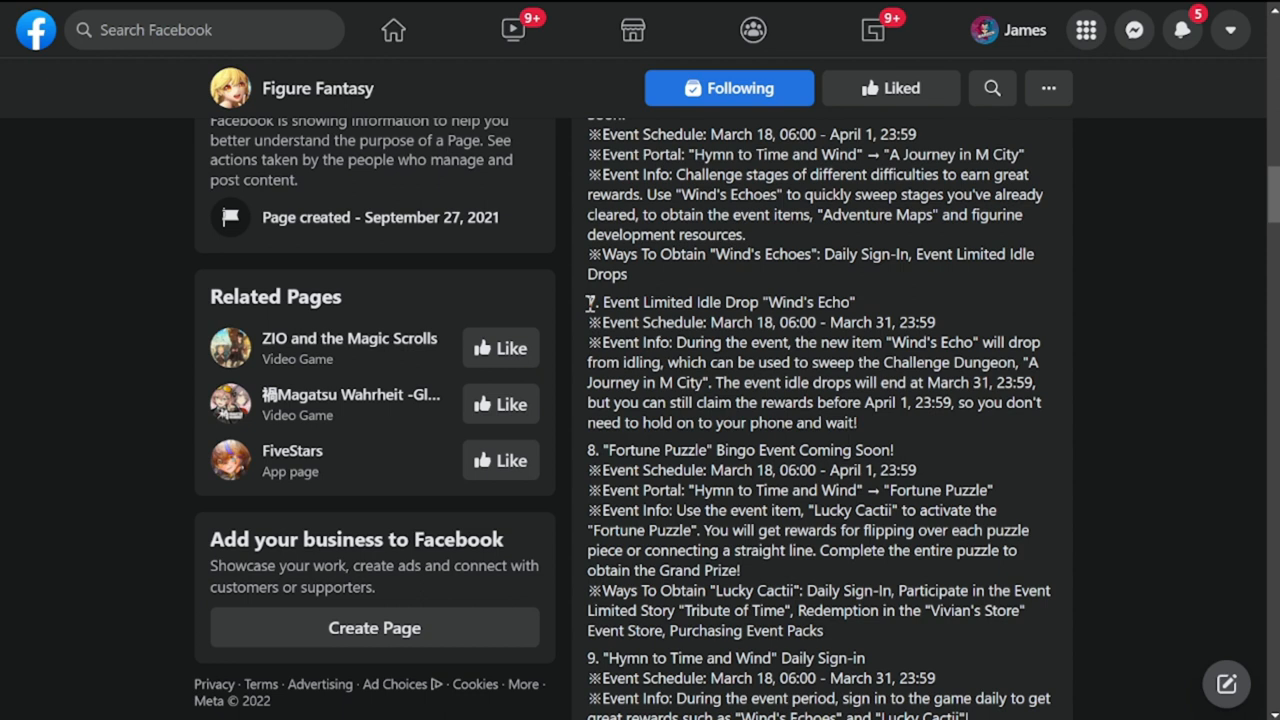
pyautogui.doubleClick(727, 322)
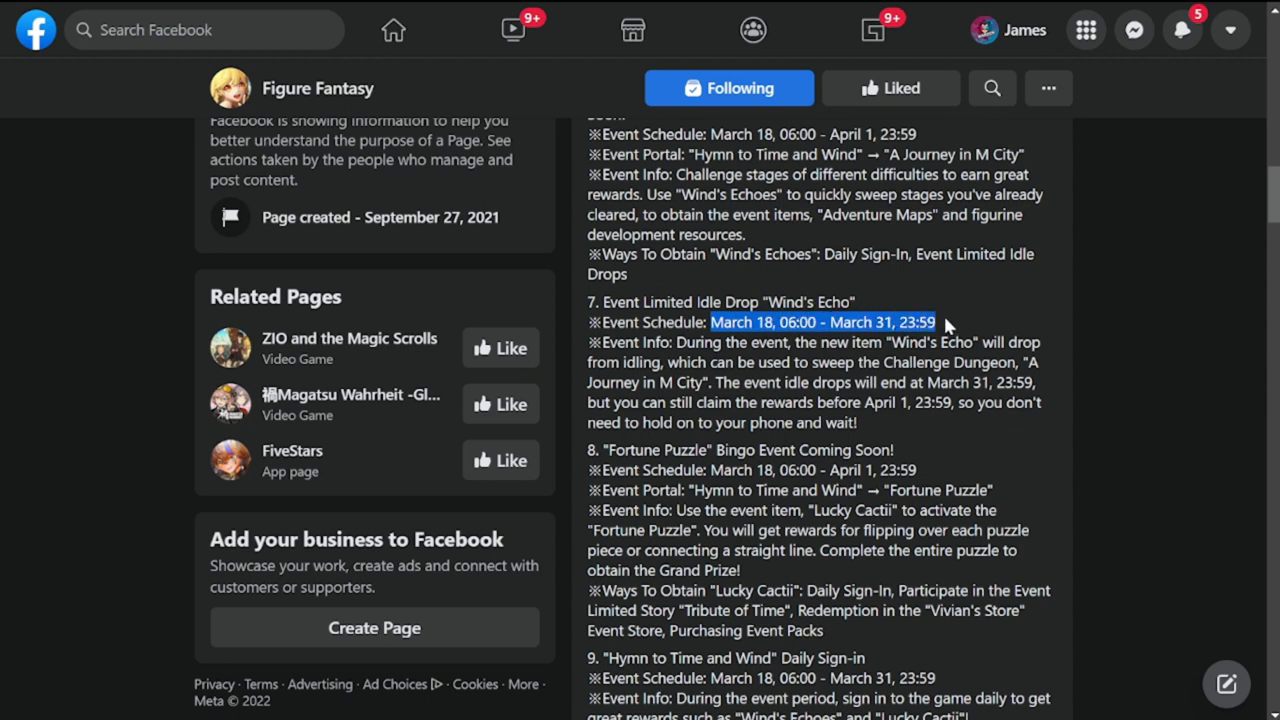
pyautogui.moveTo(838, 366)
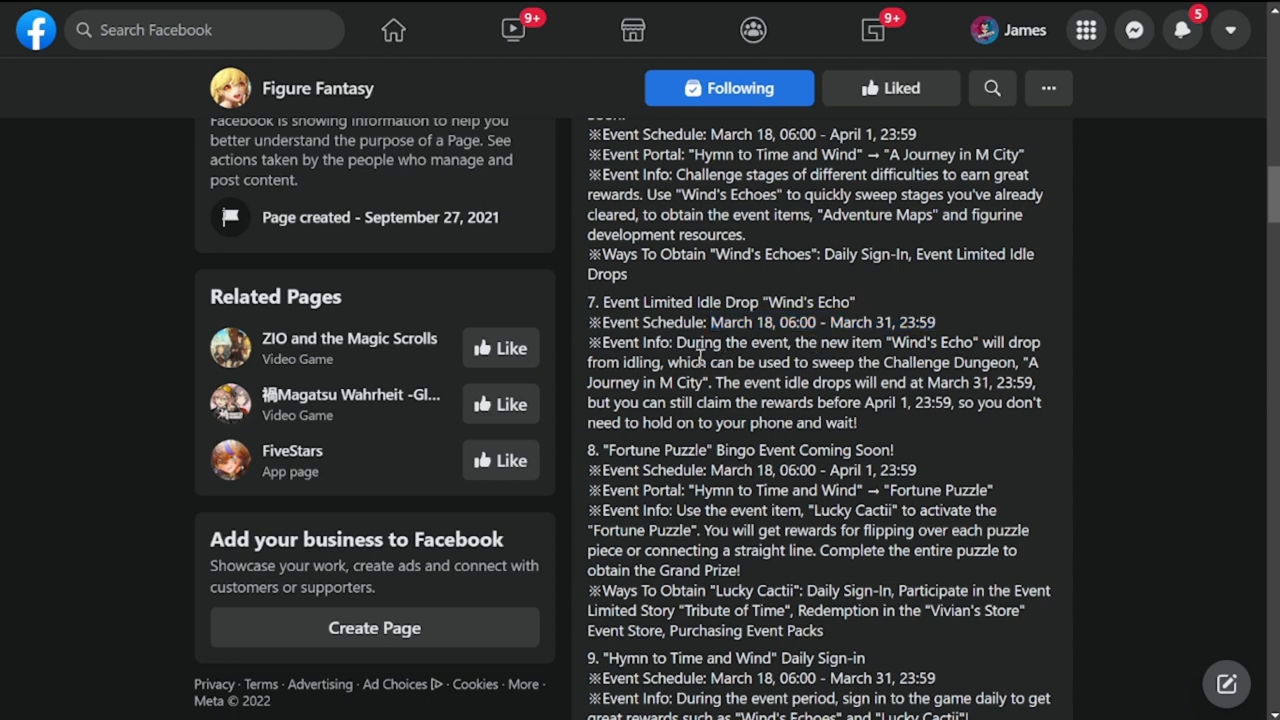
pyautogui.moveTo(654, 343); pyautogui.dragTo(888, 362)
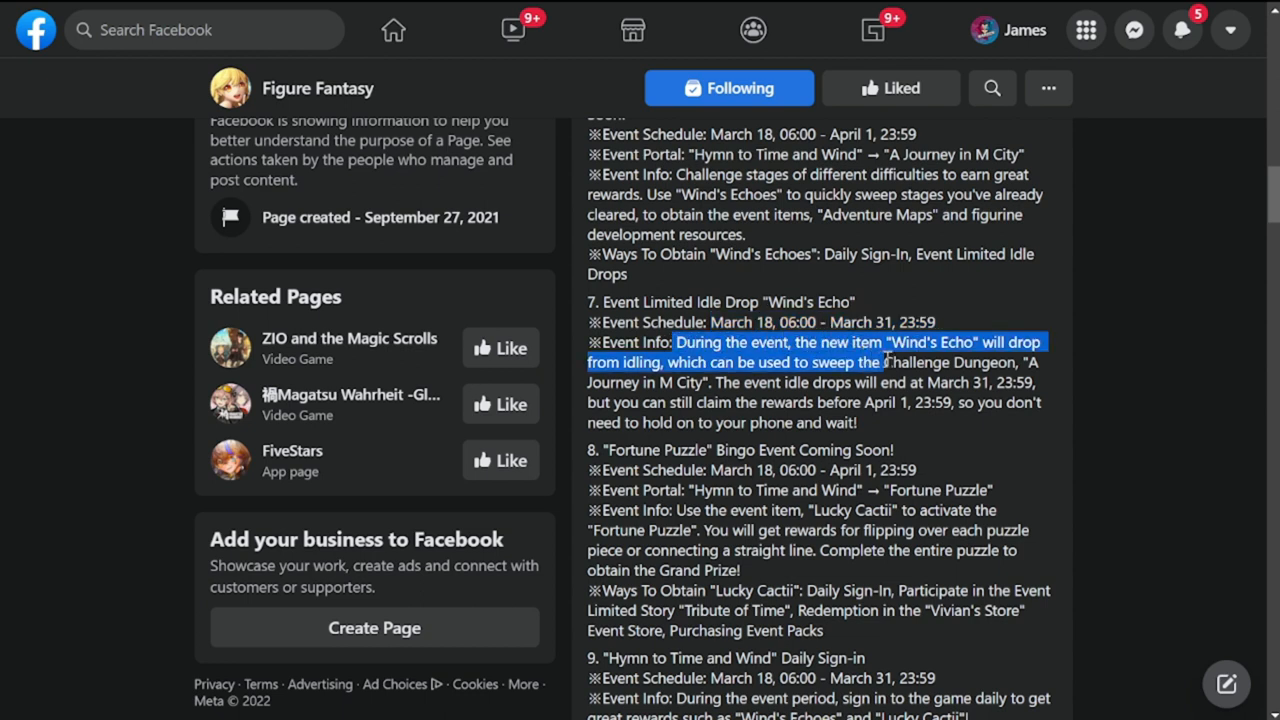
pyautogui.moveTo(895, 362); pyautogui.dragTo(1025, 362)
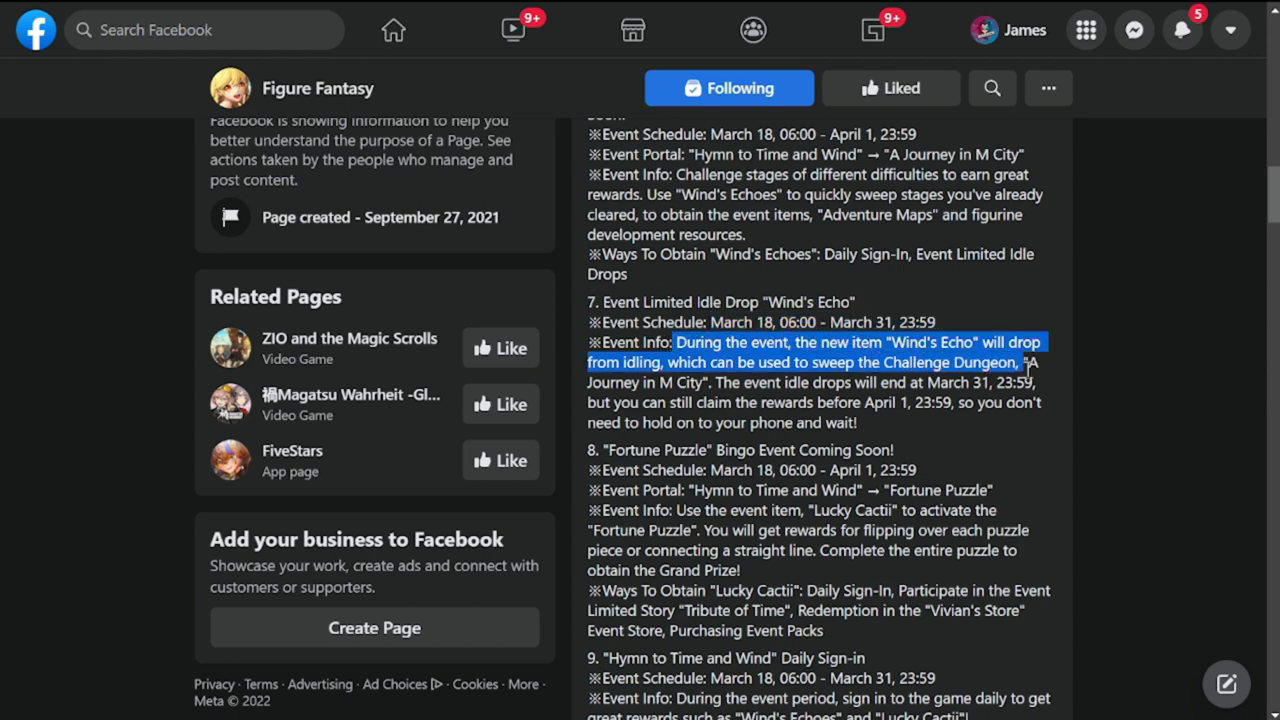
pyautogui.moveTo(1030, 362); pyautogui.dragTo(1045, 383)
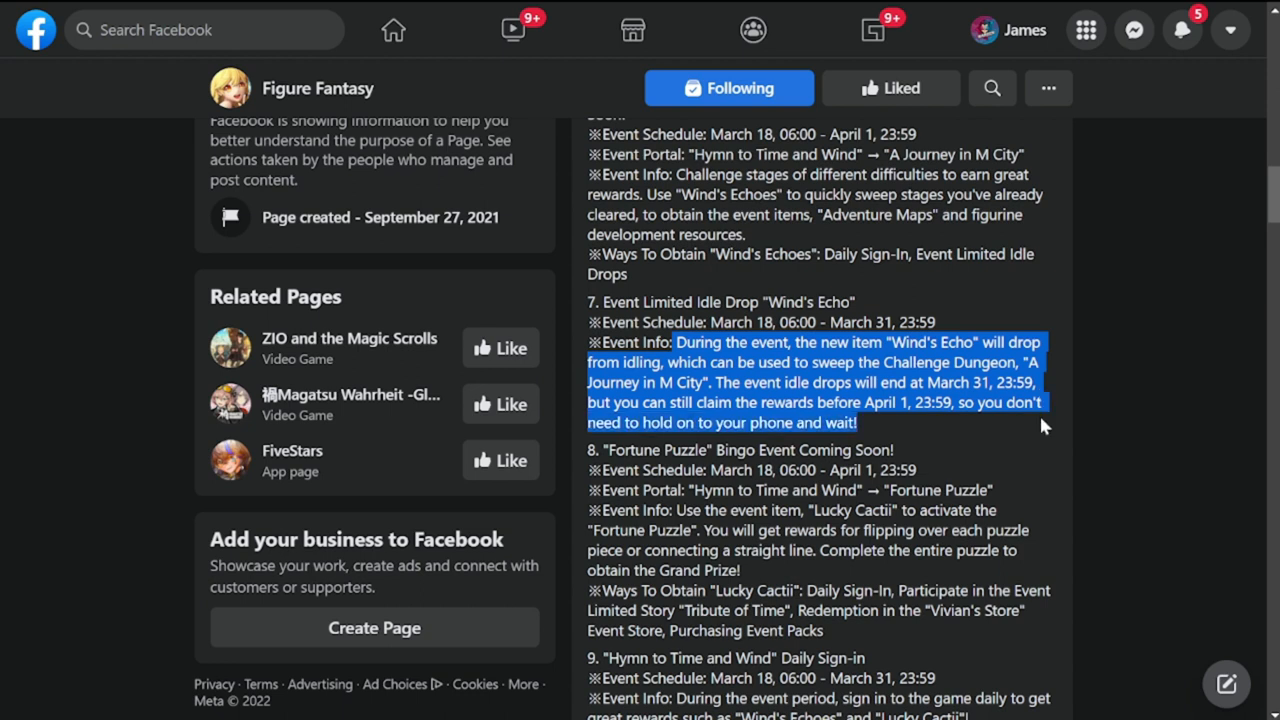
# - Highlight the Lucky Cactii 'Ways To Obtain' line and scroll to the Daily Sign-in schedule
pyautogui.scroll(-3)
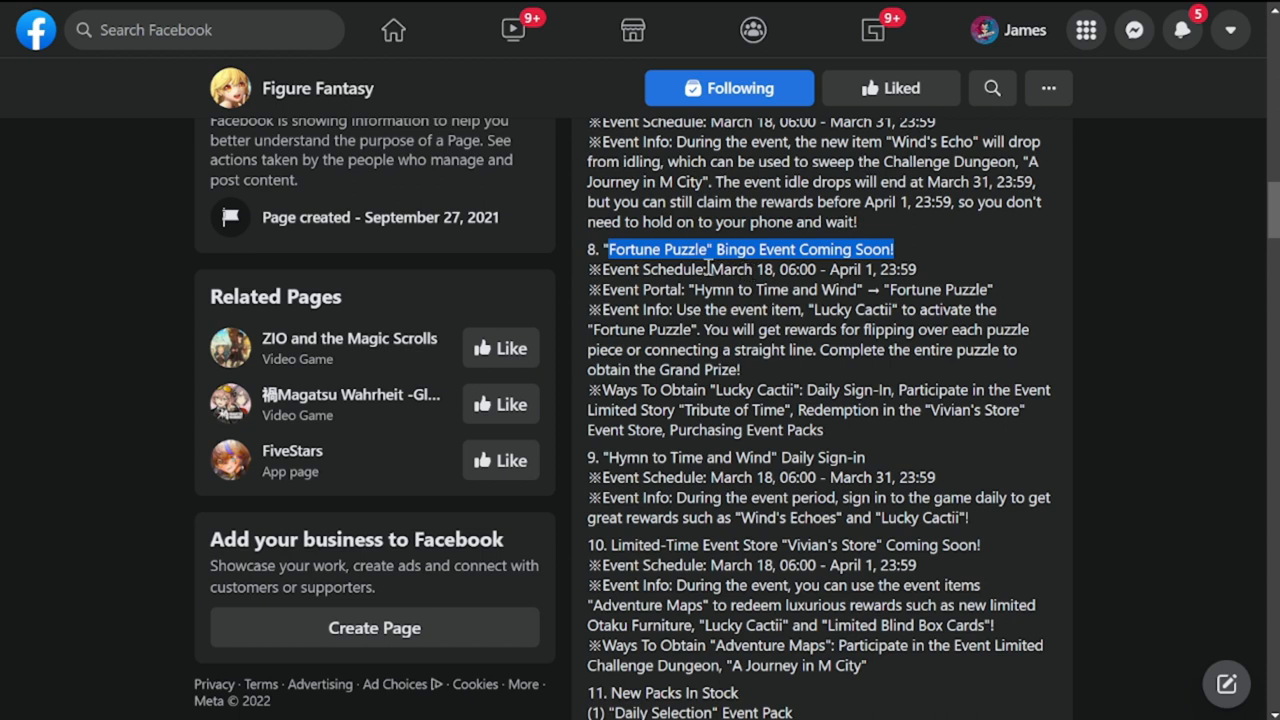
pyautogui.moveTo(888, 274)
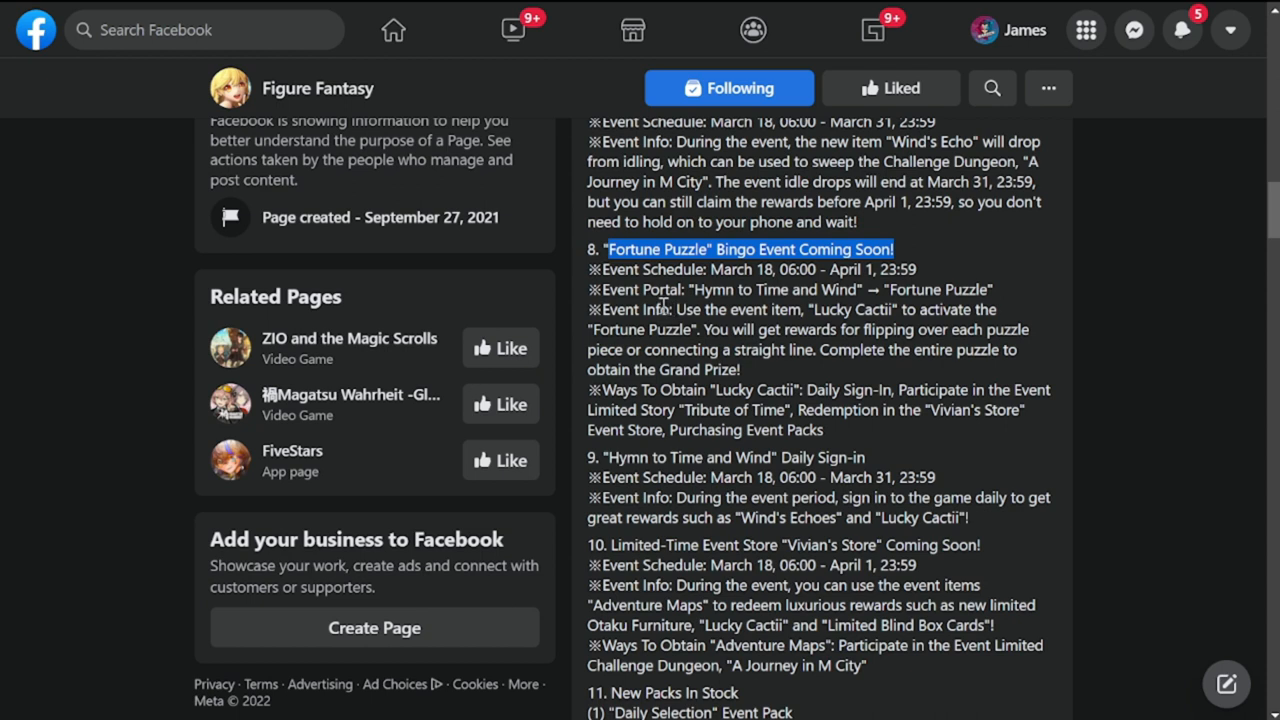
pyautogui.scroll(-3)
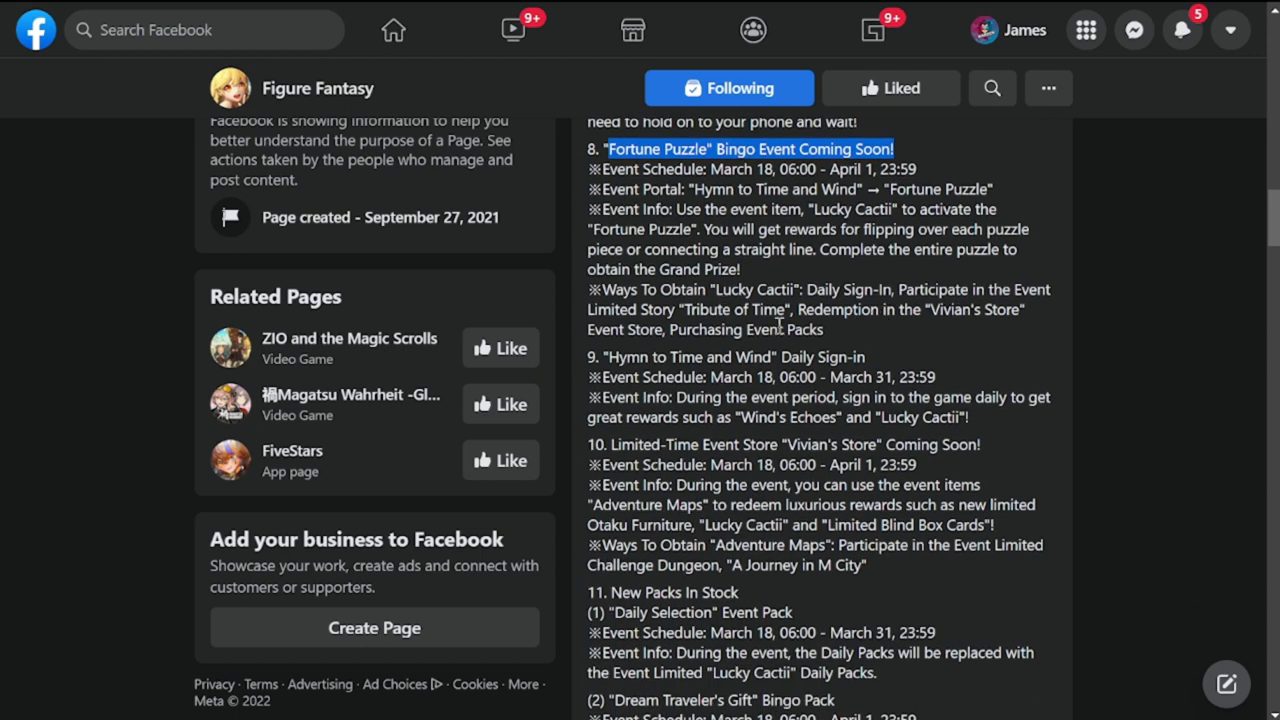
pyautogui.moveTo(620, 298)
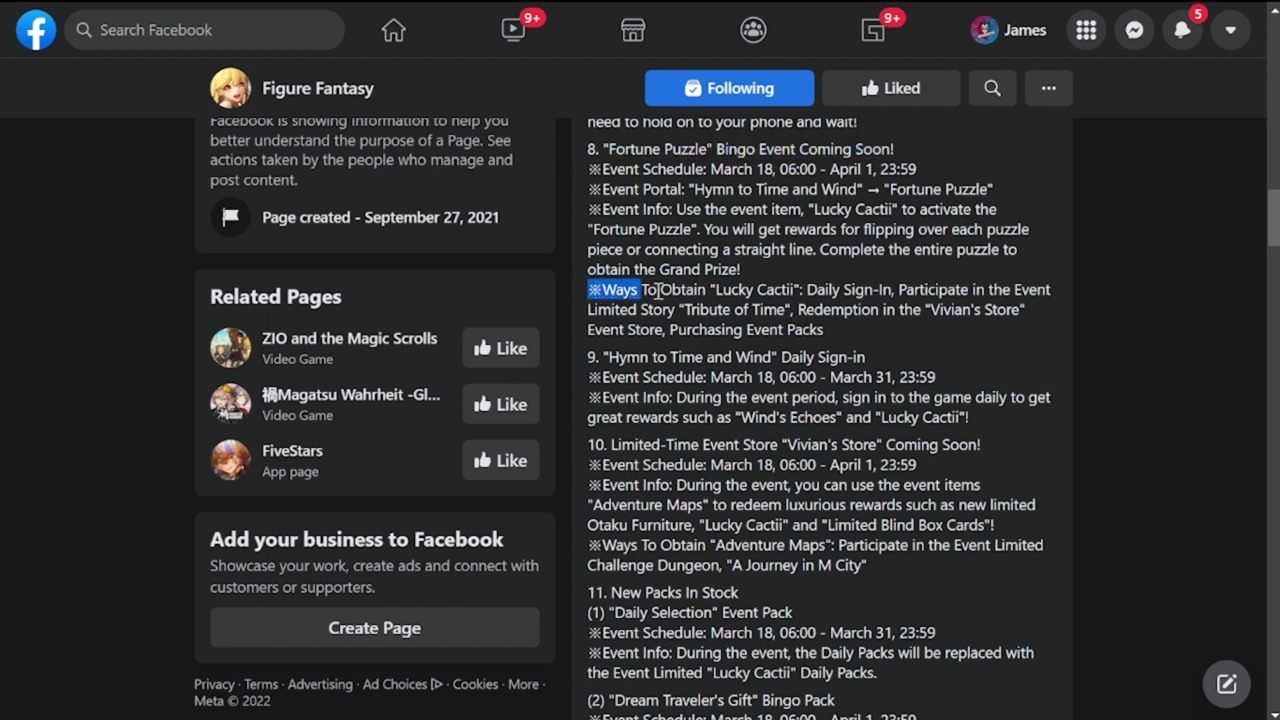
pyautogui.moveTo(655, 289); pyautogui.dragTo(1022, 309)
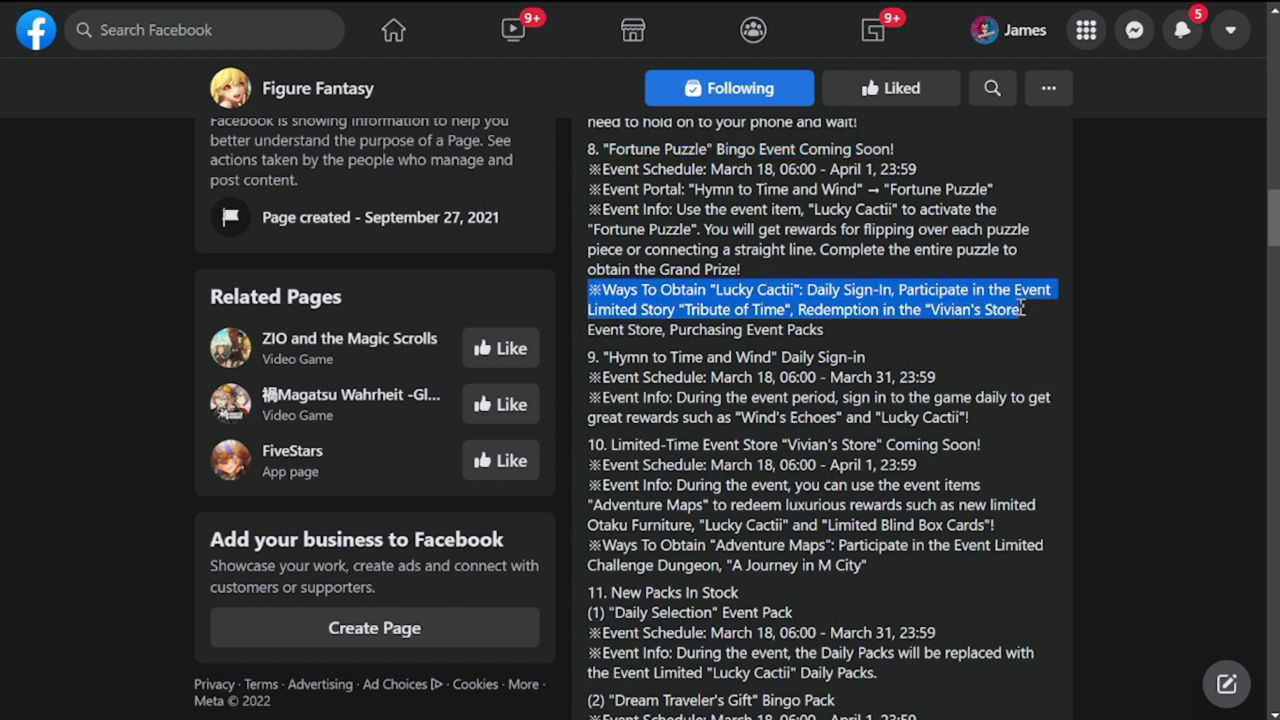
pyautogui.moveTo(1032, 318)
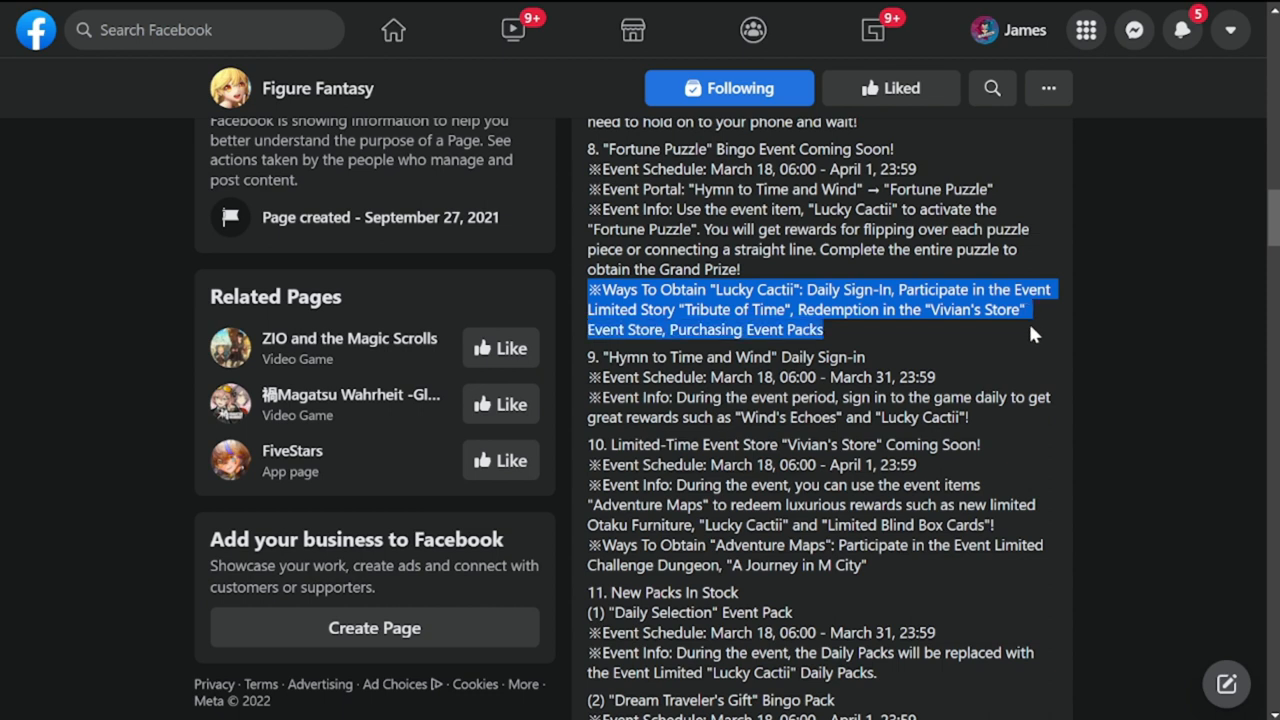
pyautogui.moveTo(899, 344)
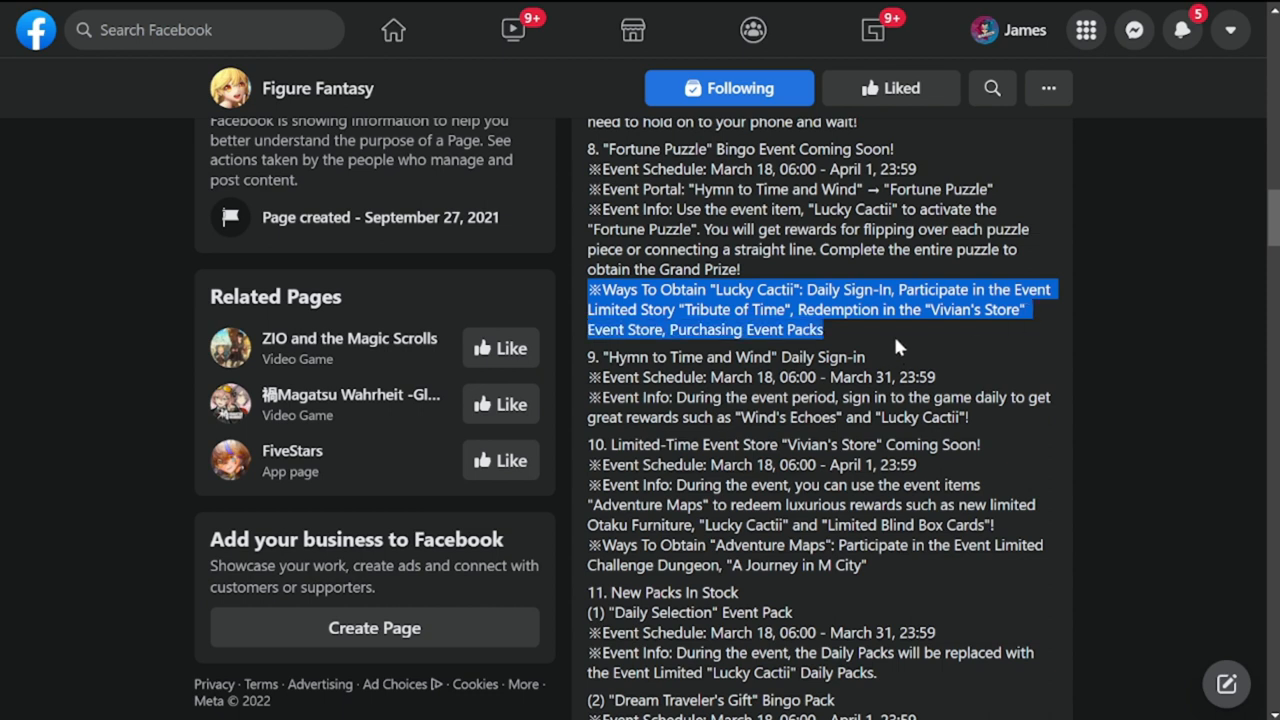
pyautogui.scroll(-3)
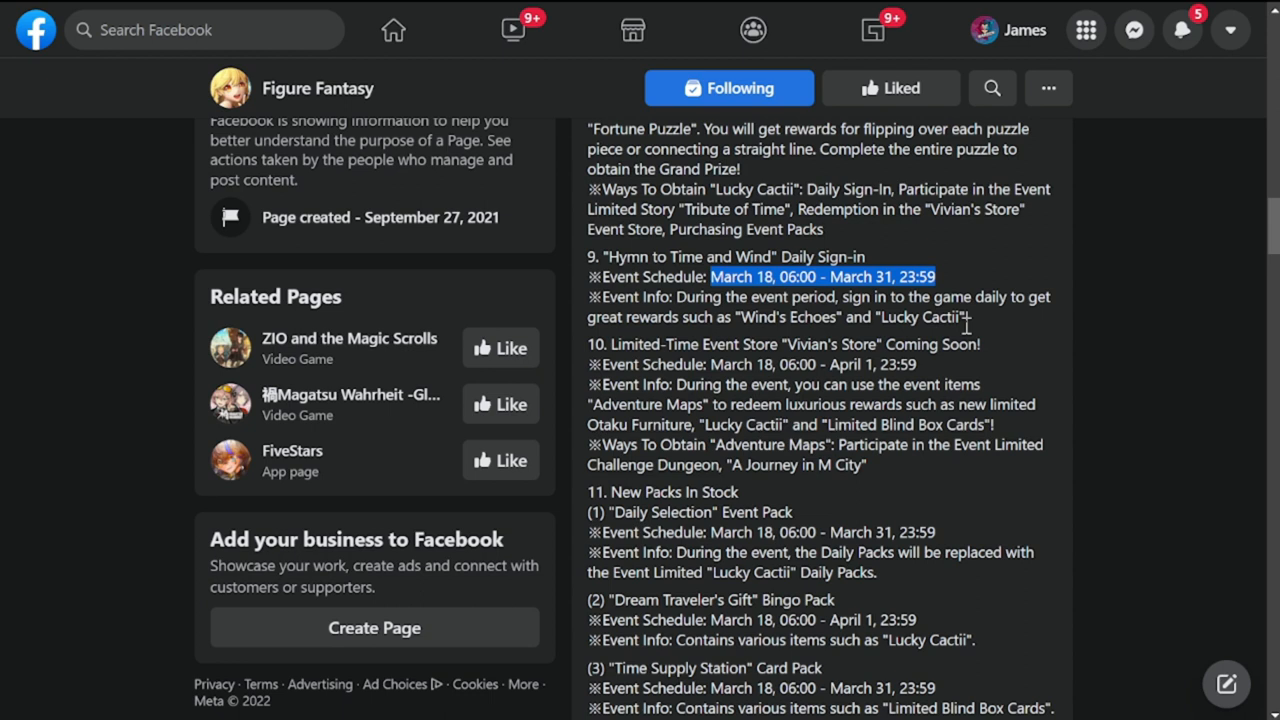
# - Highlight the Vivian's Store event schedule dates
pyautogui.scroll(-3)
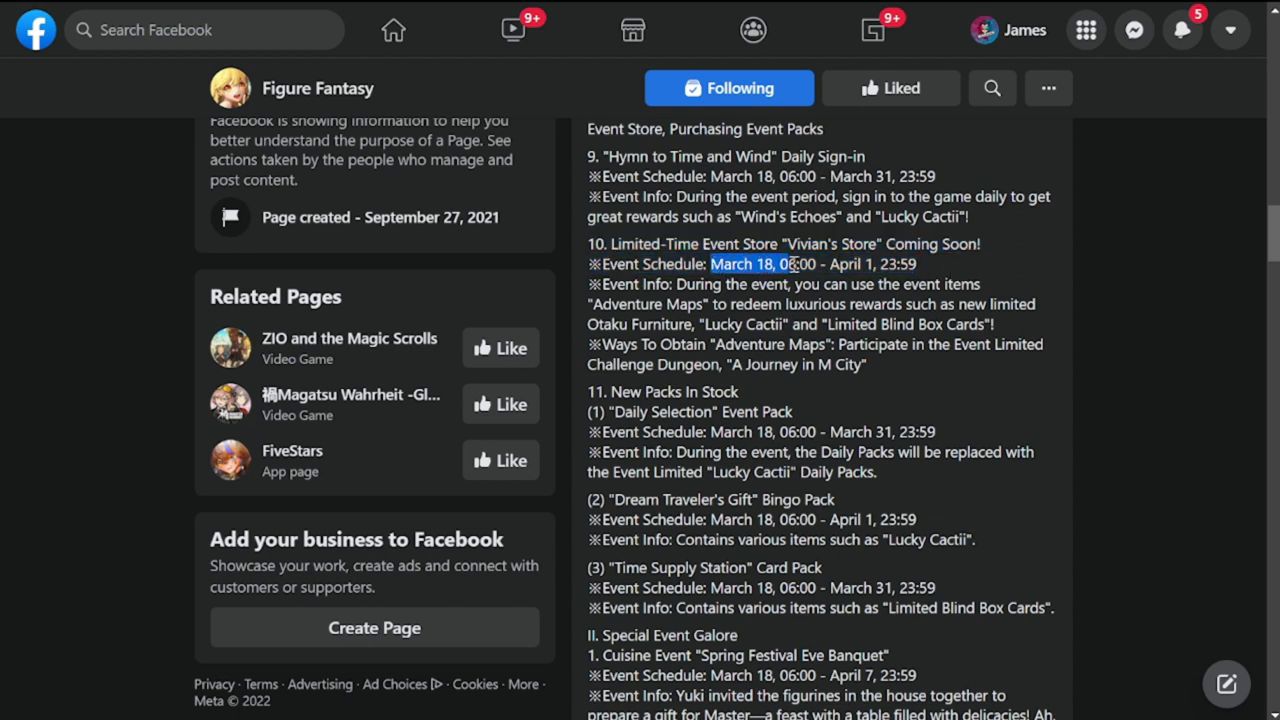
pyautogui.moveTo(712, 264); pyautogui.dragTo(915, 264)
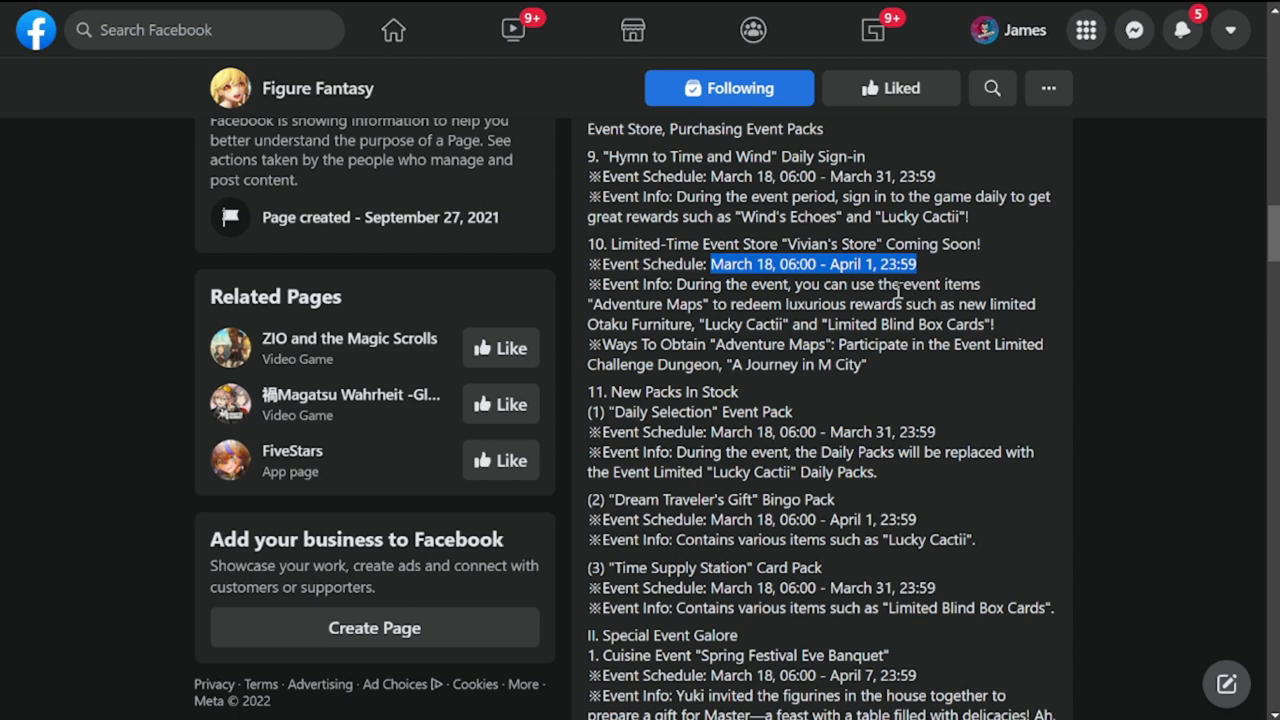
pyautogui.moveTo(832, 324)
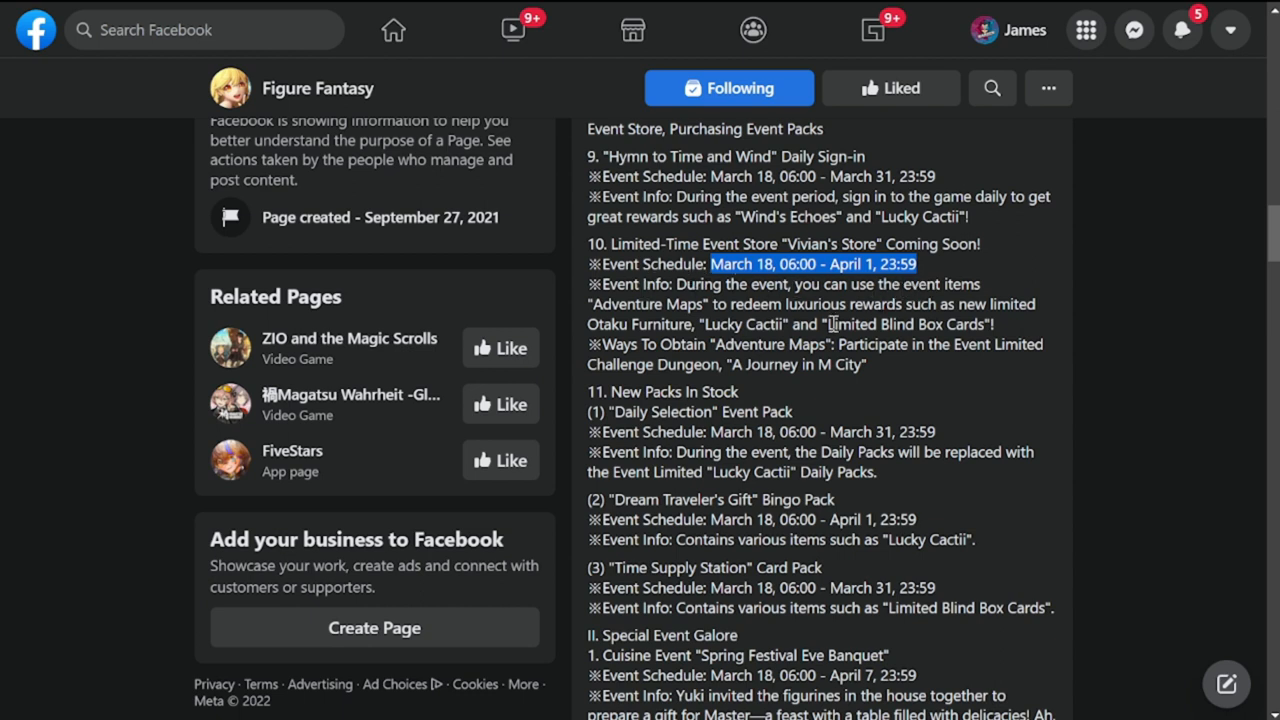
pyautogui.moveTo(1035, 368)
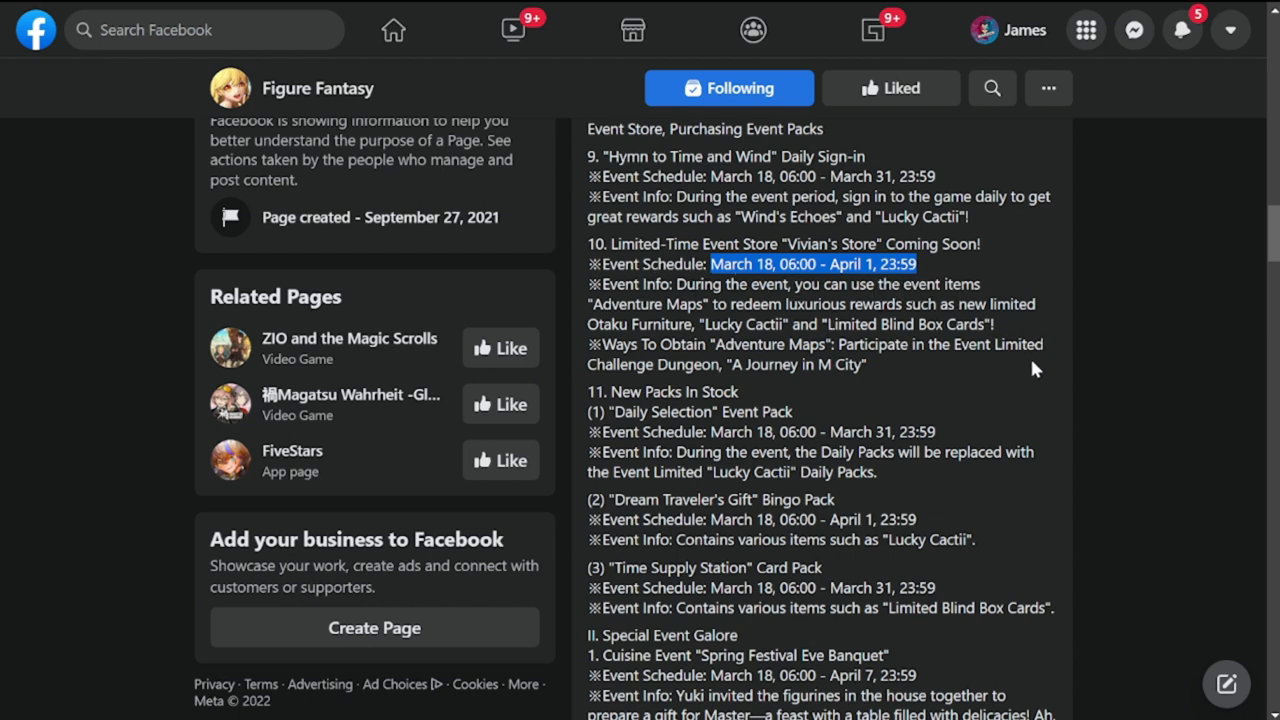
pyautogui.scroll(-3)
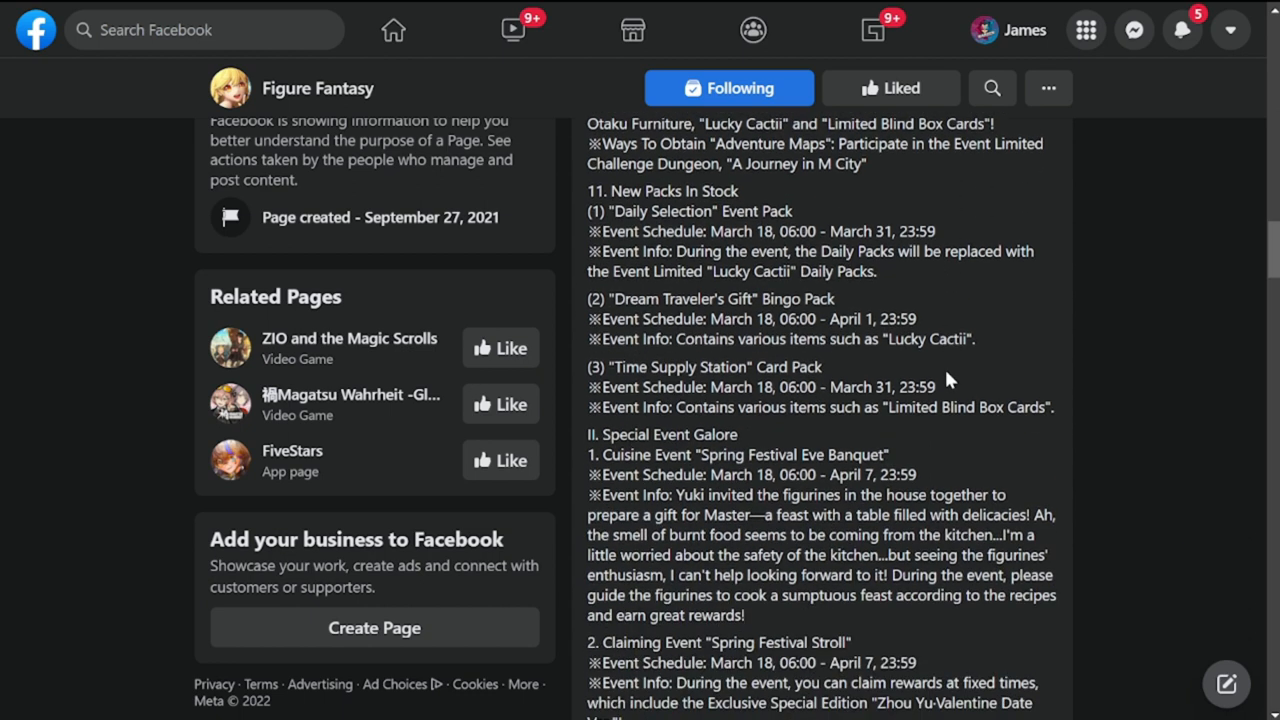
pyautogui.scroll(3)
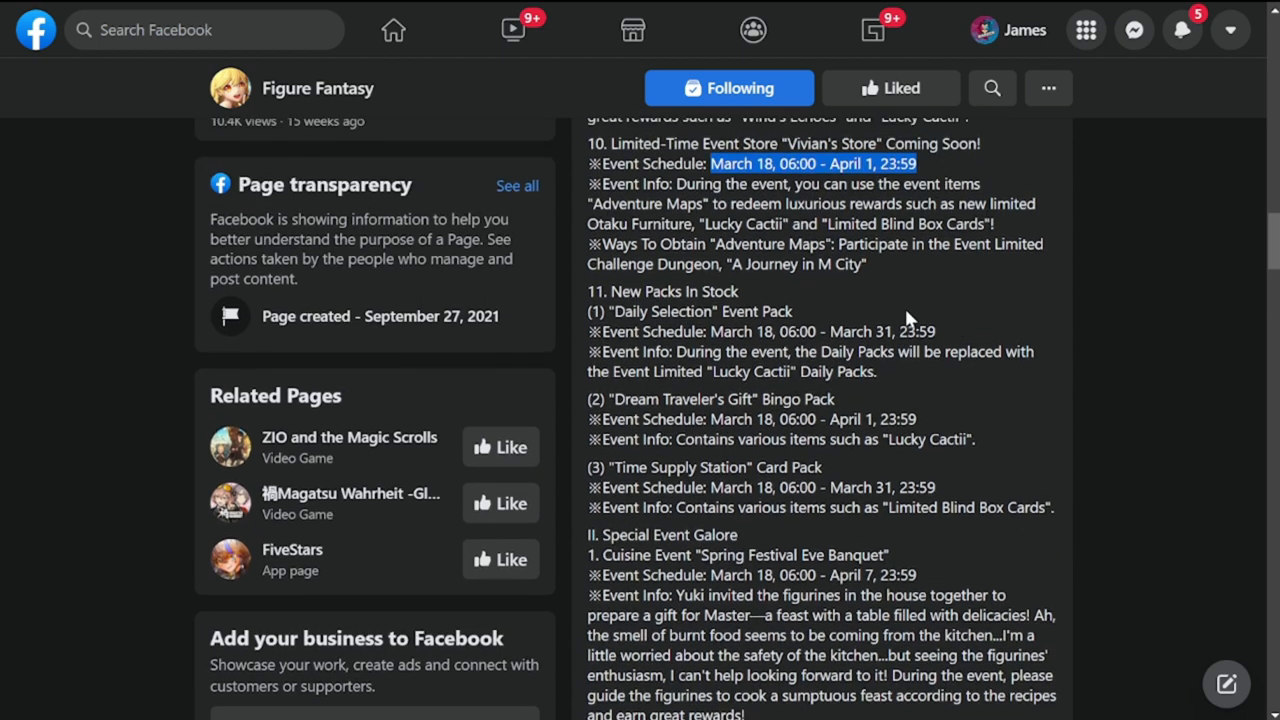
pyautogui.scroll(-3)
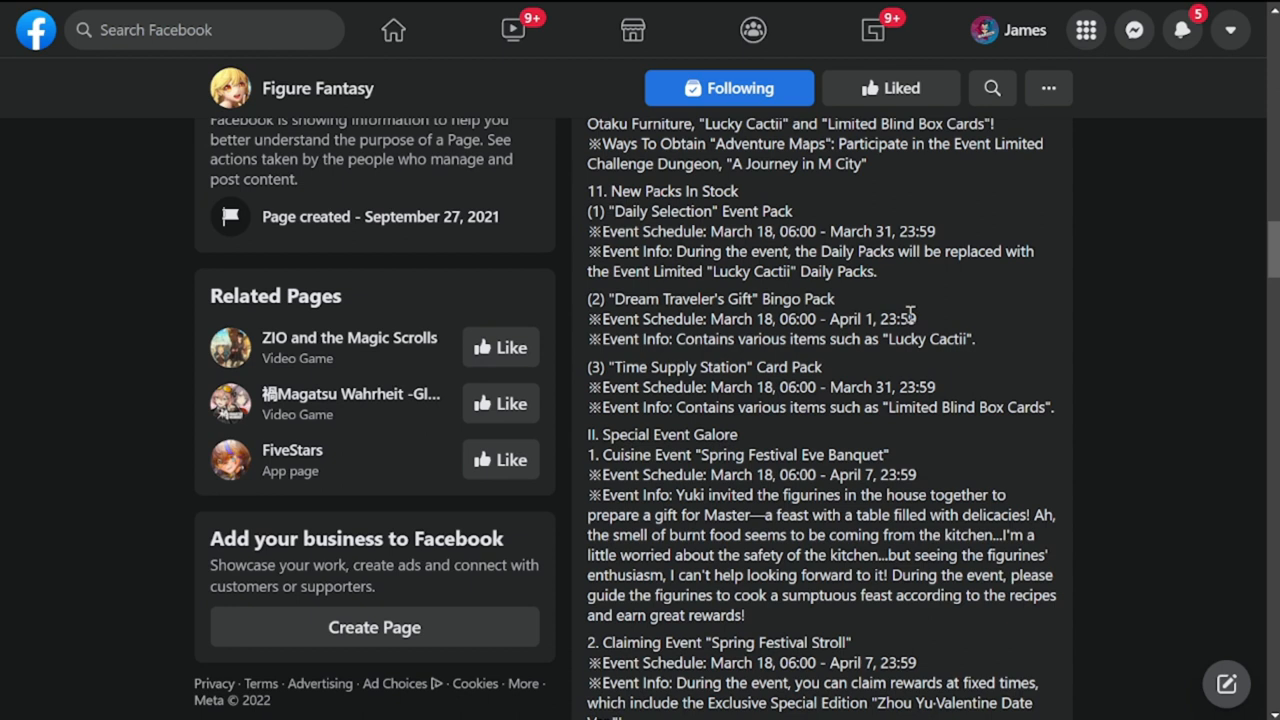
pyautogui.moveTo(738, 273)
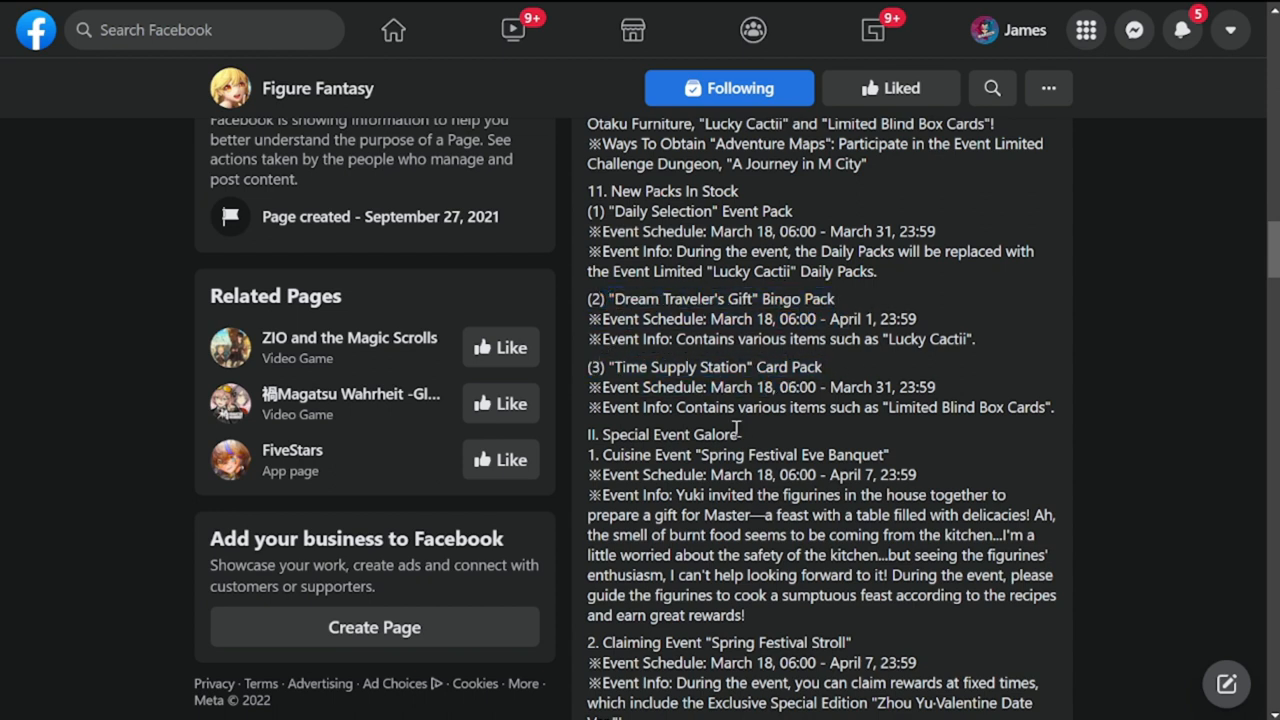
# - Highlight the Spring Festival Eve Banquet schedule and the Golden Bull Celebration title and schedule
pyautogui.scroll(-3)
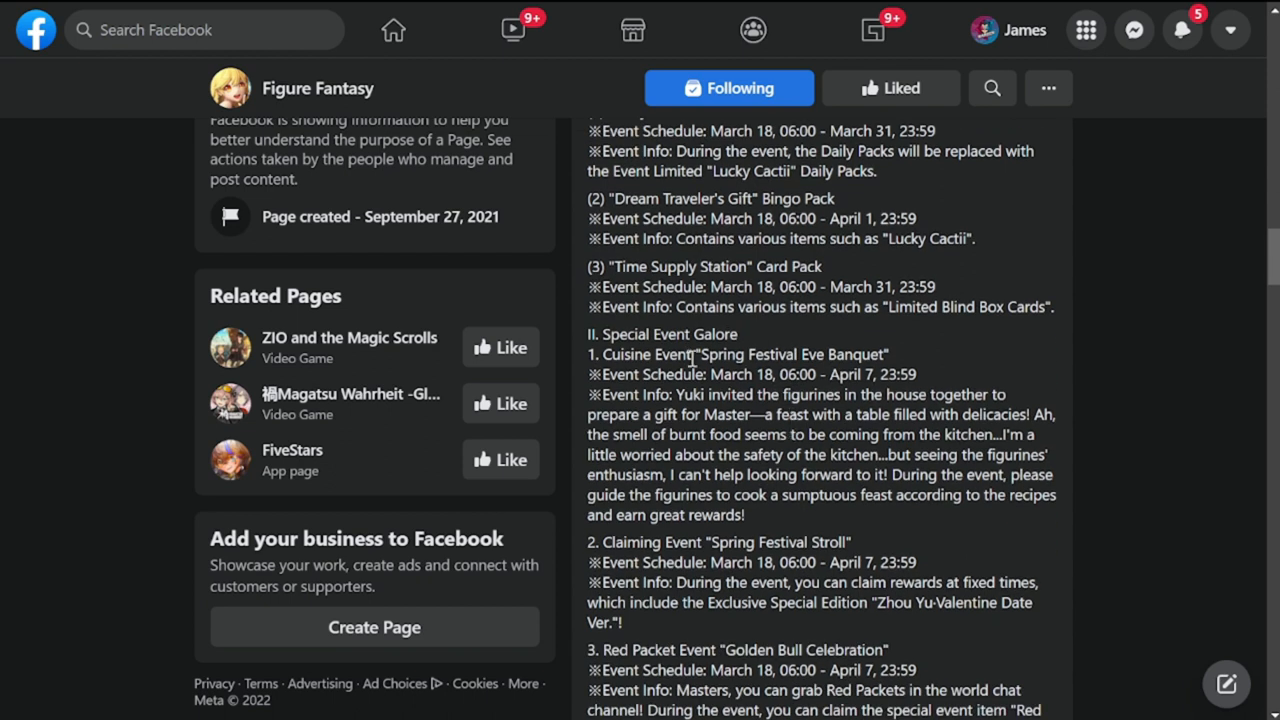
pyautogui.scroll(-3)
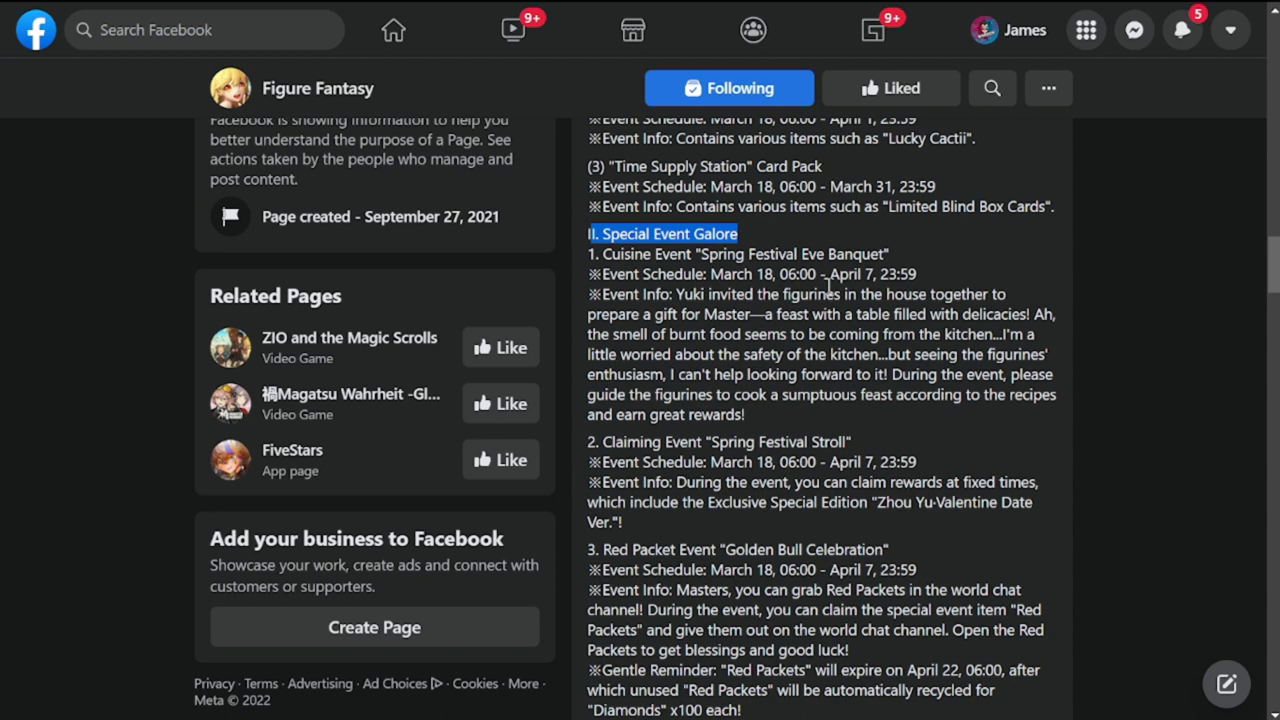
pyautogui.moveTo(818, 281)
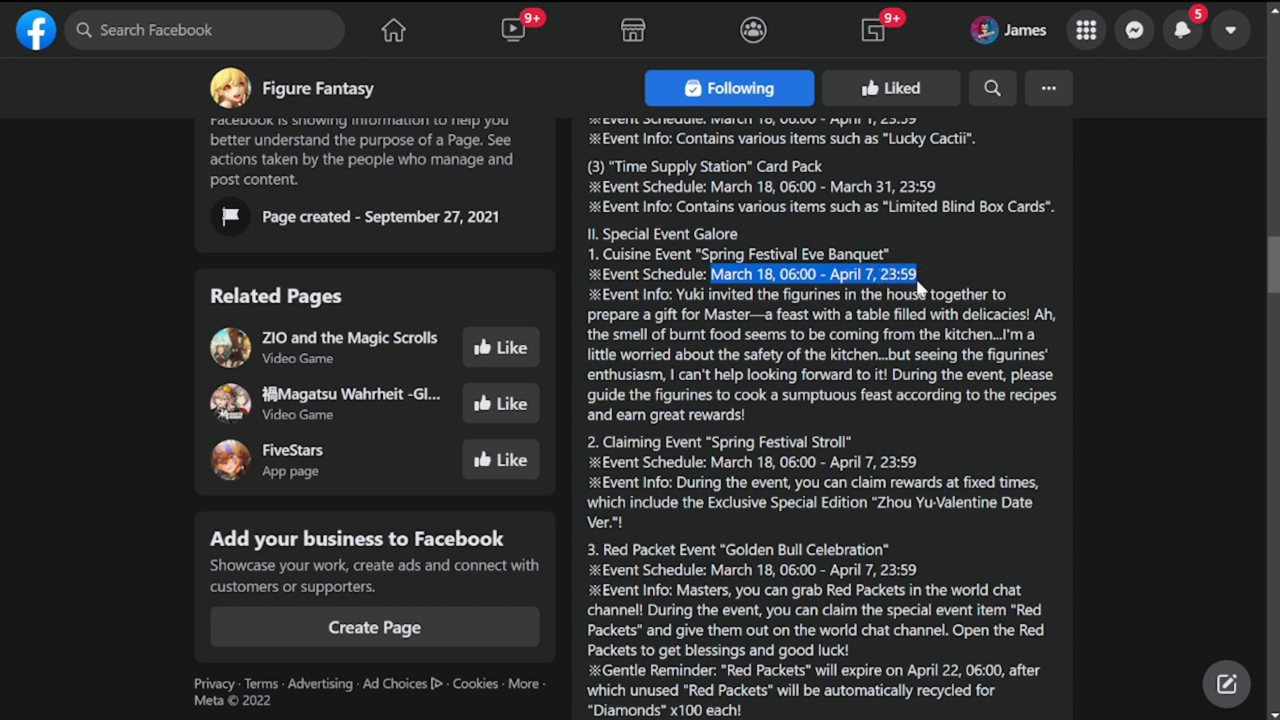
pyautogui.moveTo(918, 274); pyautogui.dragTo(786, 294)
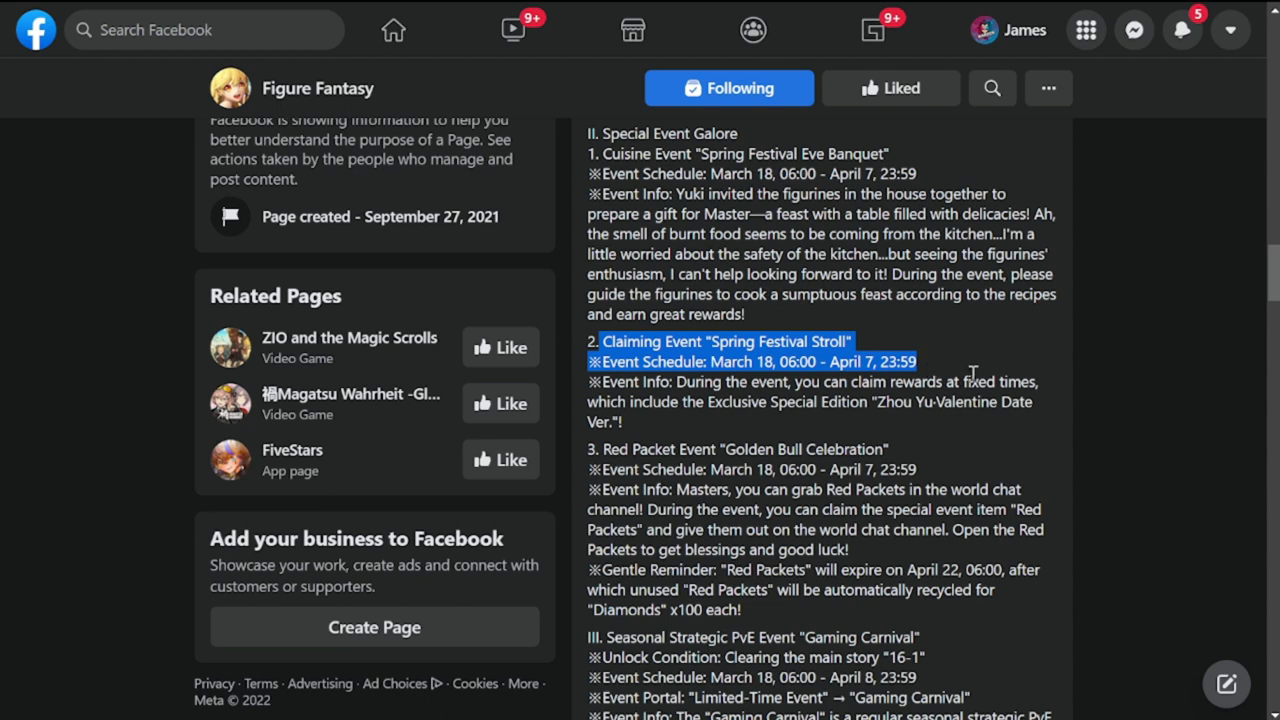
pyautogui.scroll(-3)
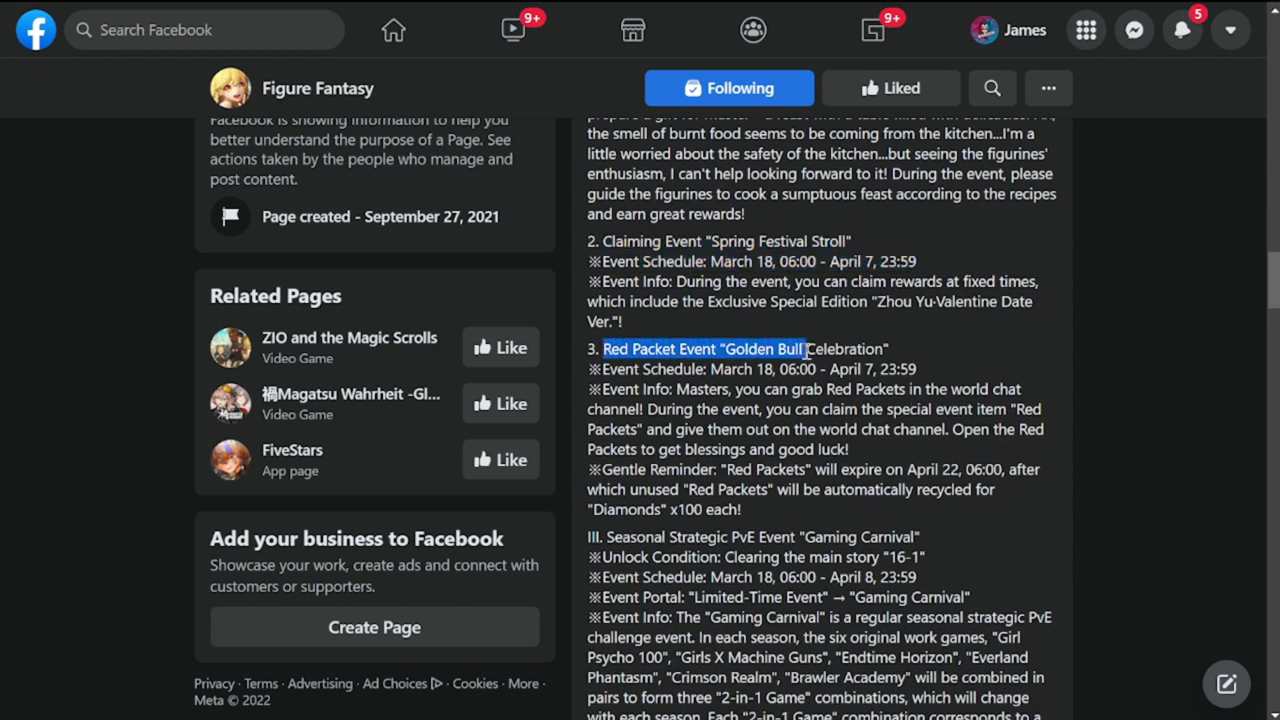
pyautogui.moveTo(810, 350); pyautogui.dragTo(925, 369)
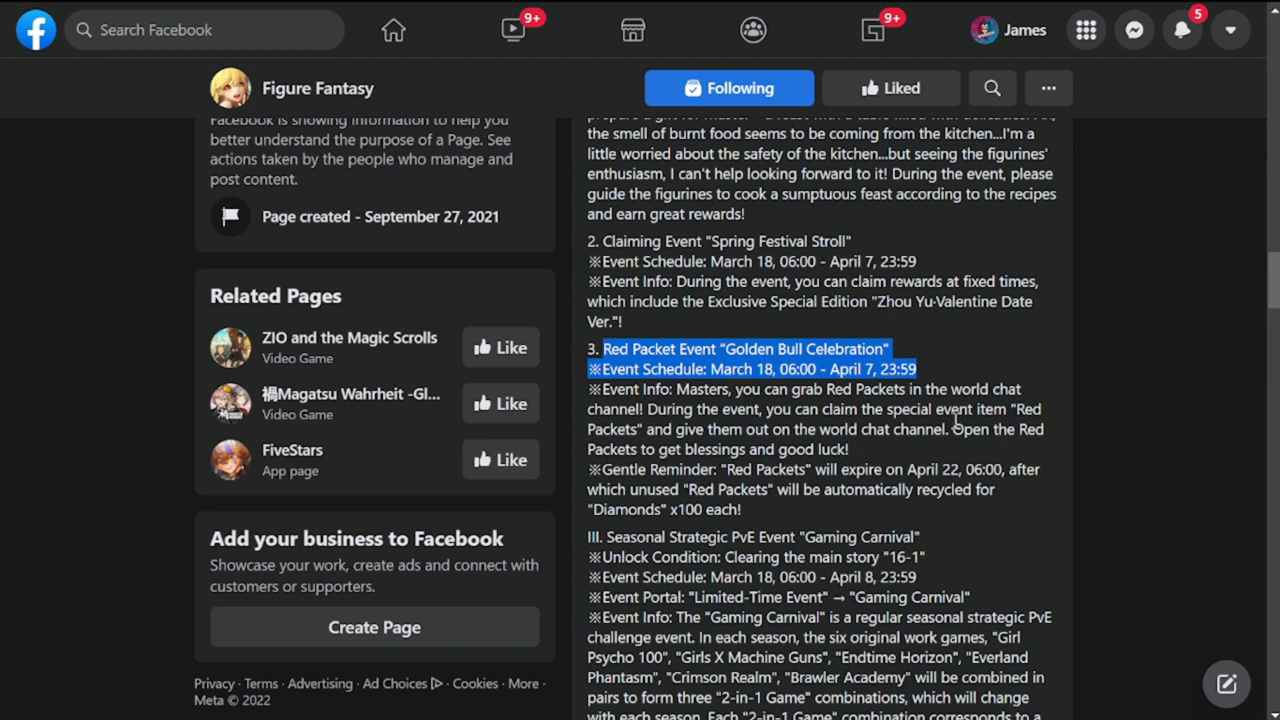
pyautogui.scroll(-3)
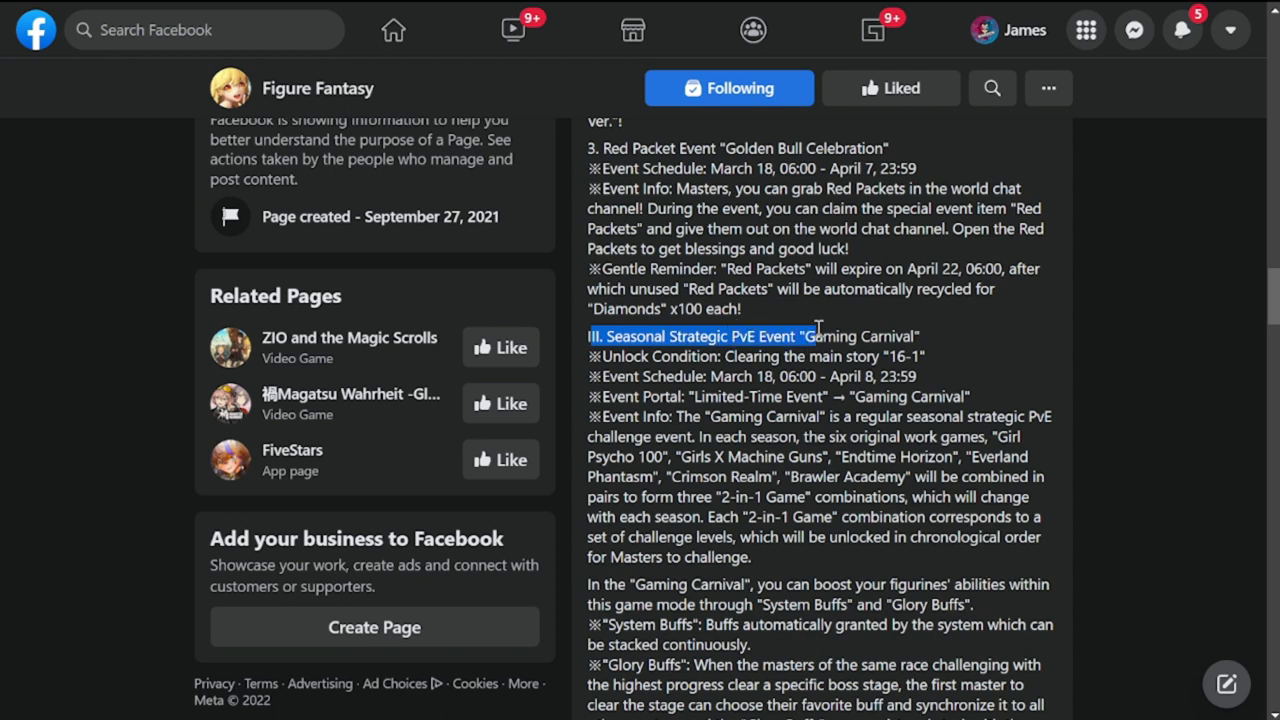
# - Highlight the Gaming Carnival heading, unlock condition, and the lines about boosting abilities with buffs
pyautogui.moveTo(813, 335); pyautogui.dragTo(925, 356)
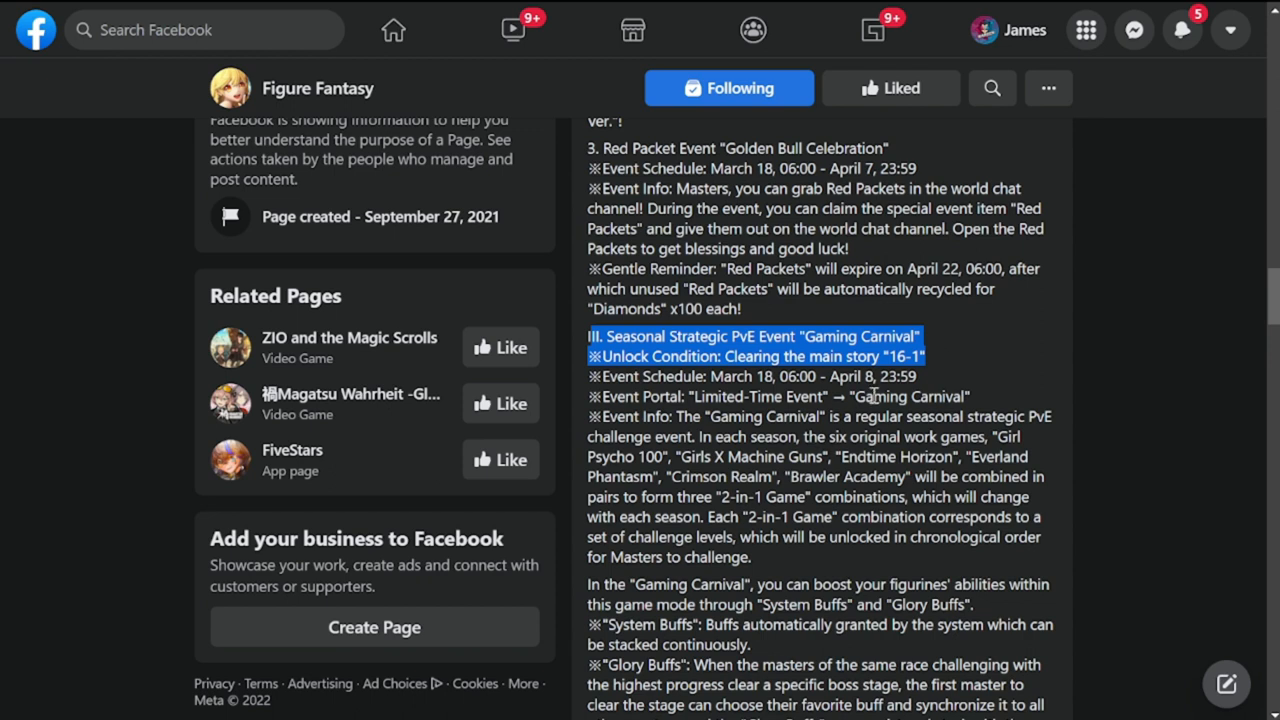
pyautogui.click(930, 366)
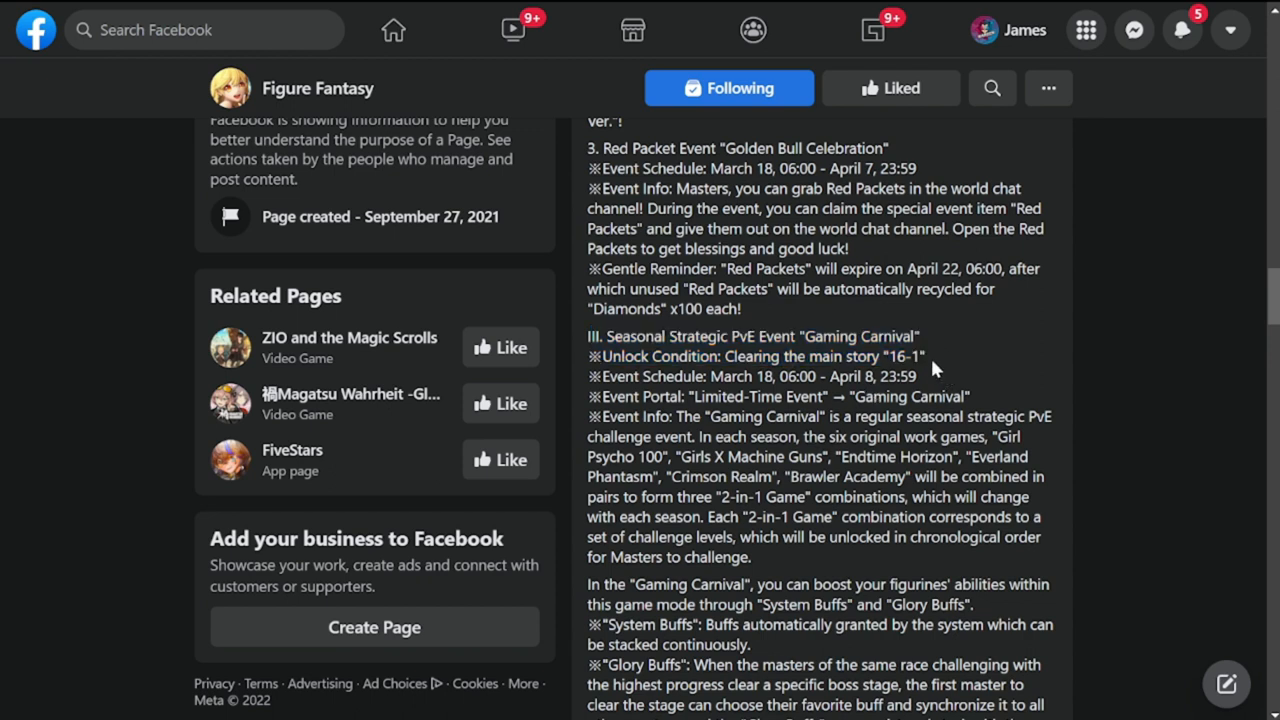
pyautogui.moveTo(934, 423)
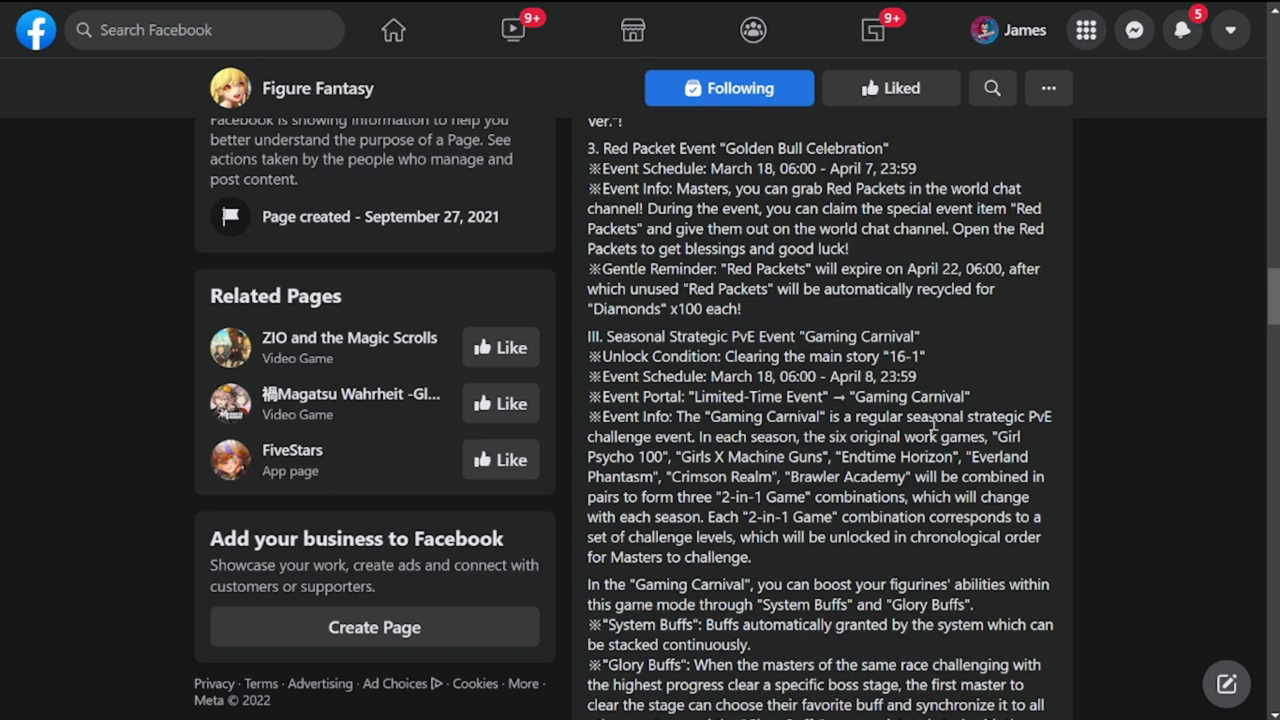
pyautogui.scroll(-3)
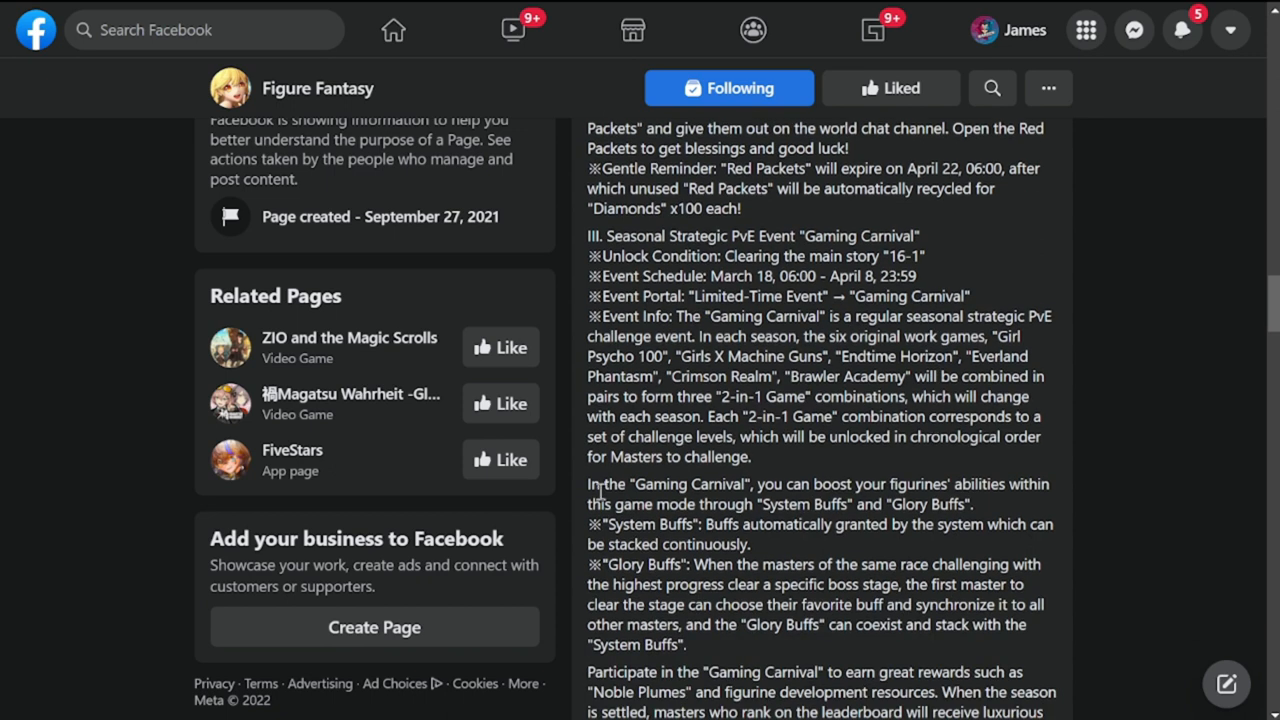
pyautogui.moveTo(600, 484); pyautogui.dragTo(970, 504)
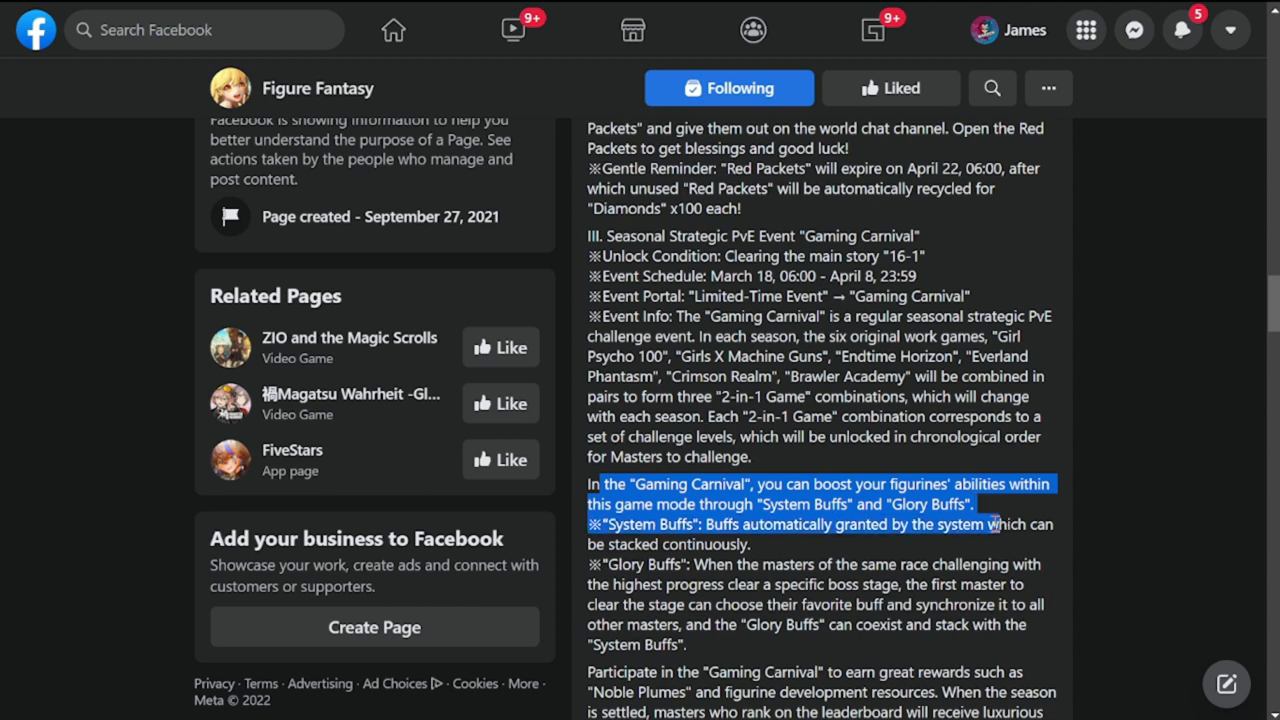
pyautogui.scroll(-3)
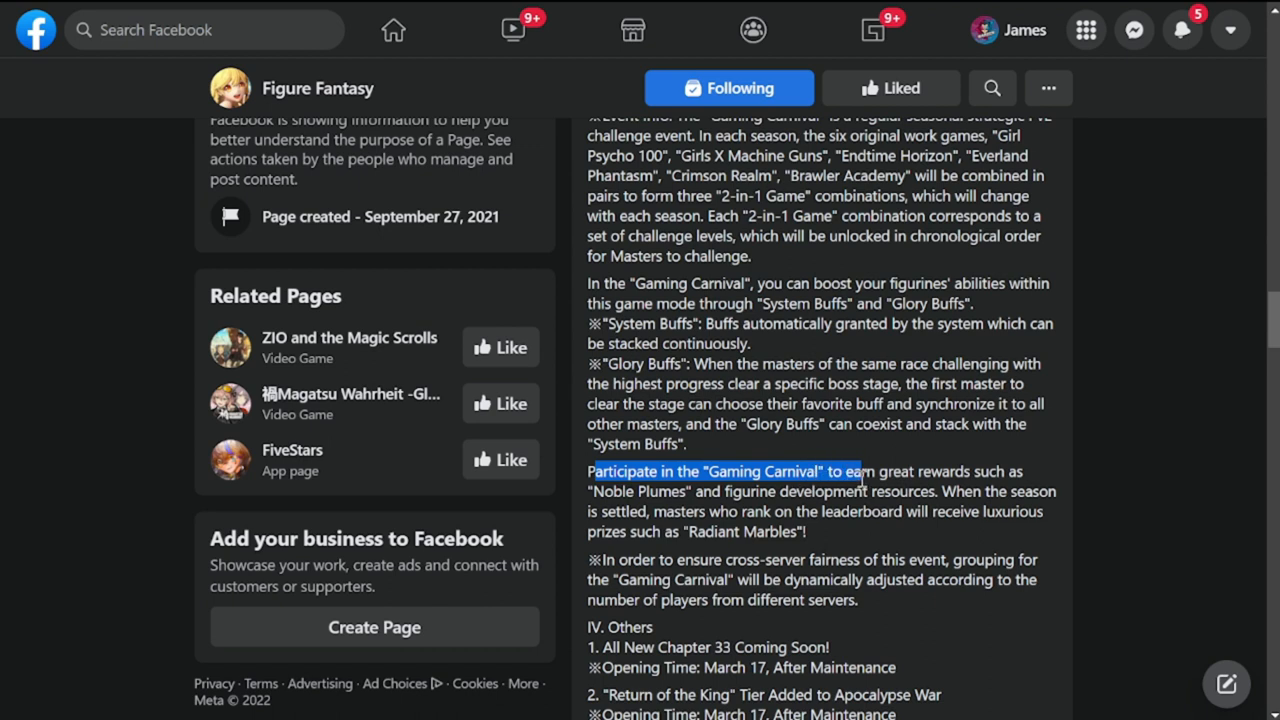
# - Highlight the rewards paragraph through the Radiant Marbles line, then the cross-server fairness note
pyautogui.moveTo(857, 471); pyautogui.dragTo(1025, 513)
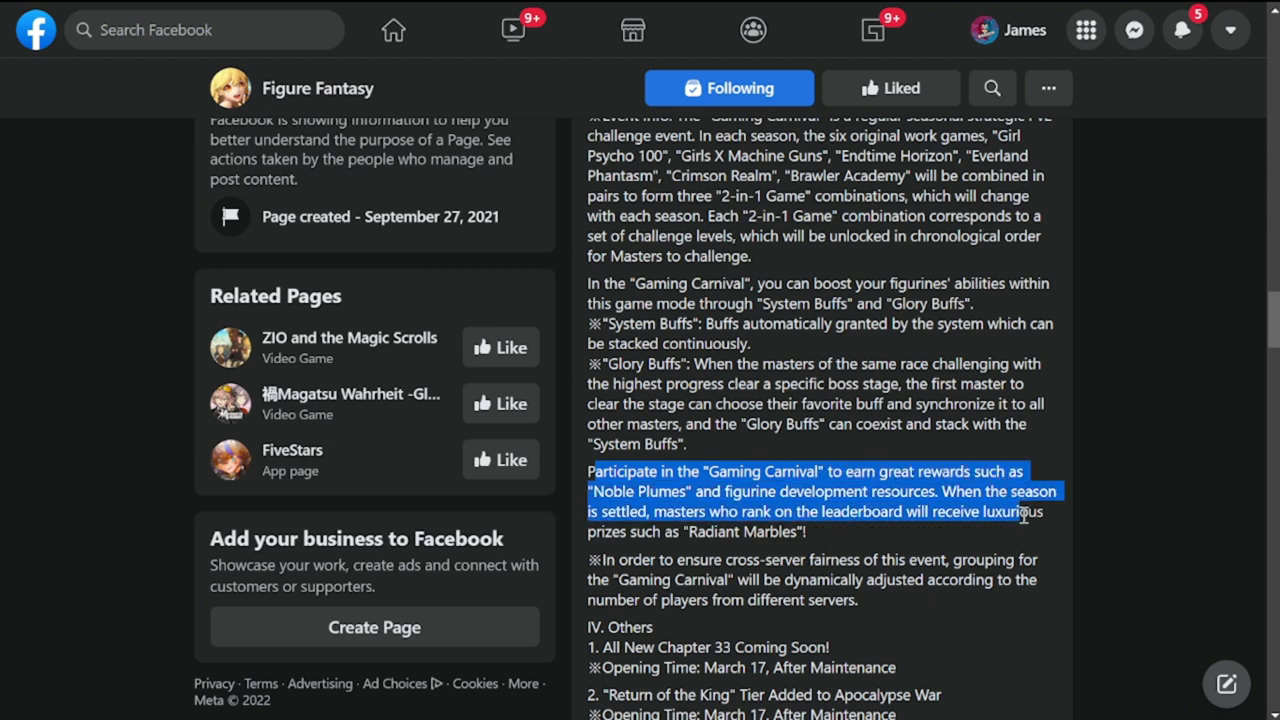
pyautogui.moveTo(1024, 514); pyautogui.dragTo(807, 532)
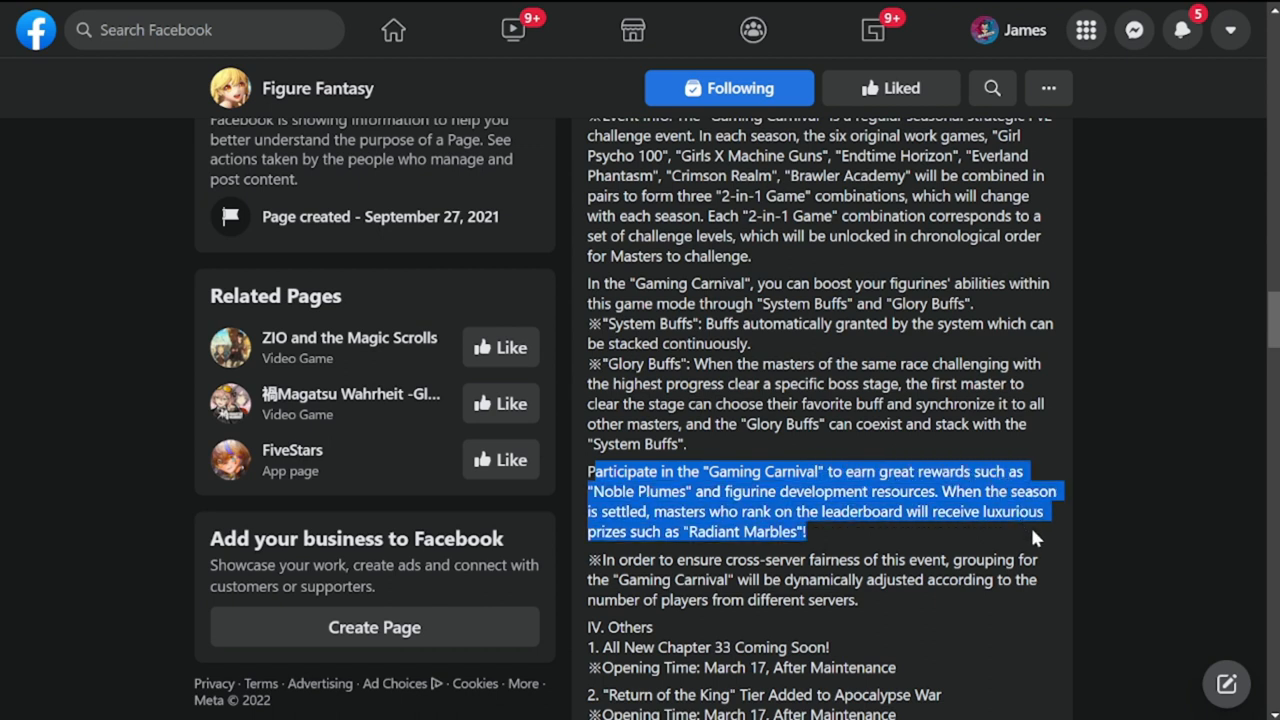
pyautogui.moveTo(1024, 529)
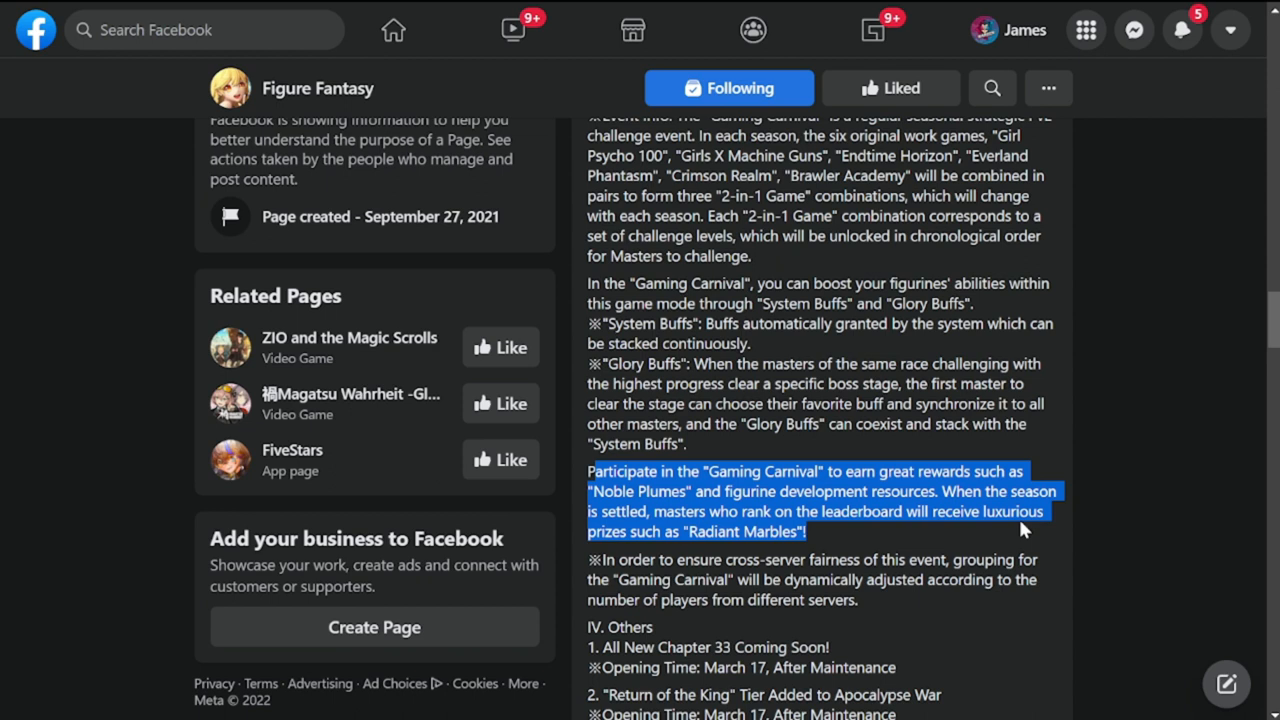
pyautogui.scroll(-3)
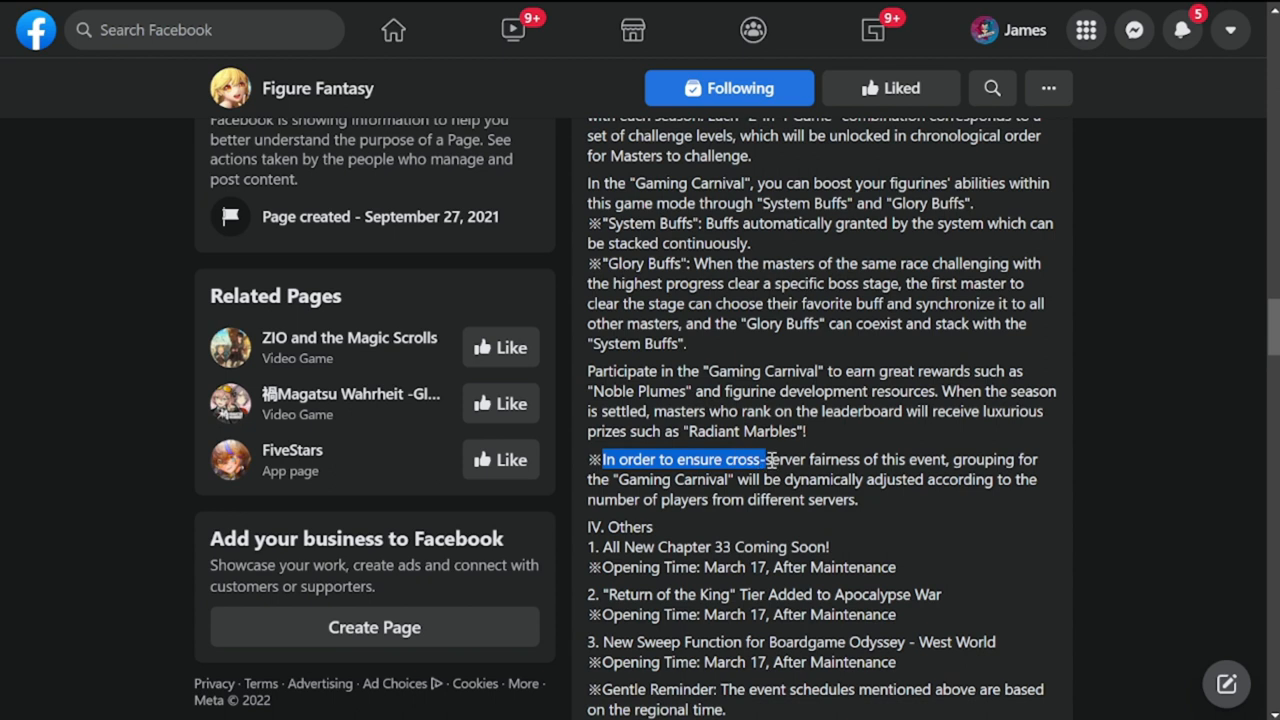
pyautogui.moveTo(770, 459); pyautogui.dragTo(1040, 459)
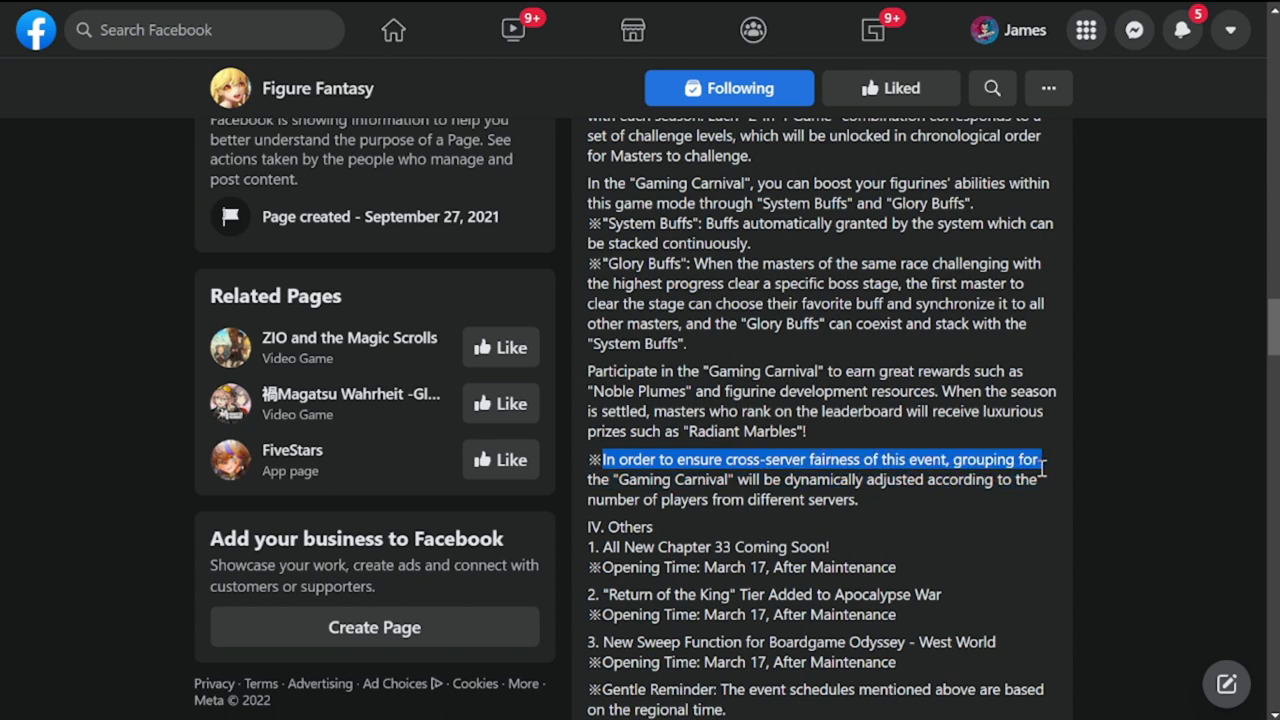
pyautogui.moveTo(1040, 465); pyautogui.dragTo(1047, 488)
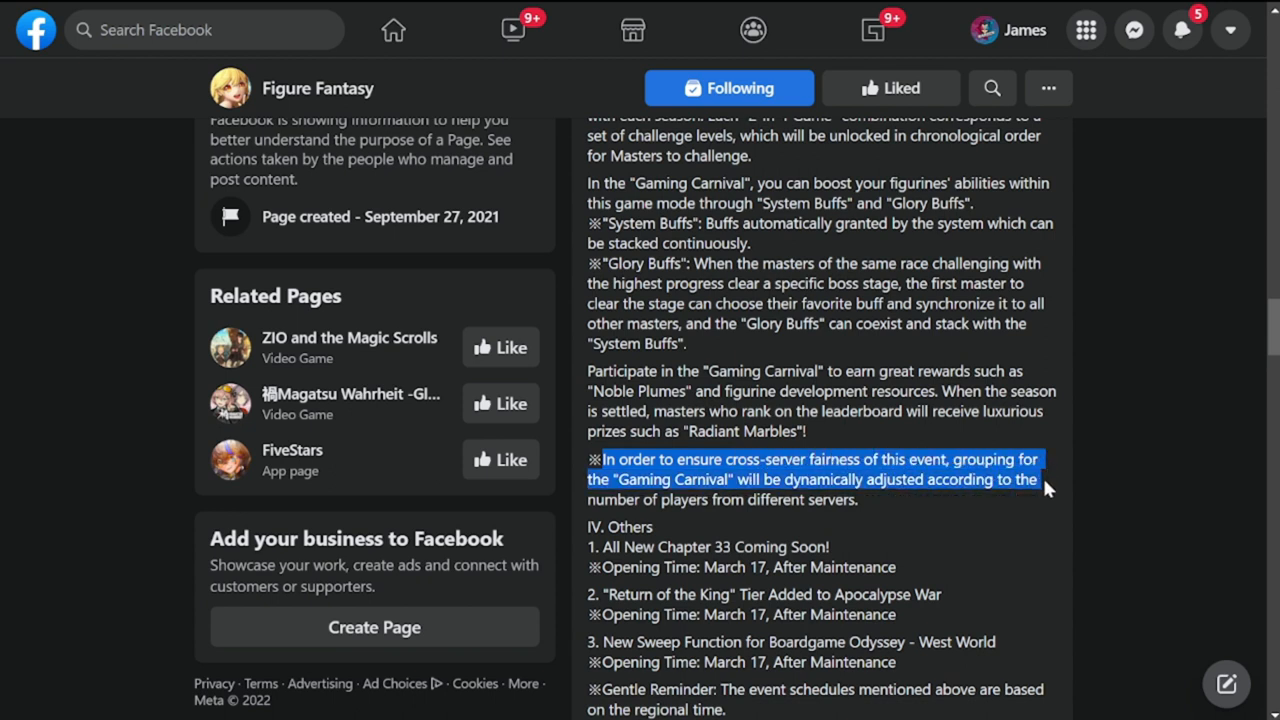
pyautogui.moveTo(1055, 494)
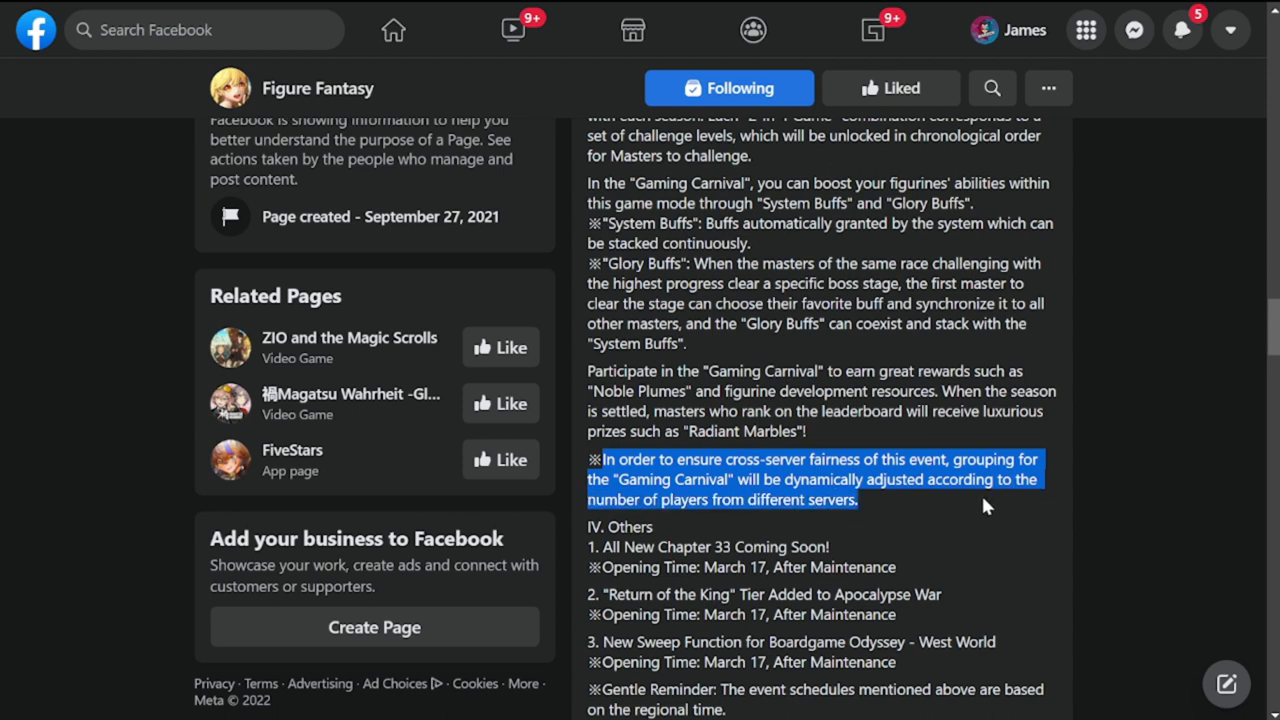
pyautogui.scroll(-3)
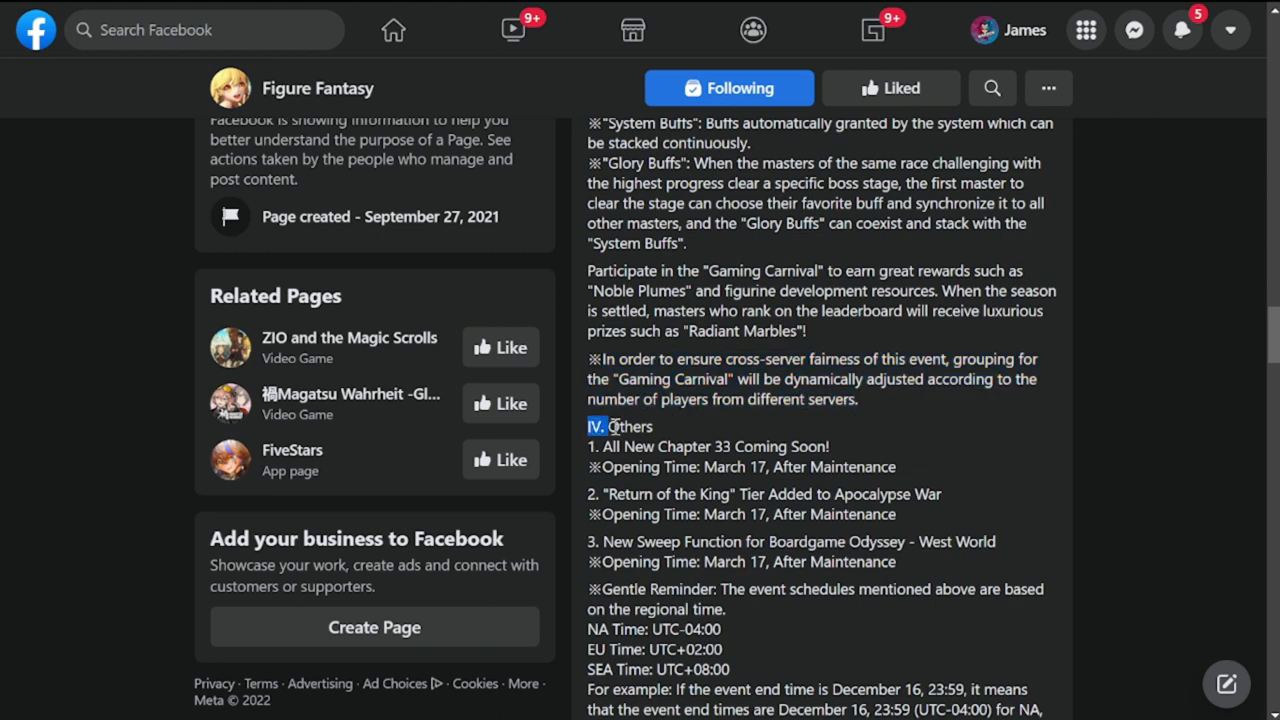
# - Highlight the 'IV. Others' heading and the Chapter 33 line
pyautogui.moveTo(598, 426); pyautogui.dragTo(830, 446)
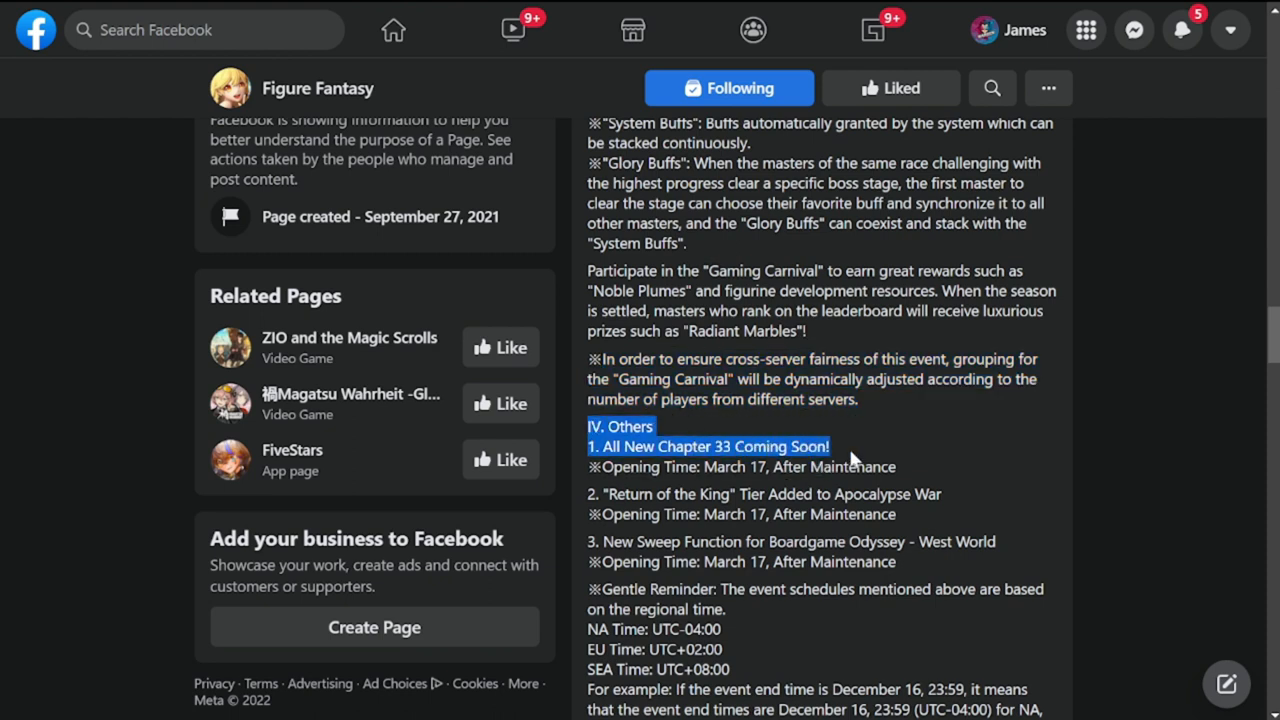
pyautogui.moveTo(875, 425)
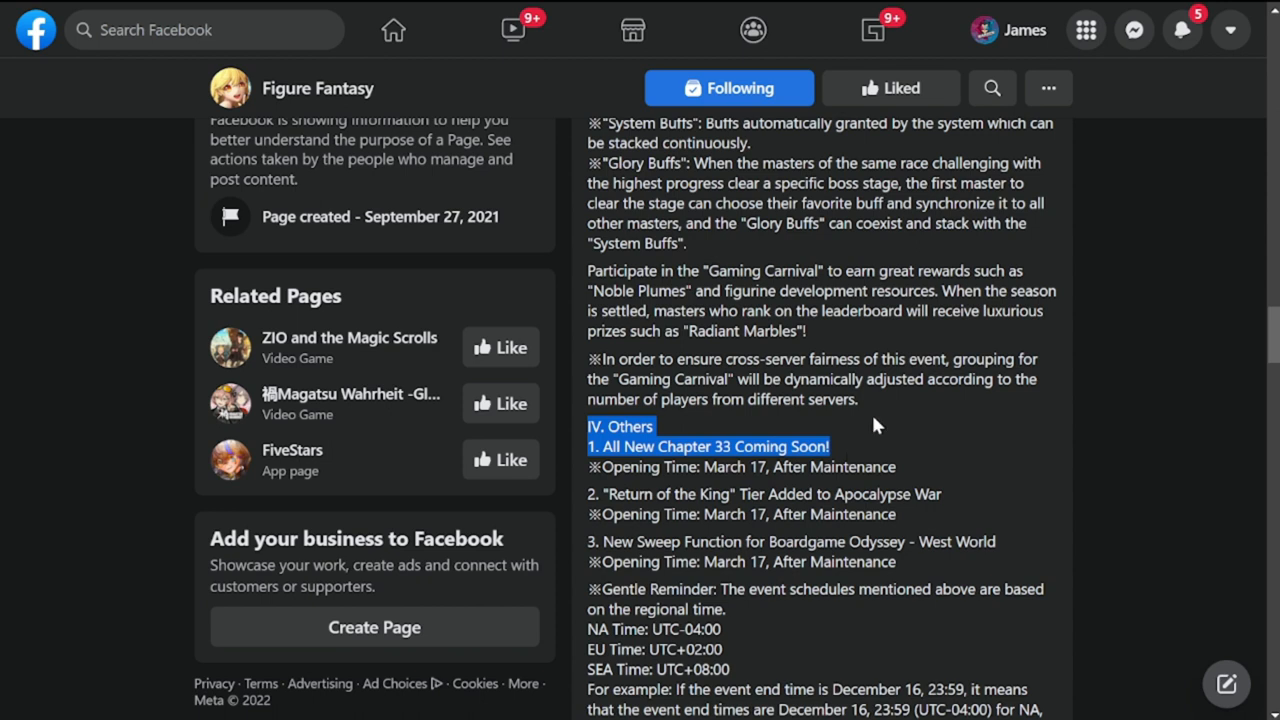
pyautogui.moveTo(868, 495)
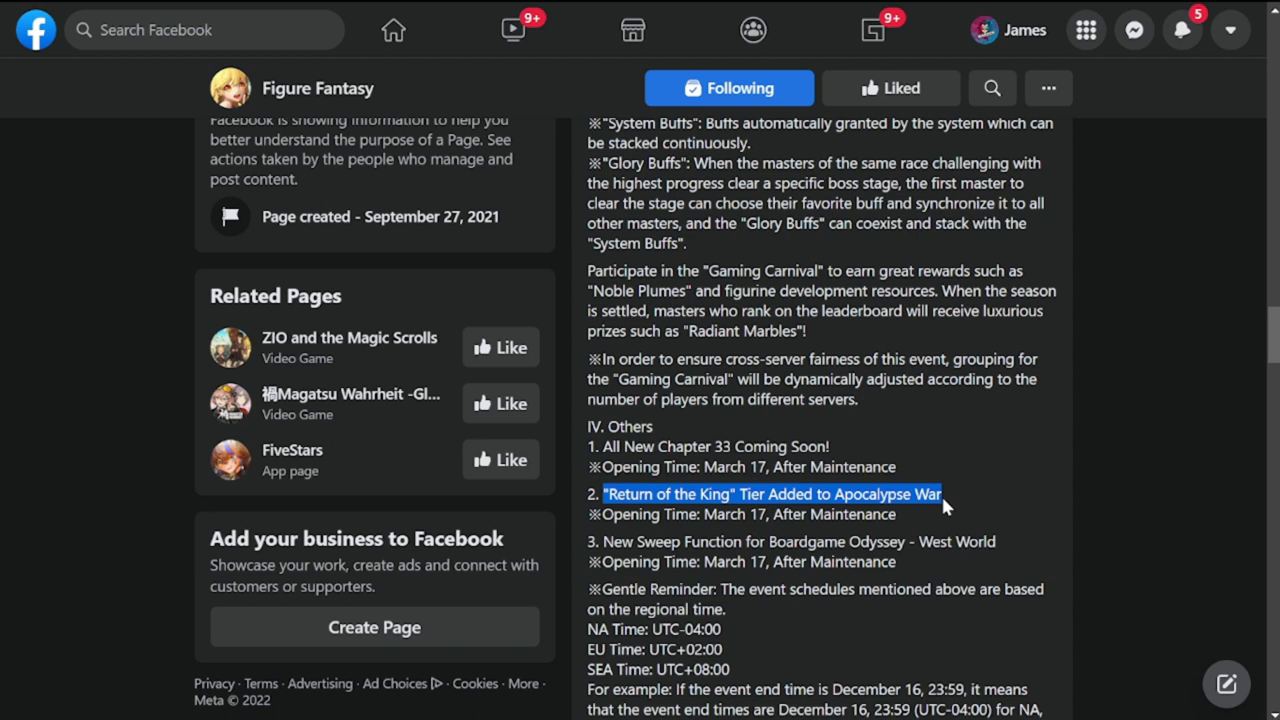
pyautogui.click(945, 500)
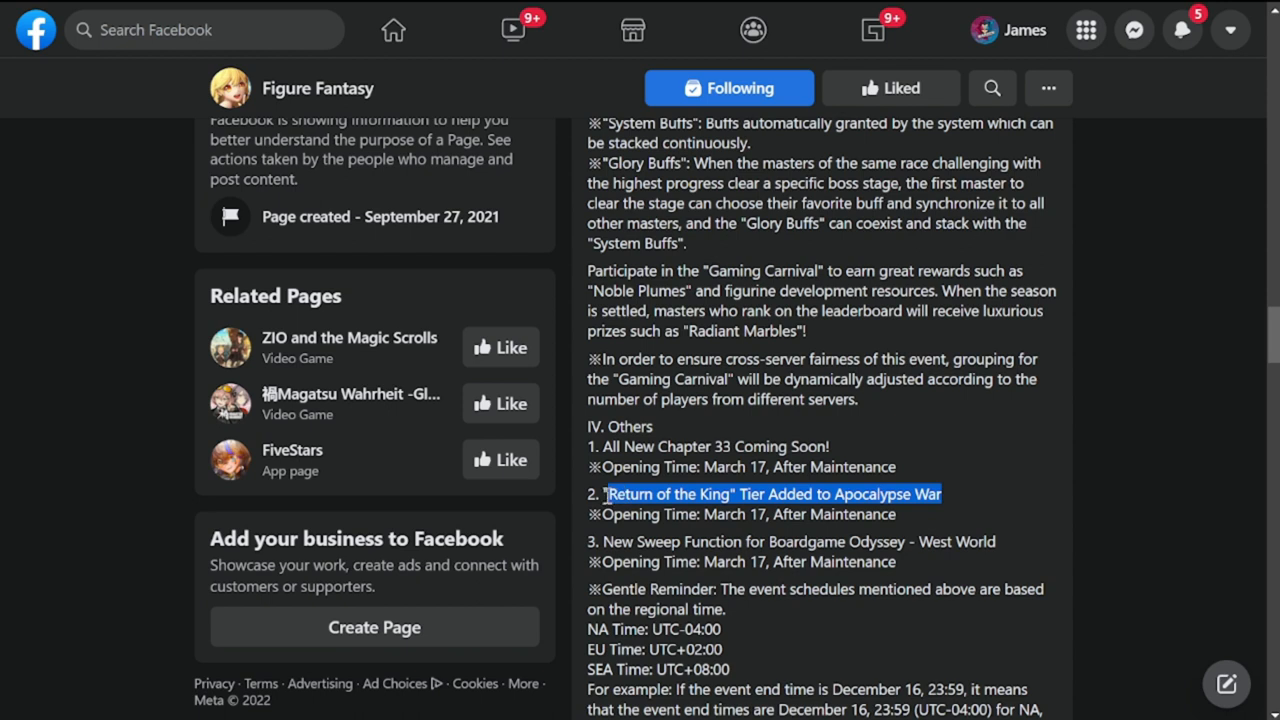
pyautogui.moveTo(706, 512)
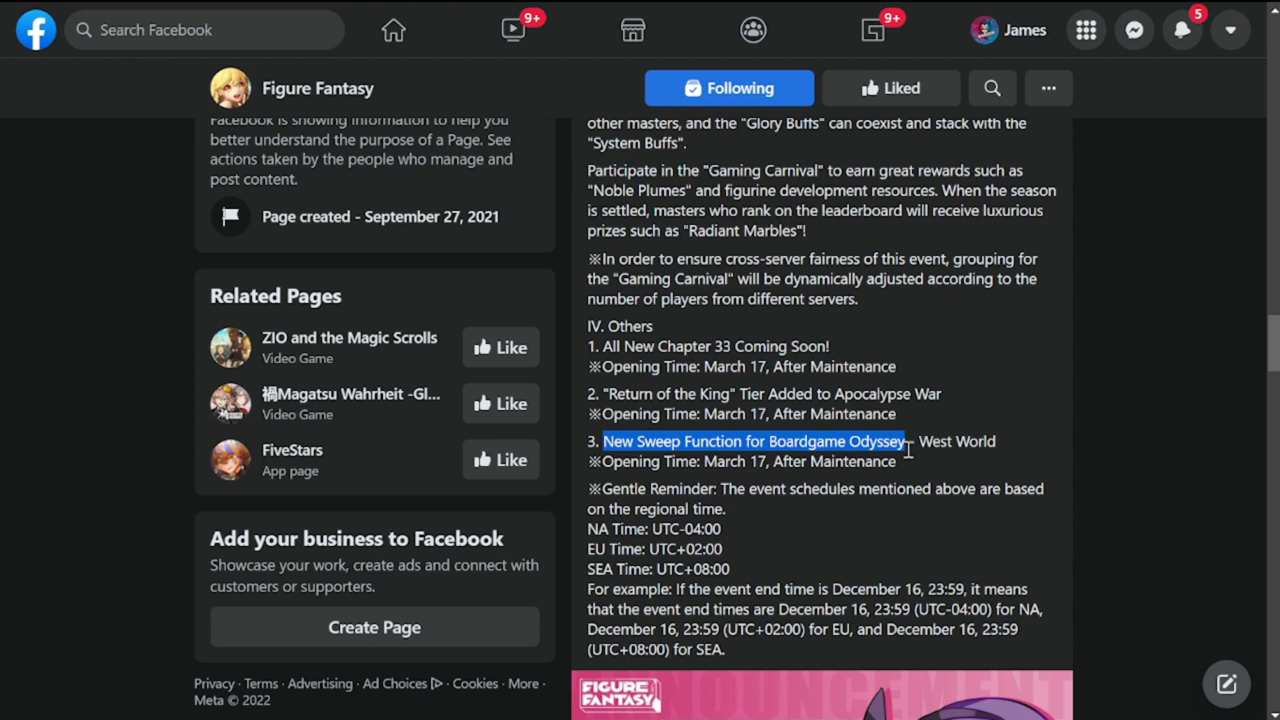
pyautogui.moveTo(920, 442)
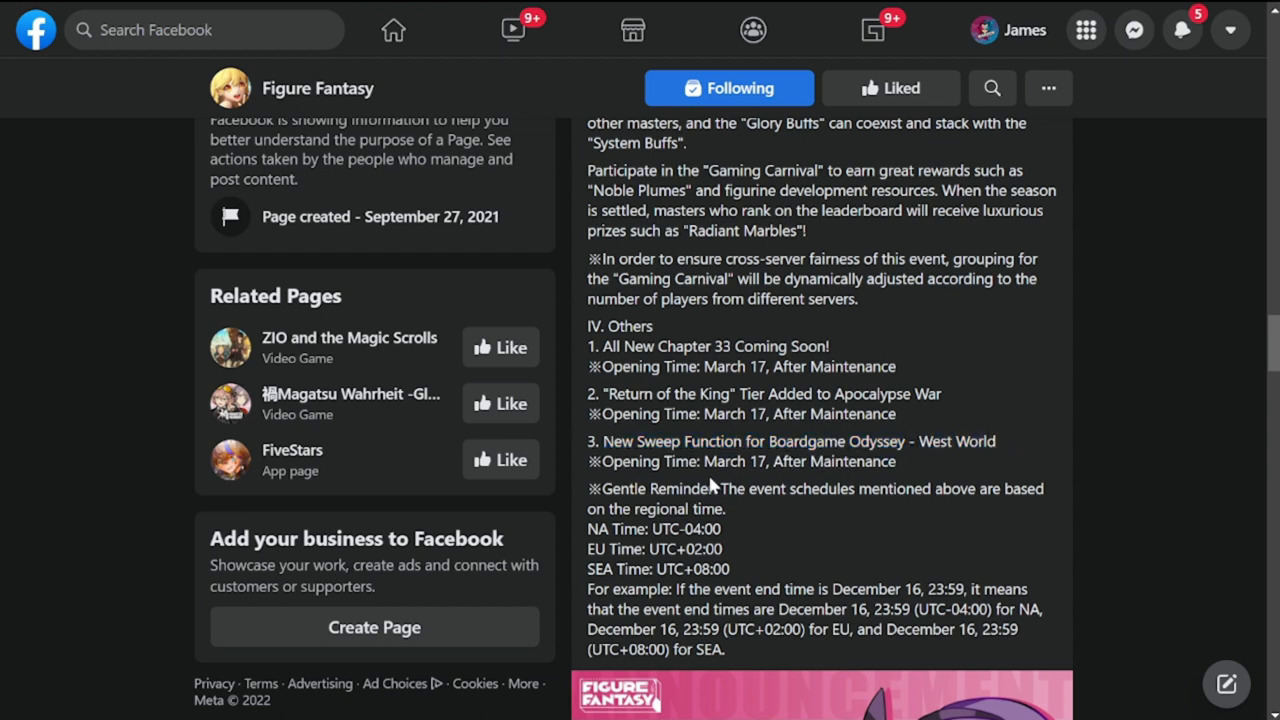
pyautogui.moveTo(920, 515)
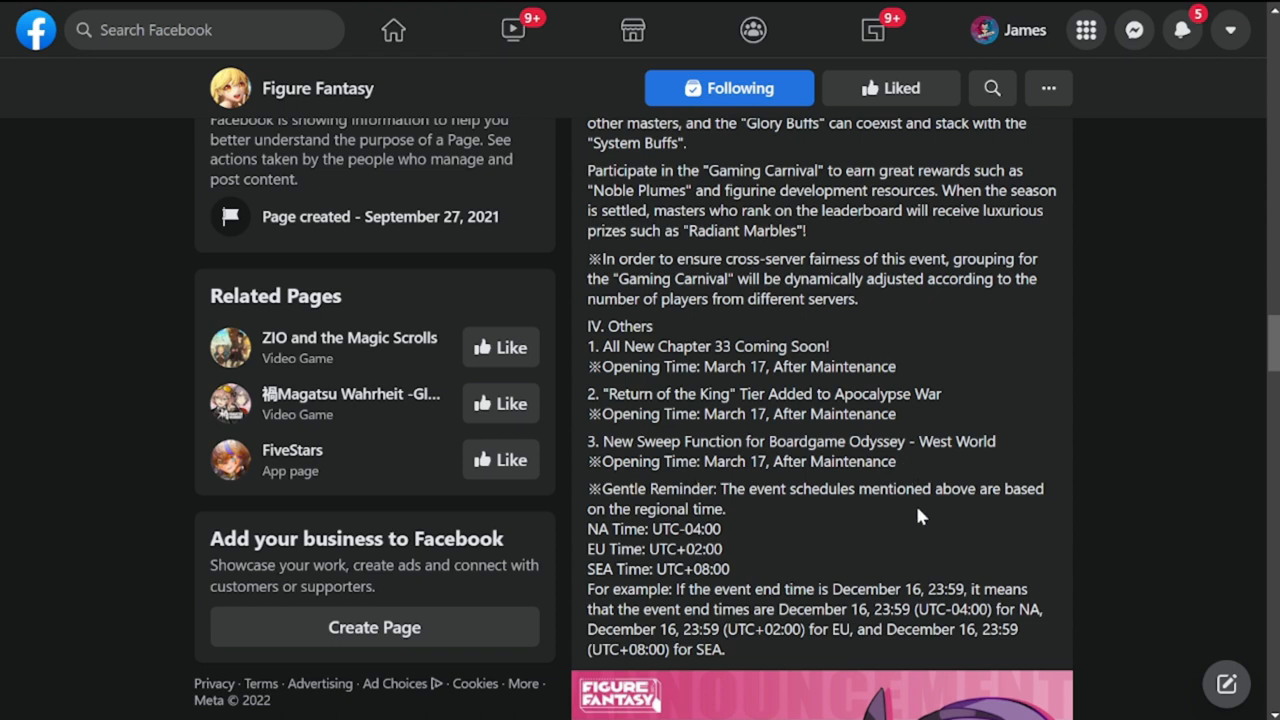
# - Highlight the Gentle Reminder about regional time and 'NA Time: UTC-04:00', then deselect it
pyautogui.scroll(-3)
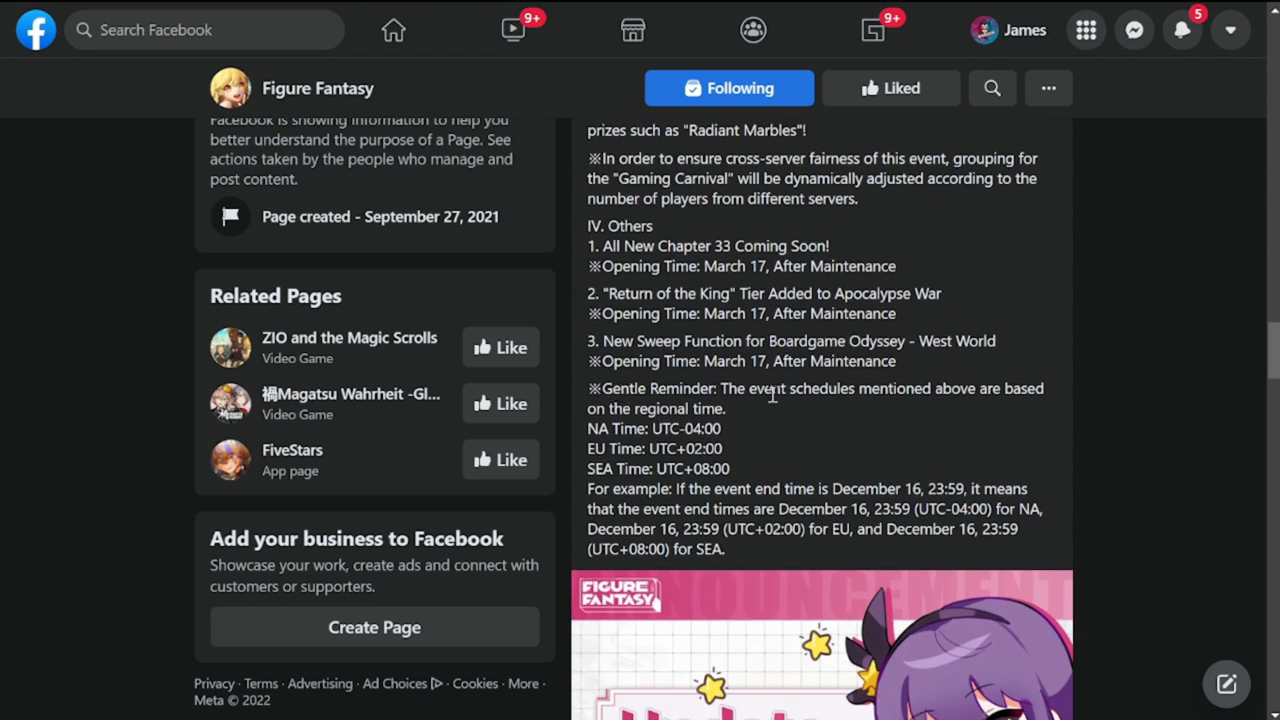
pyautogui.moveTo(721, 388); pyautogui.dragTo(726, 408)
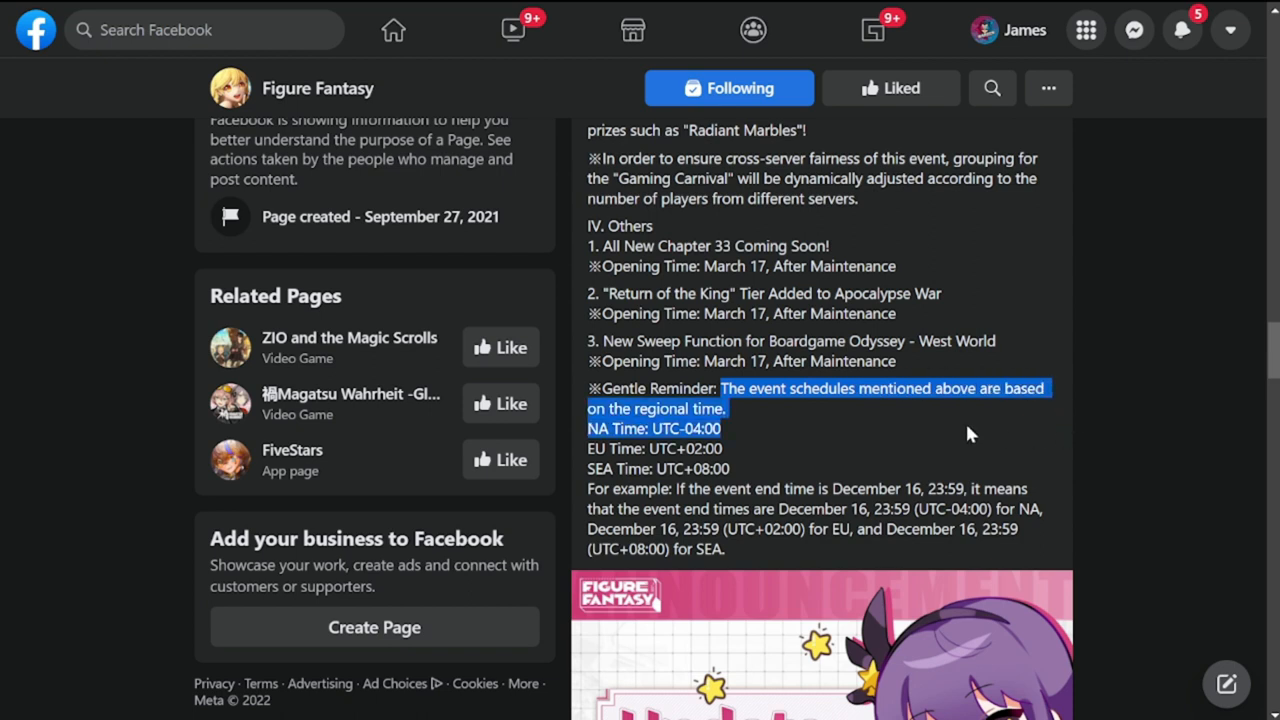
pyautogui.click(780, 430)
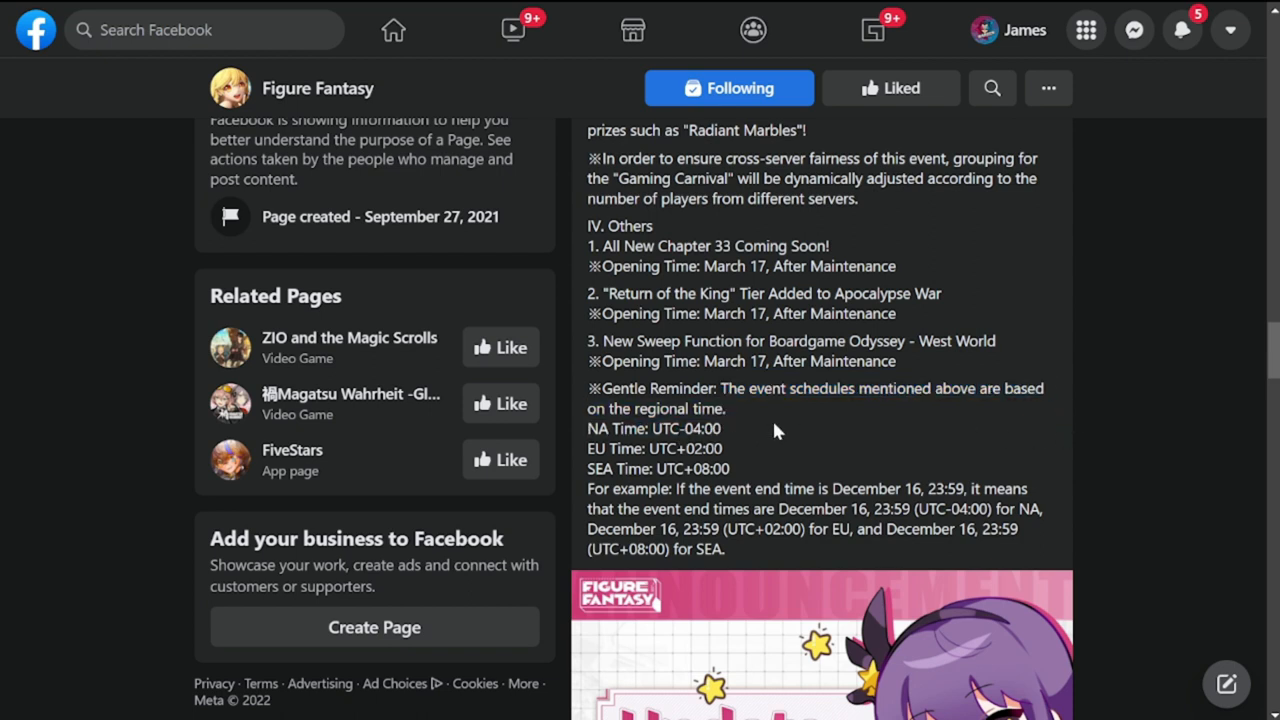
pyautogui.moveTo(816, 445)
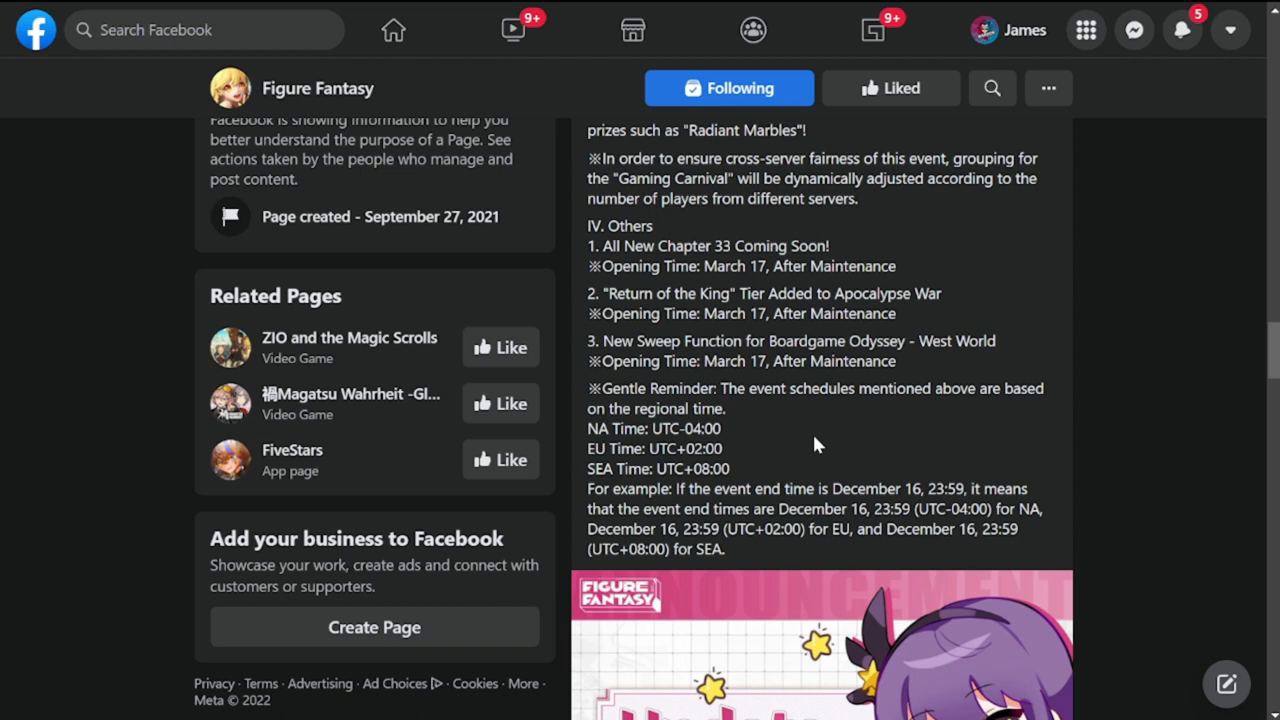
pyautogui.moveTo(754, 481)
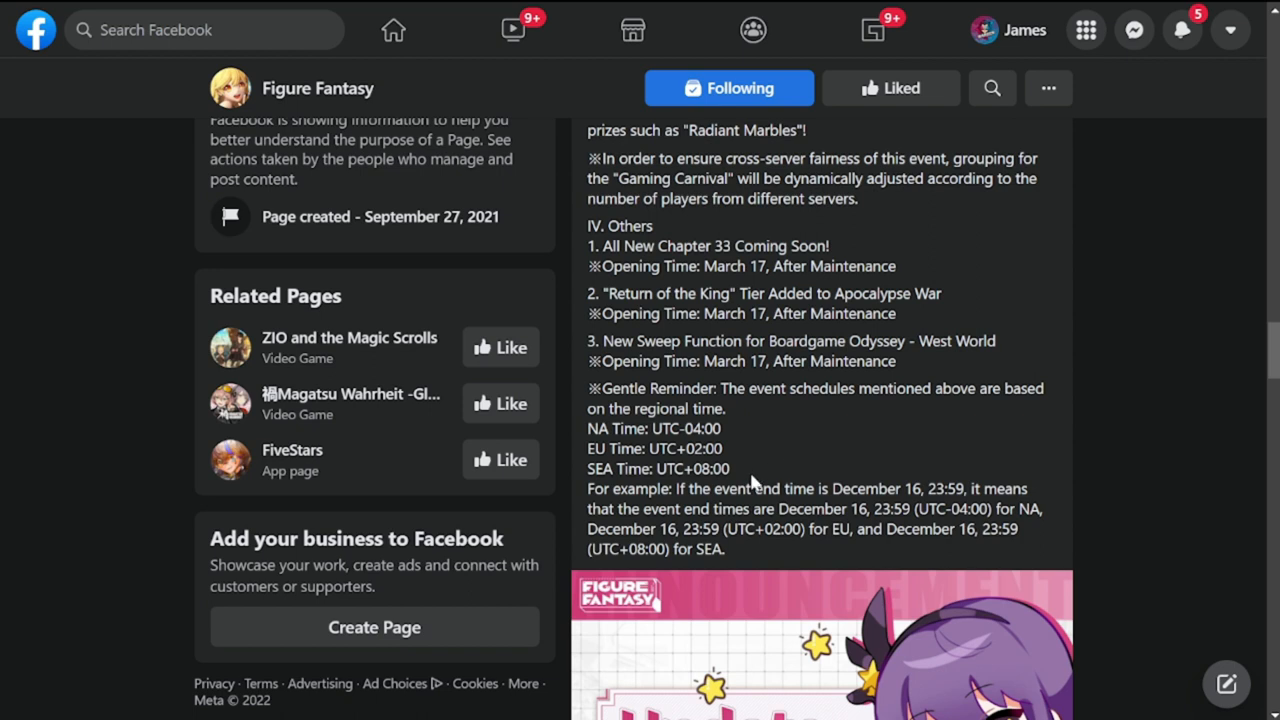
pyautogui.scroll(-3)
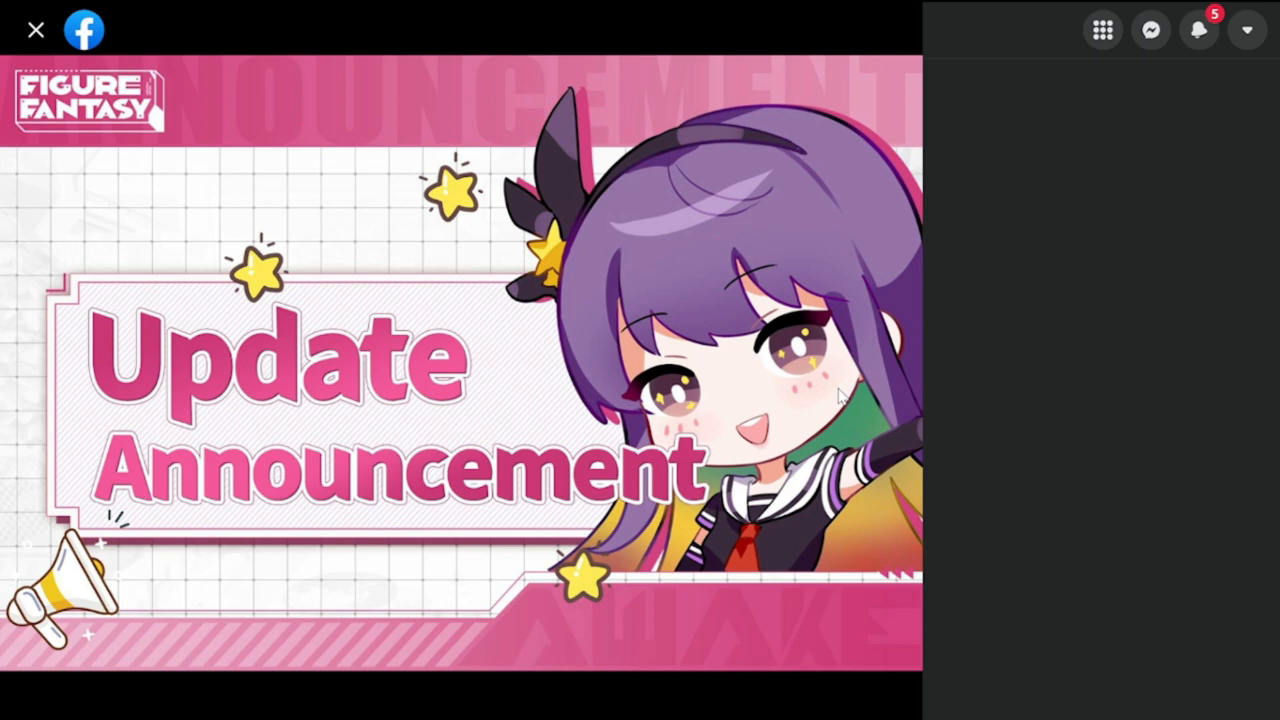
# - Close the full-size Update Announcement banner viewer to return to the post
pyautogui.click(36, 29)
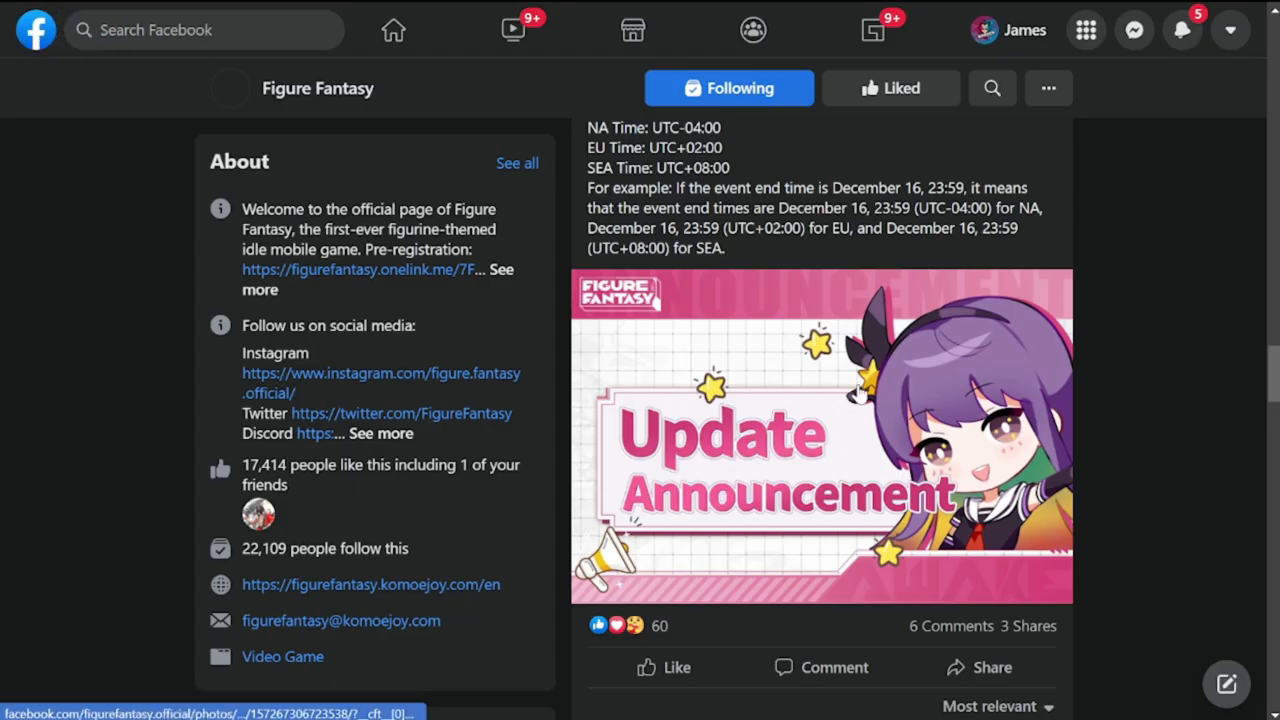
pyautogui.moveTo(751, 346)
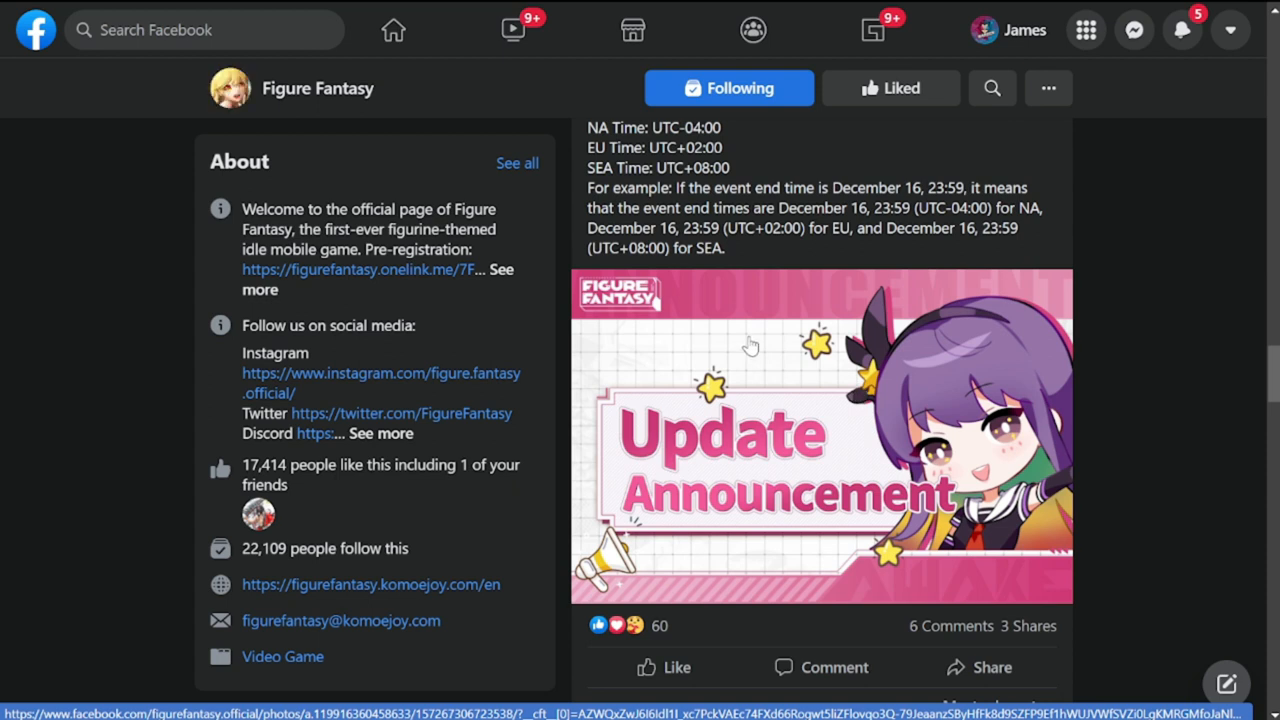
pyautogui.moveTo(696, 325)
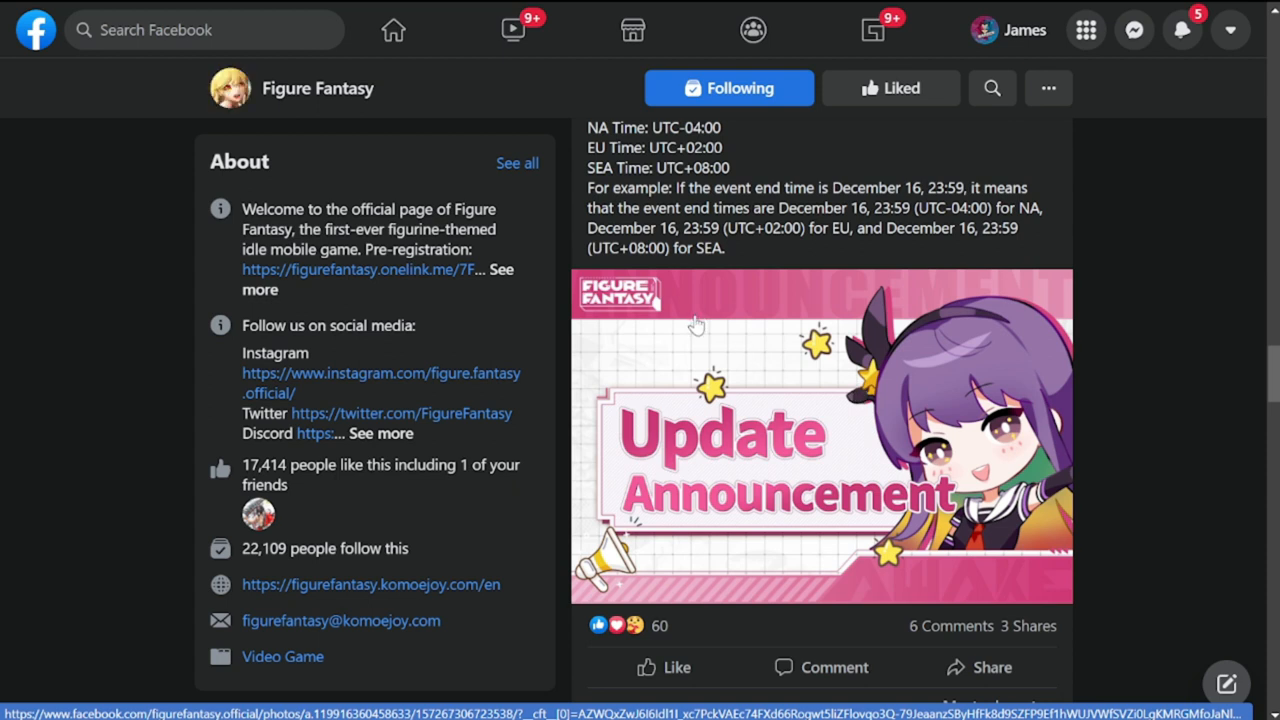